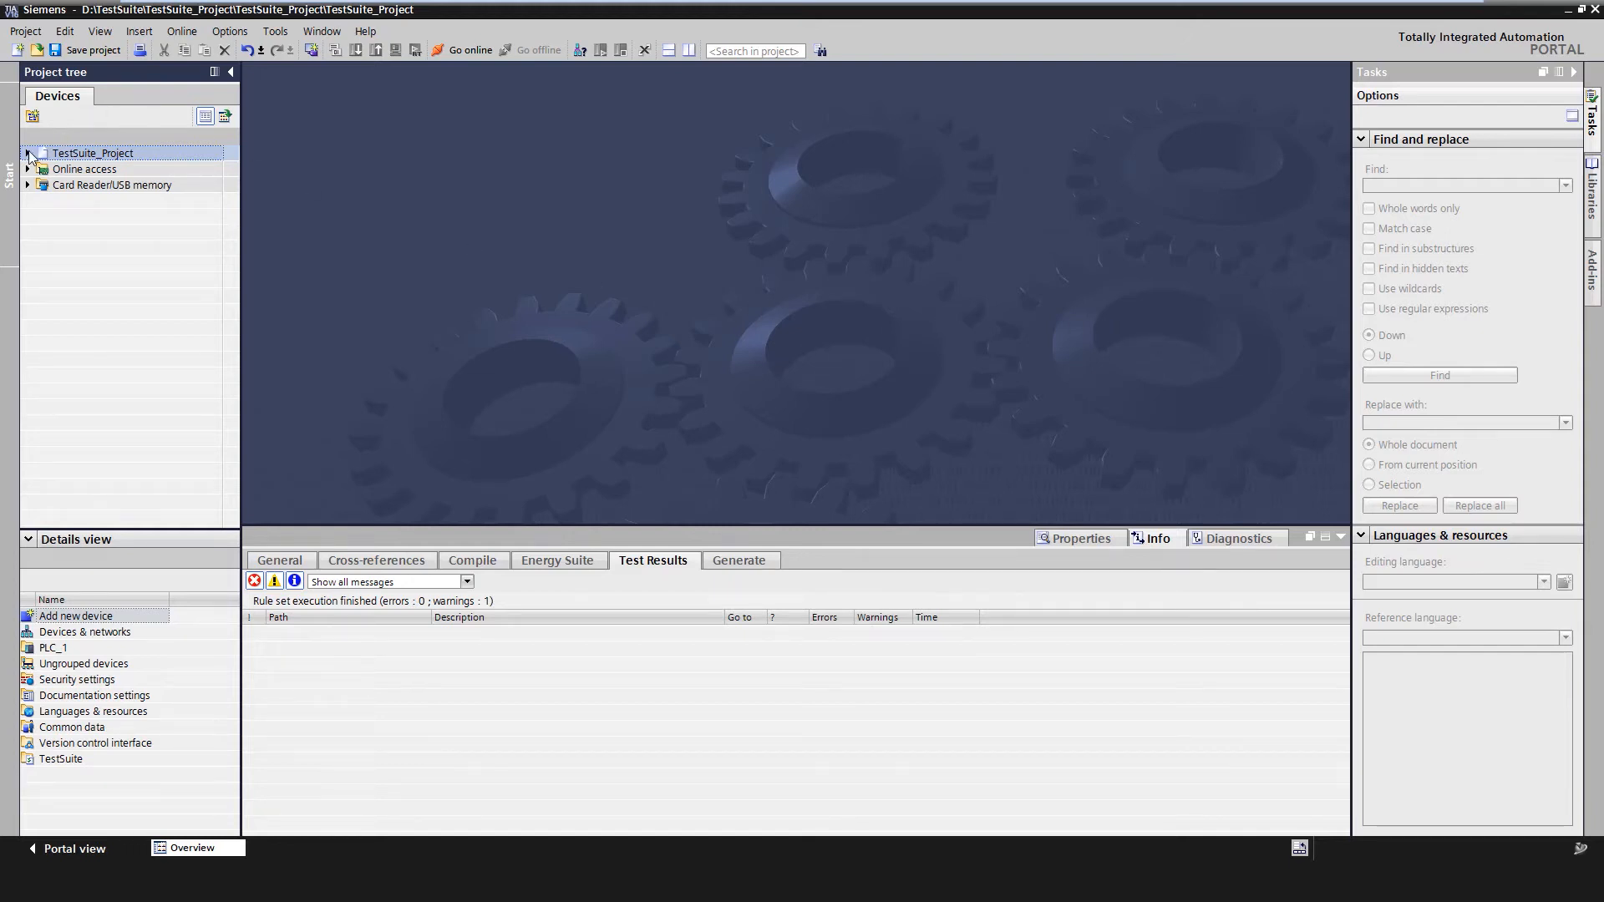
- Expand TestSuite_Project and its TestSuite folder to reveal the Styleguide and Application entries
left_click(27, 152)
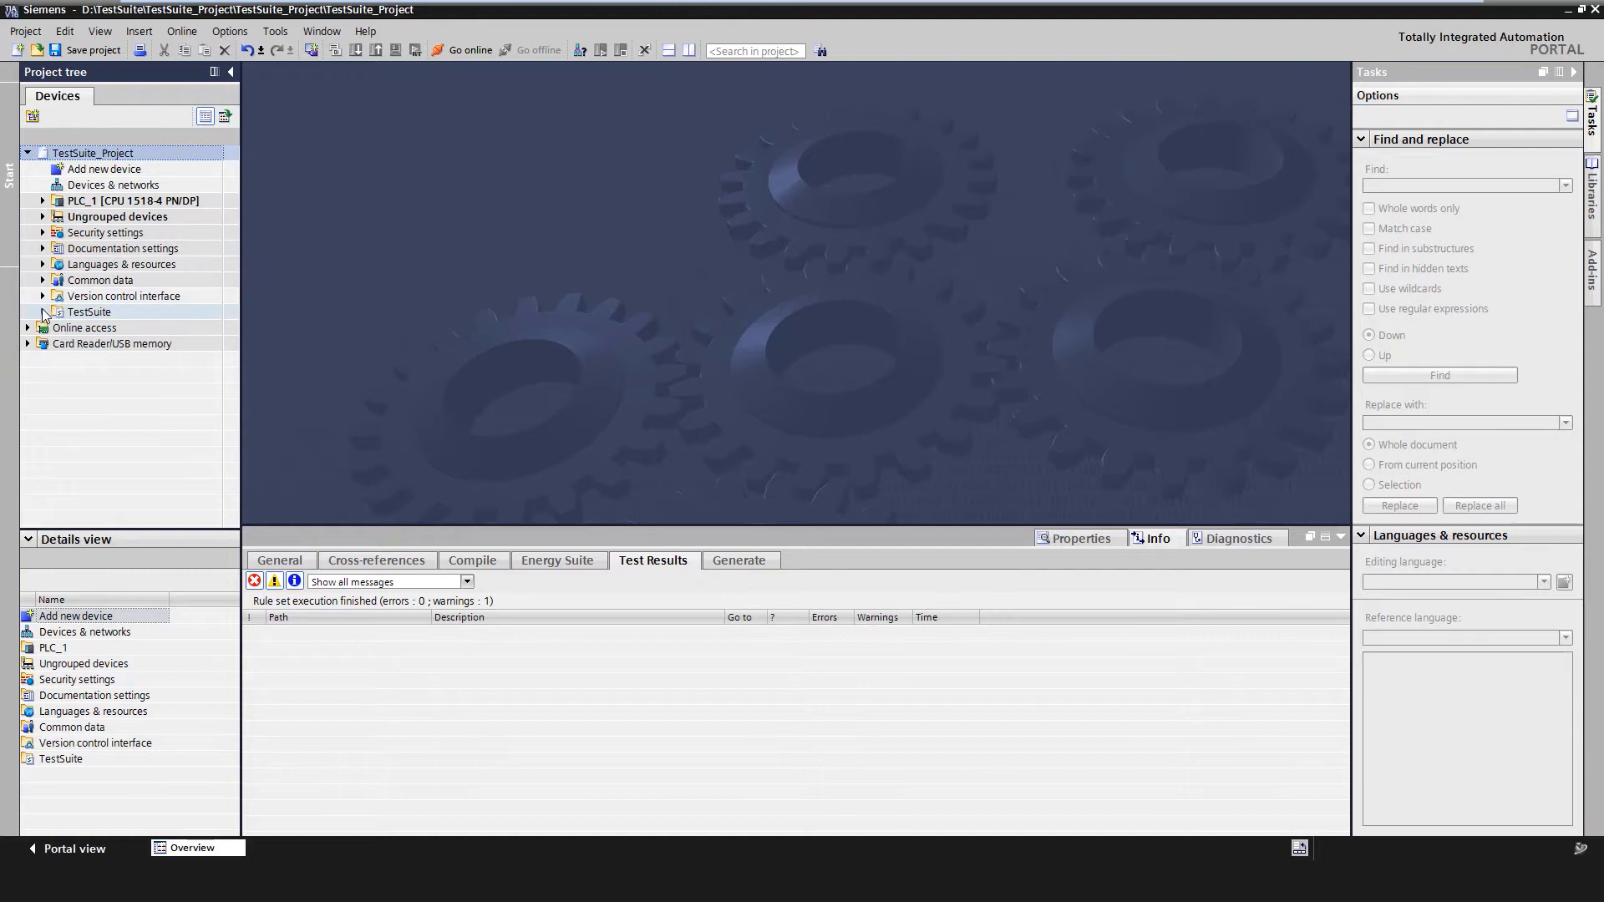
left_click(41, 312)
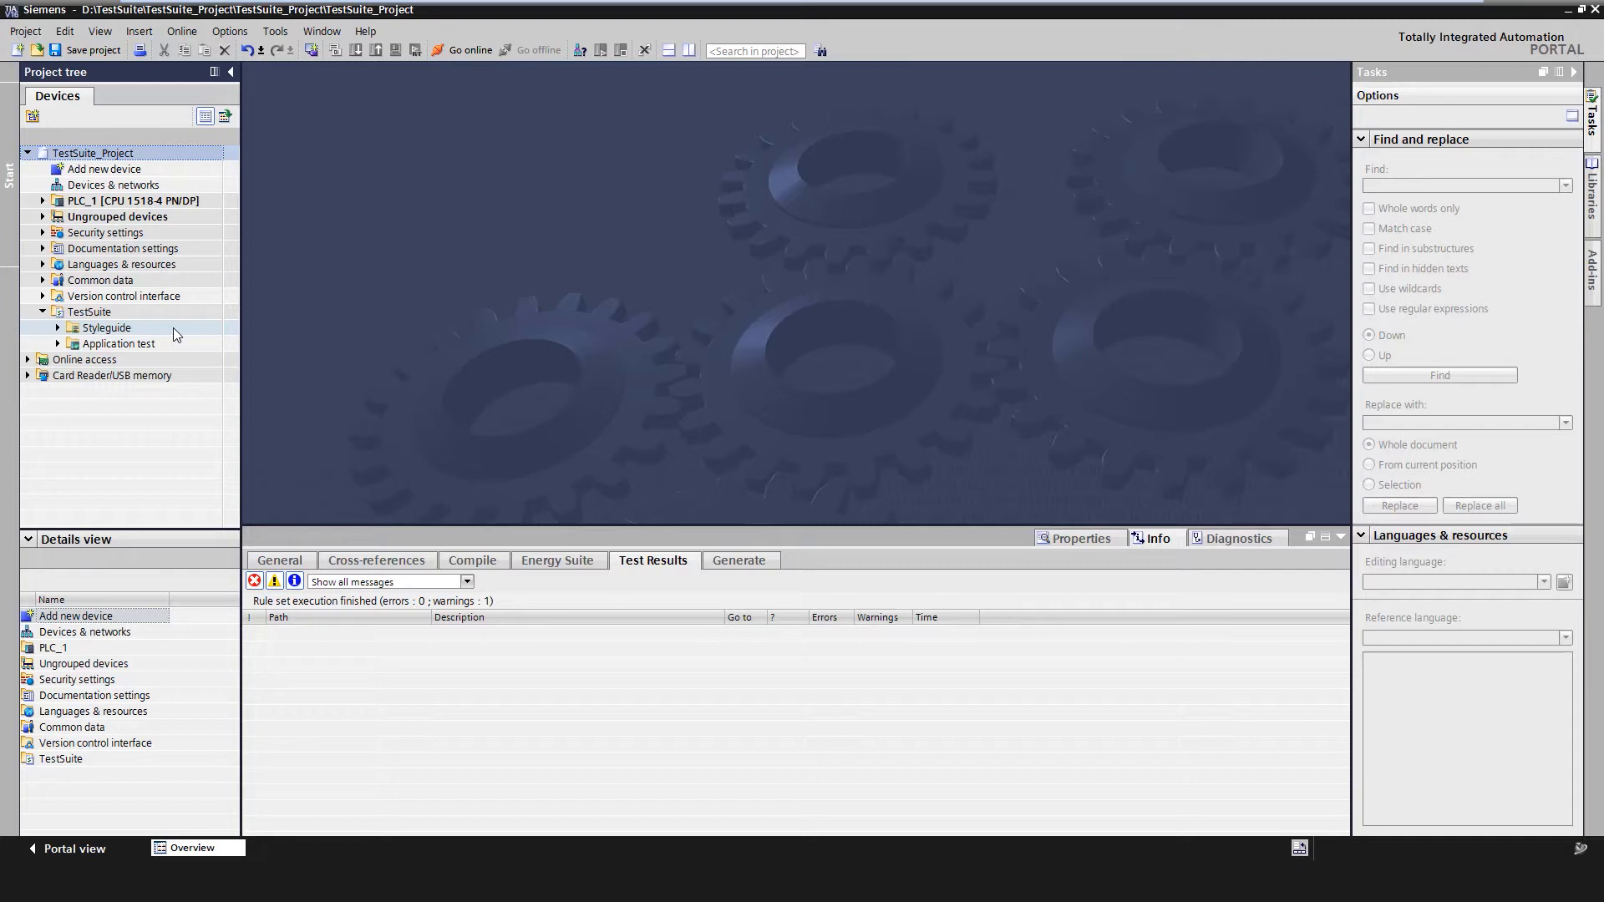
mouse_move(155, 331)
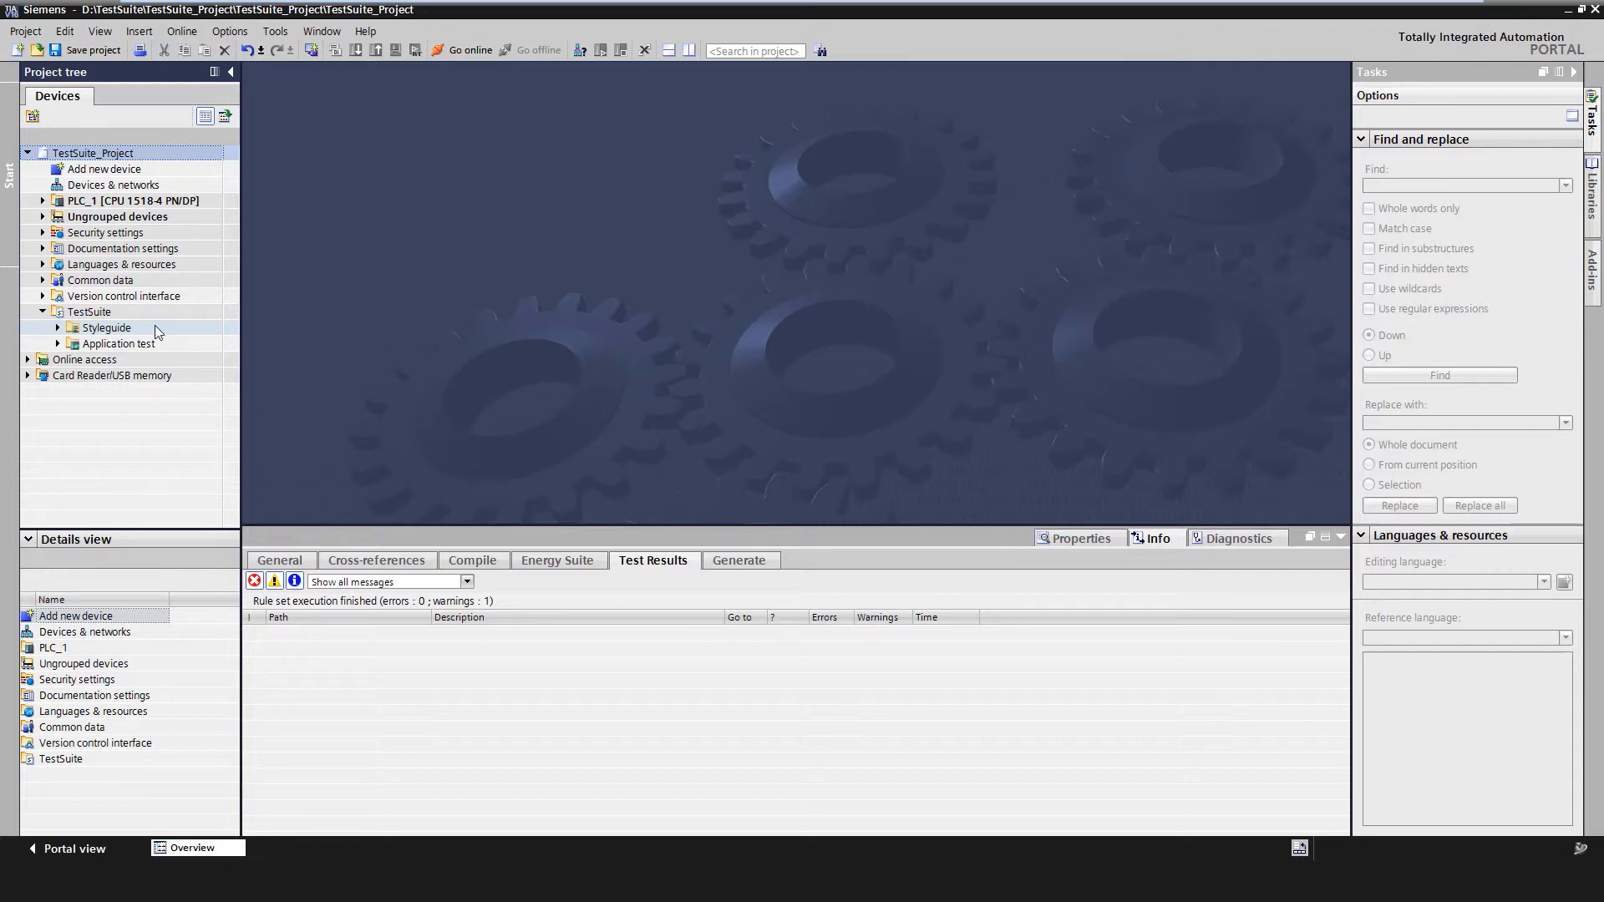
- Add Rule set_1 from the Styleguide context menu and open it in the editor
right_click(104, 327)
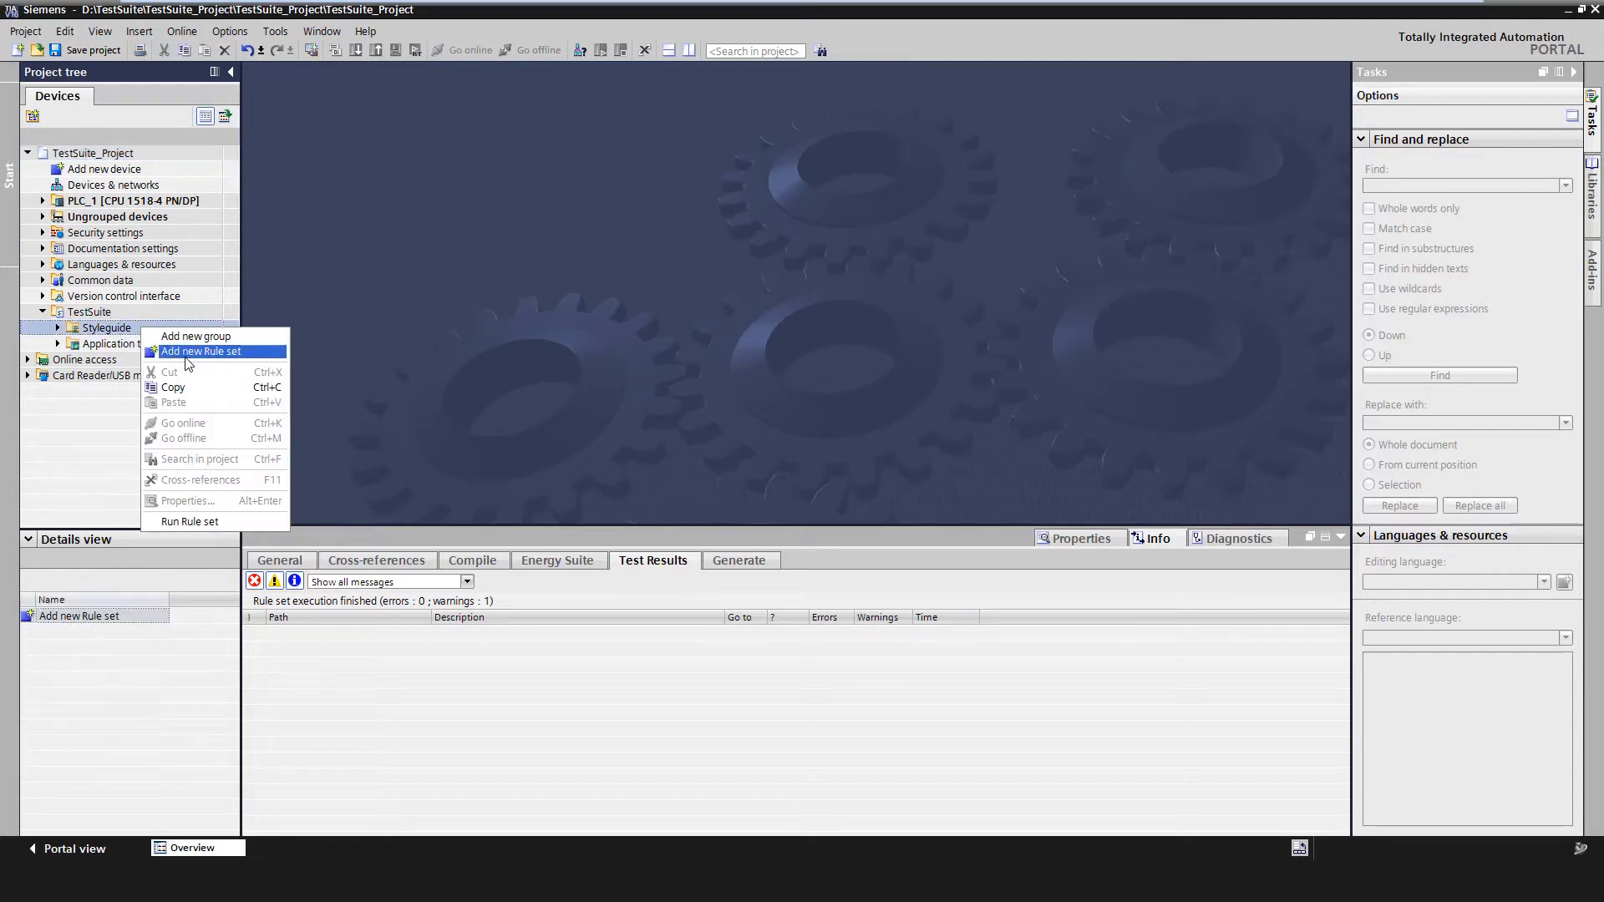
left_click(201, 351)
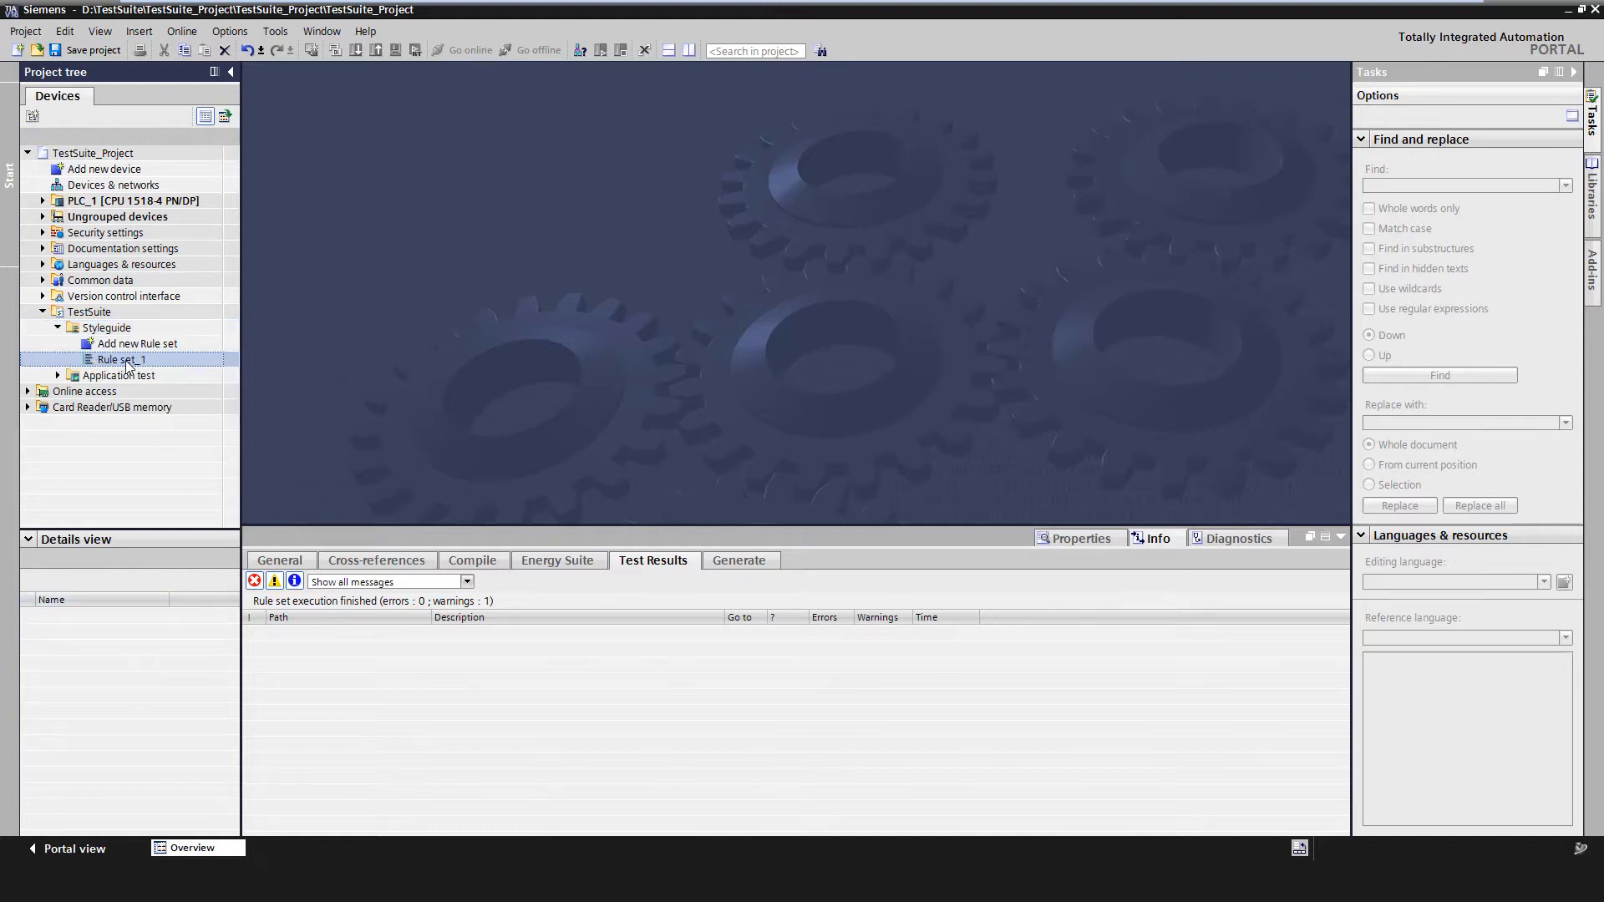
double_click(118, 359)
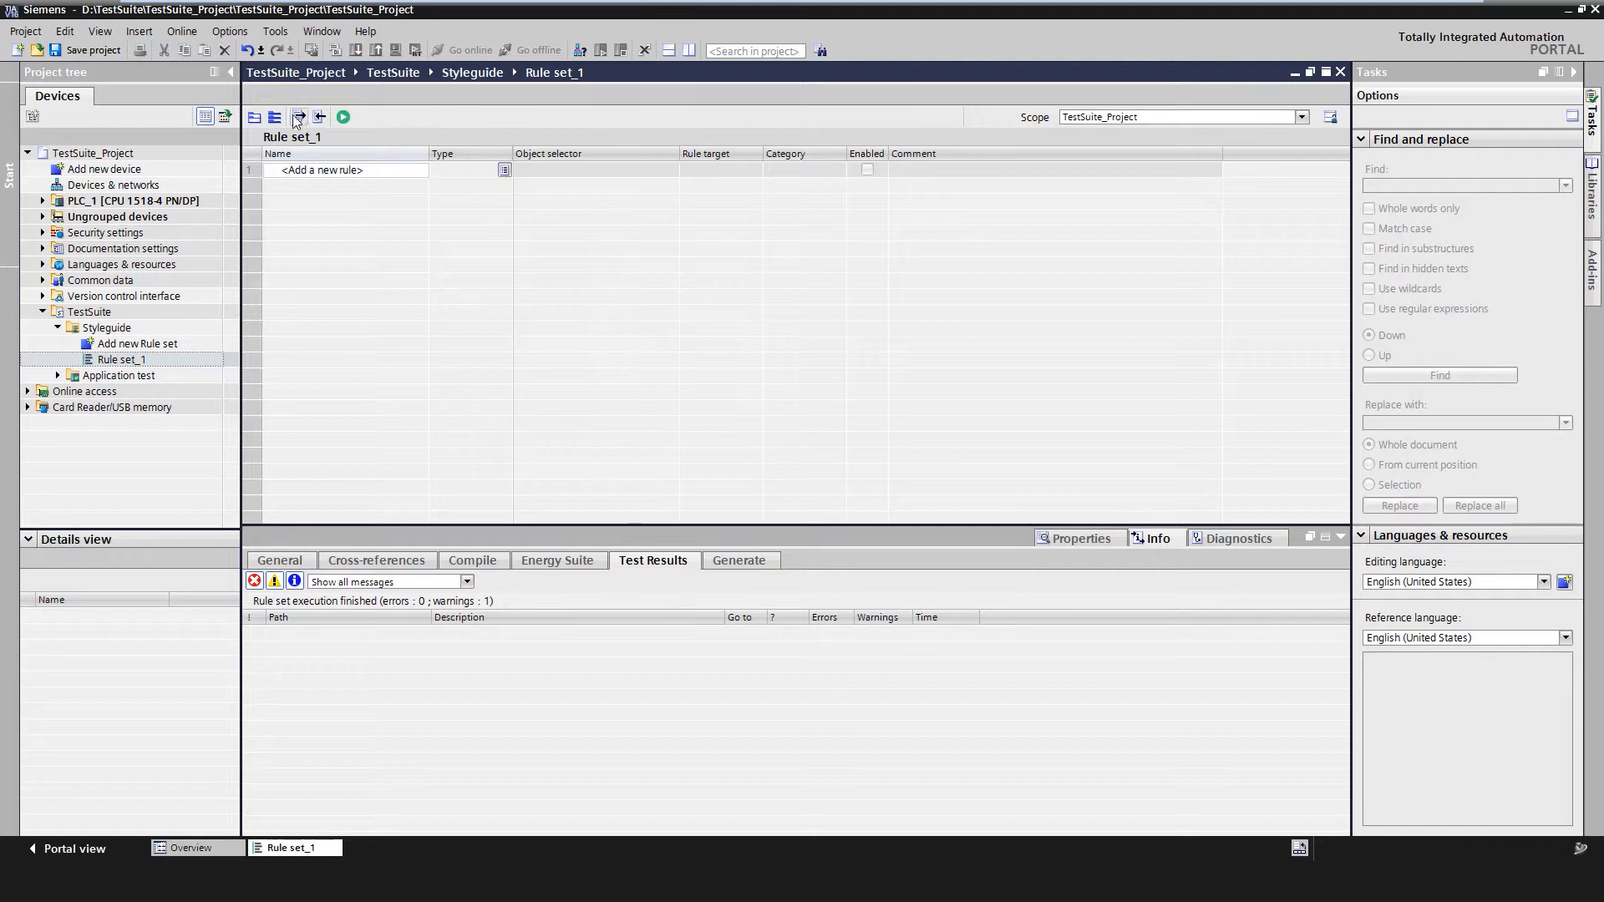
mouse_move(319, 117)
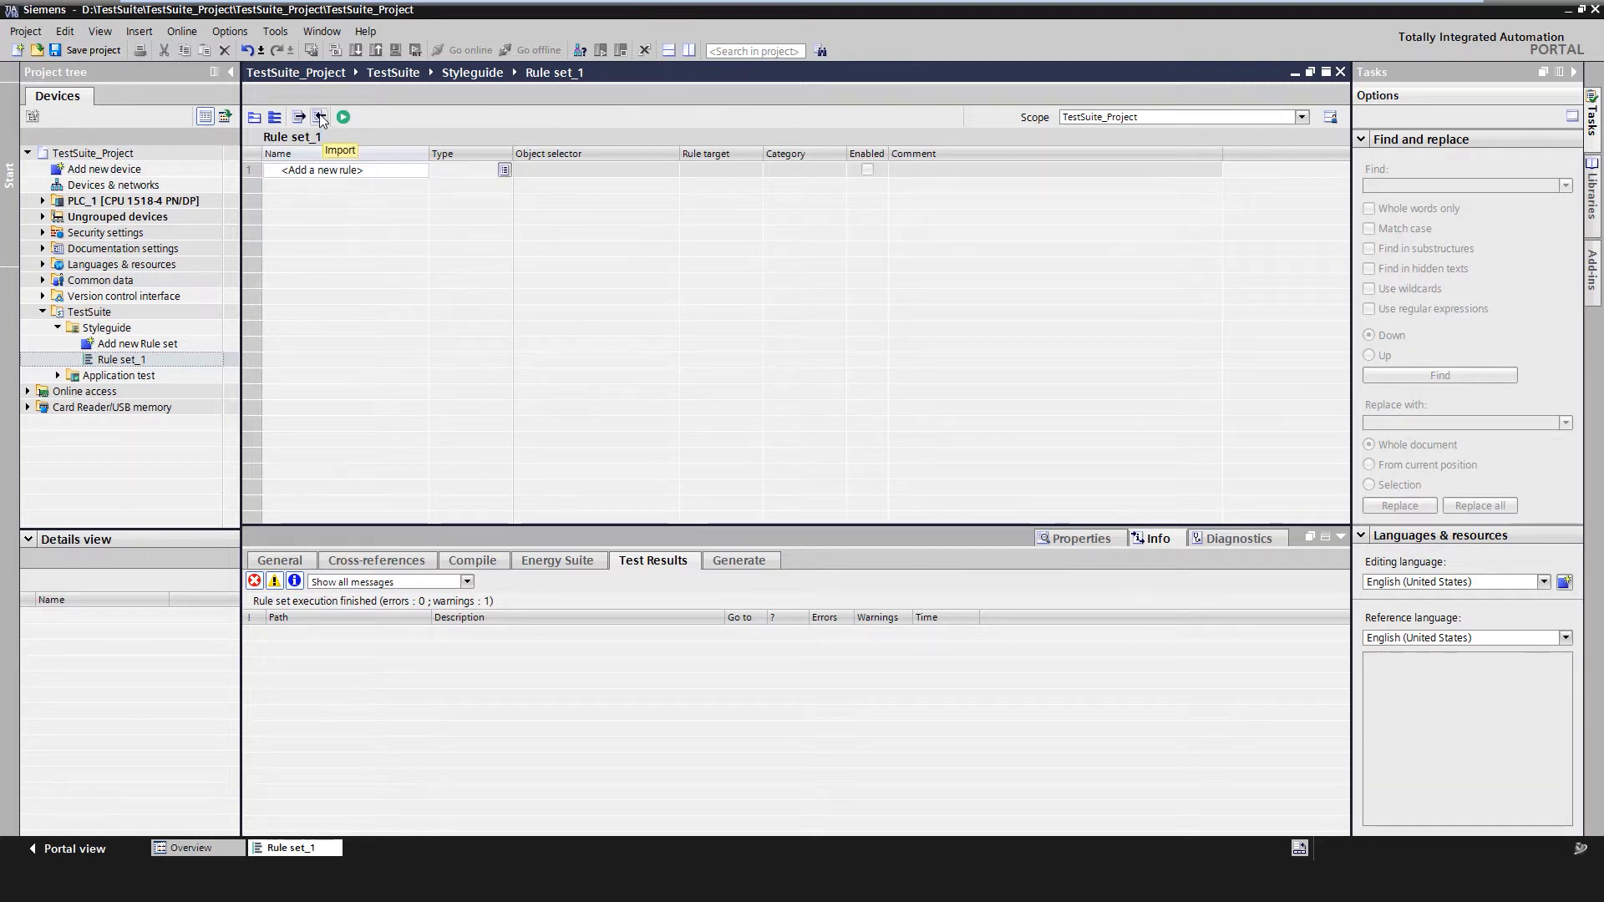
- Import the 21 naming rules from StyleguideRulesets.xml into Rule set_1
left_click(319, 117)
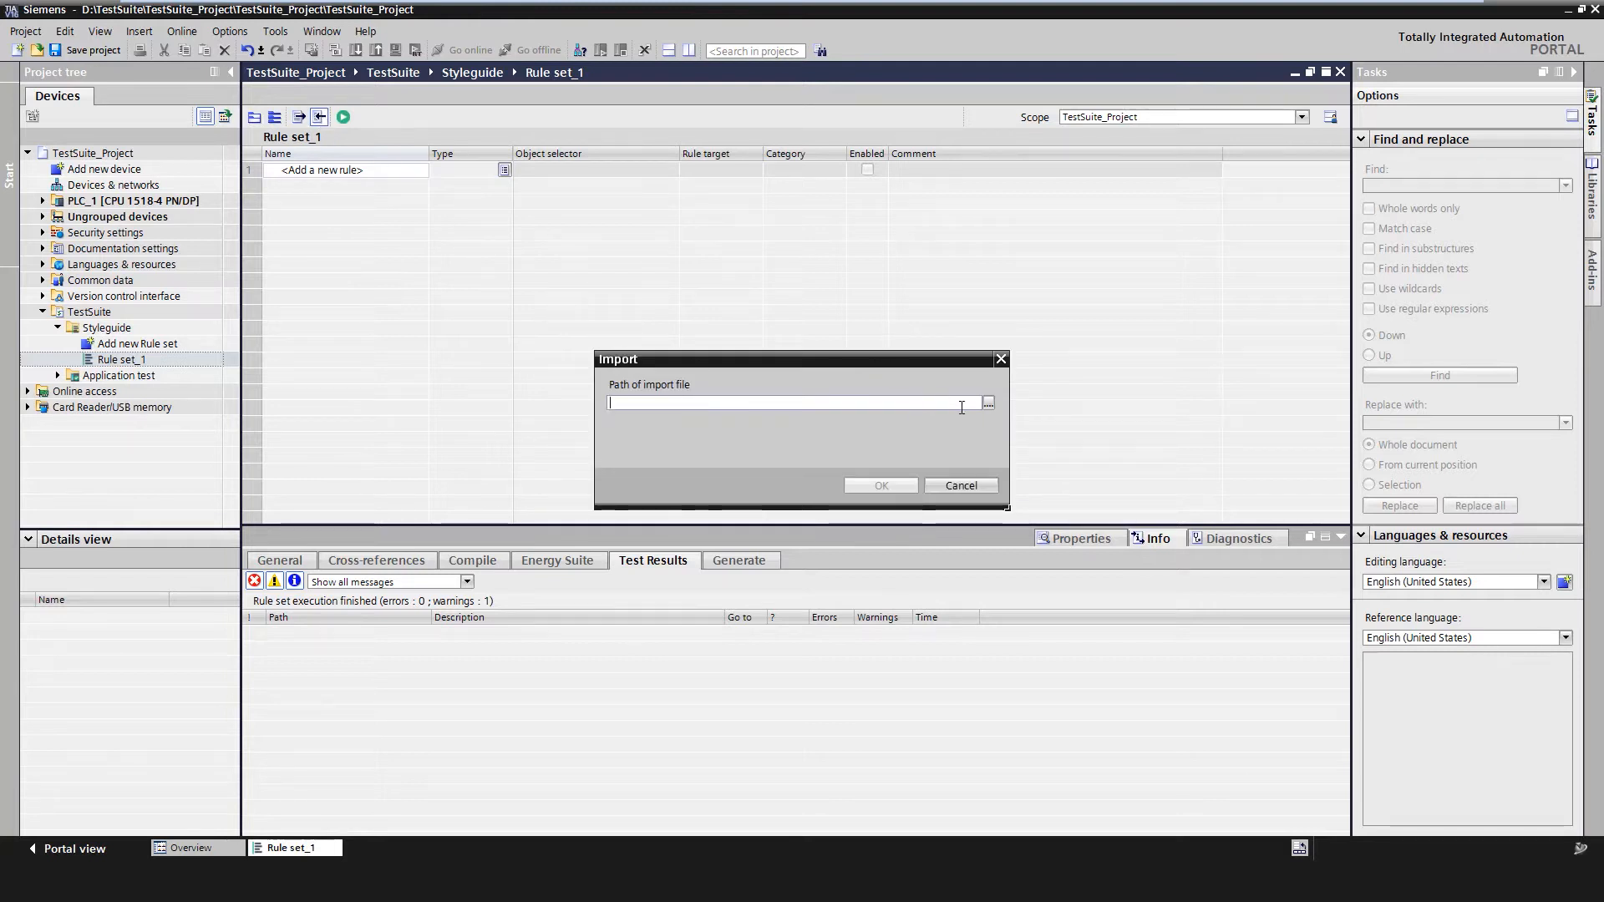
left_click(987, 402)
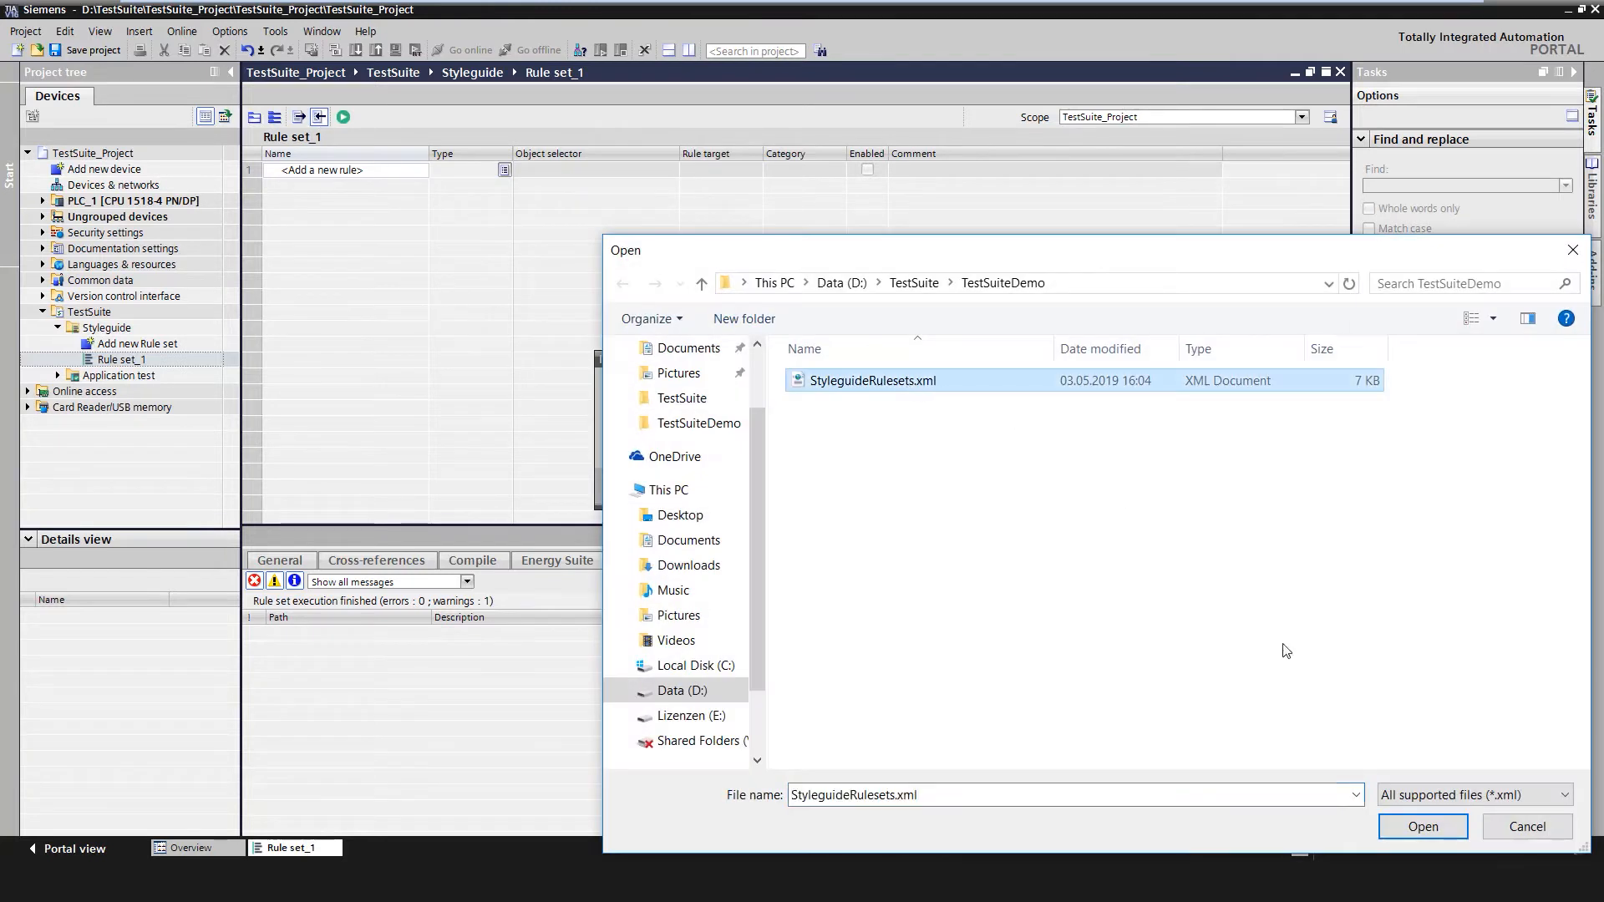
left_click(1421, 826)
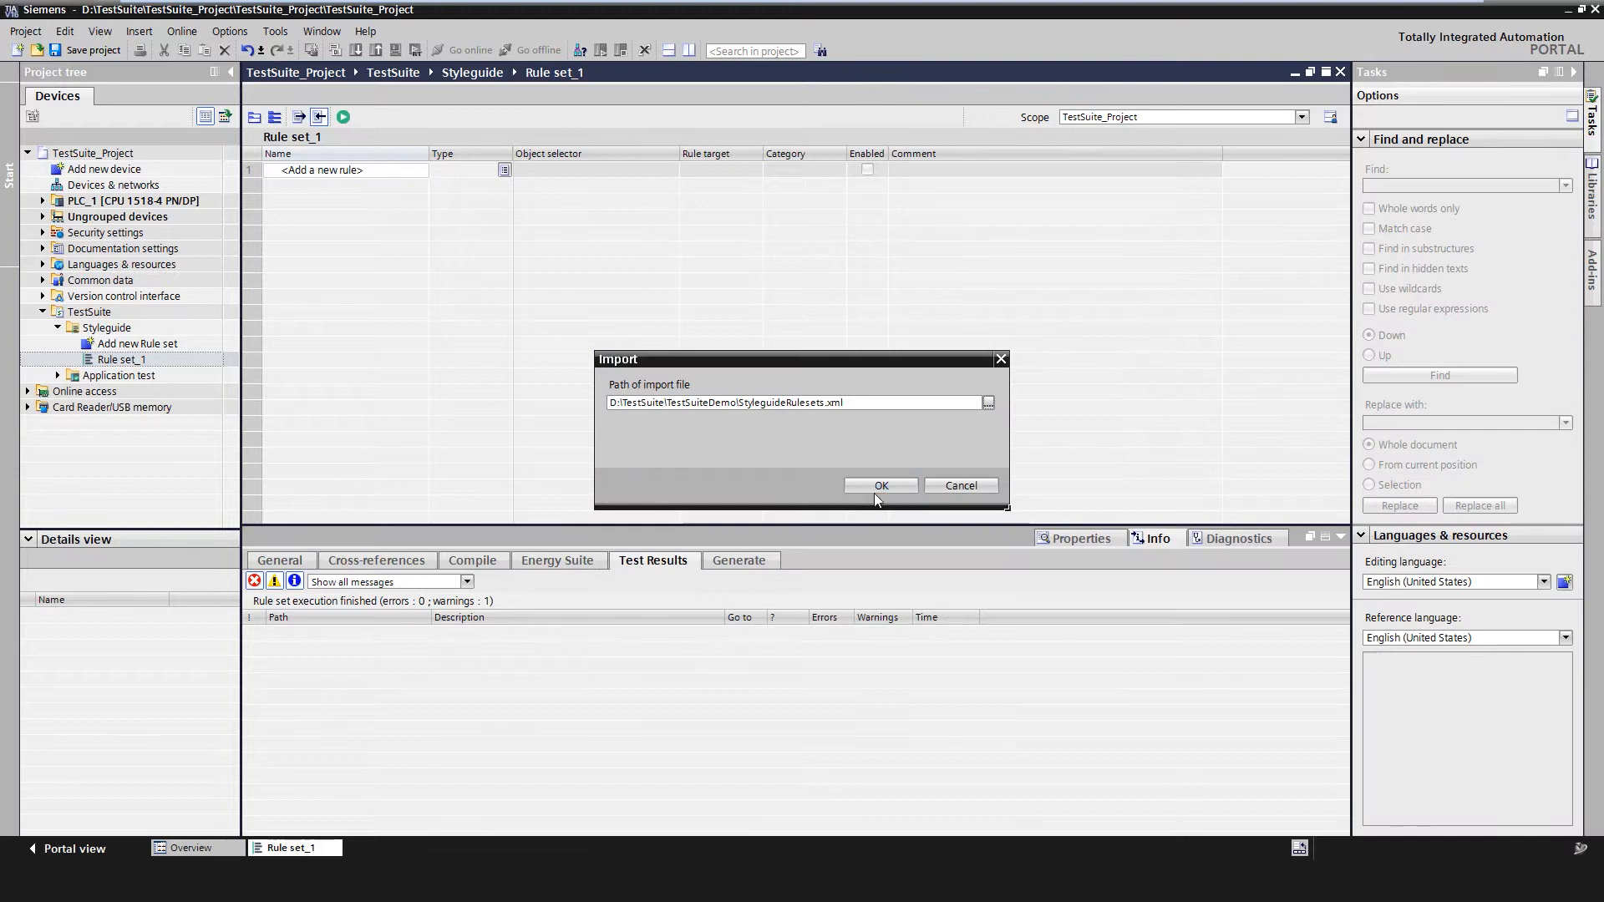
left_click(880, 484)
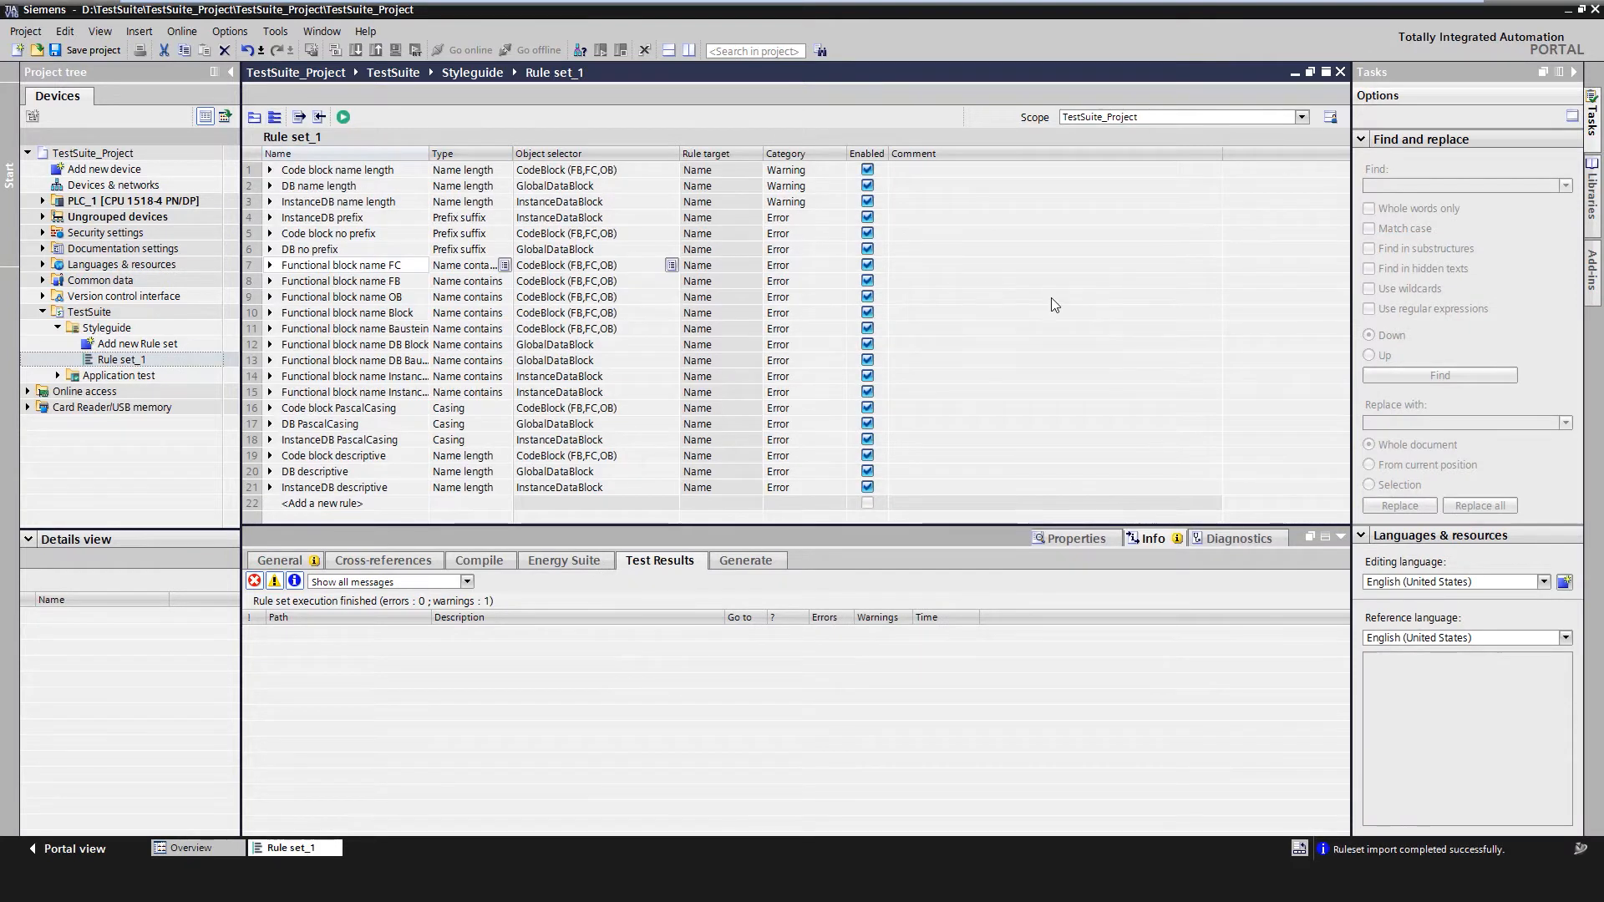
left_click(866, 185)
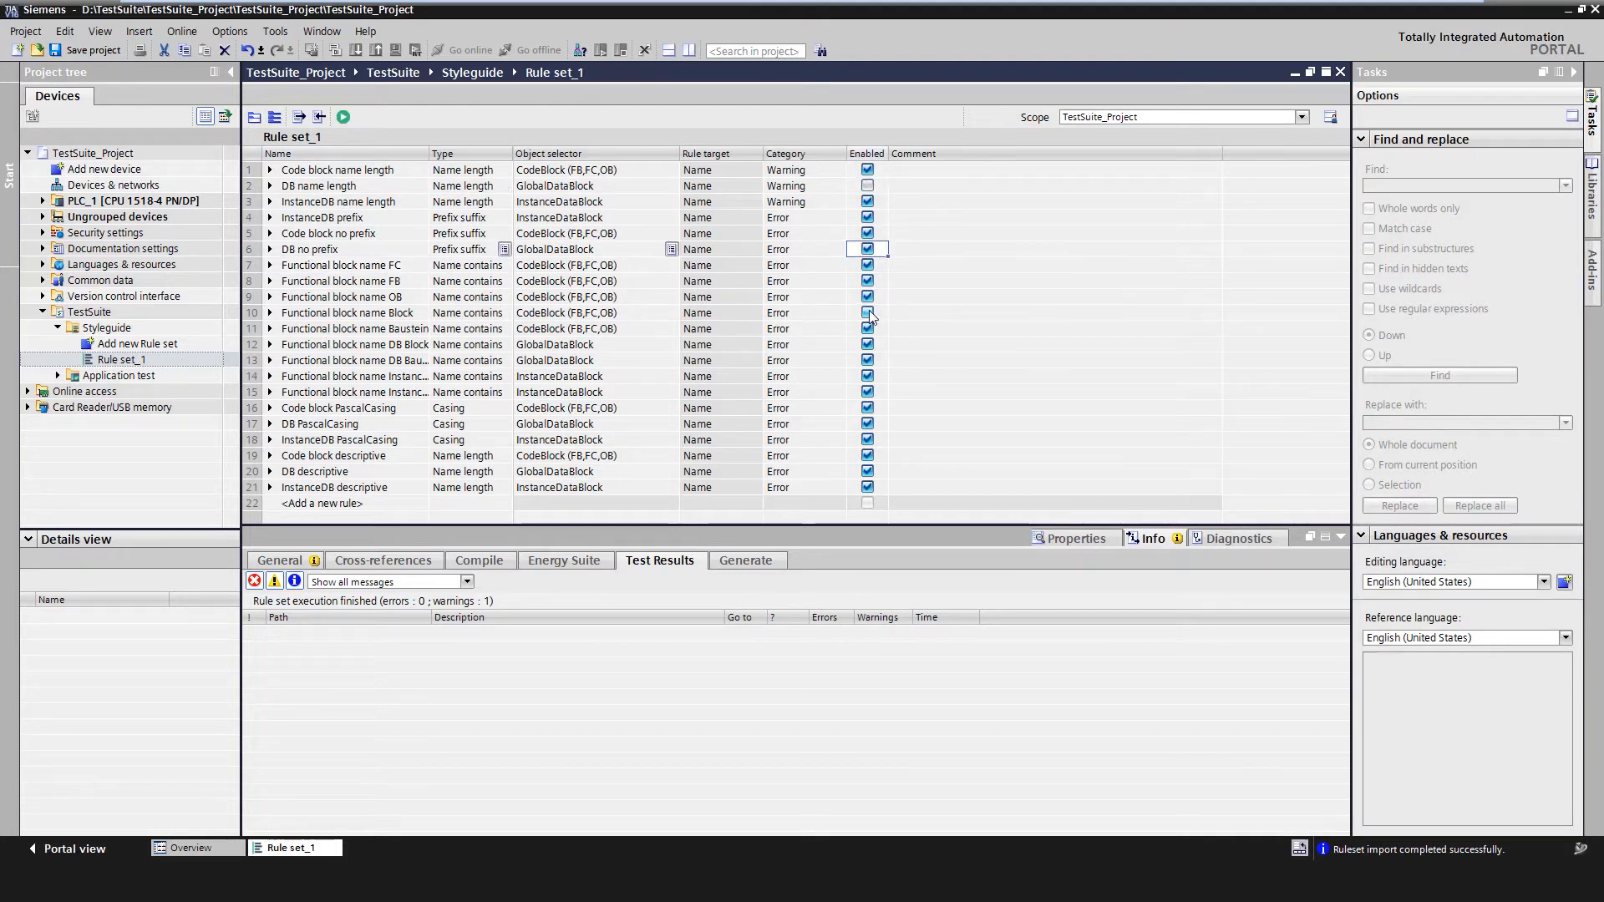
left_click(866, 185)
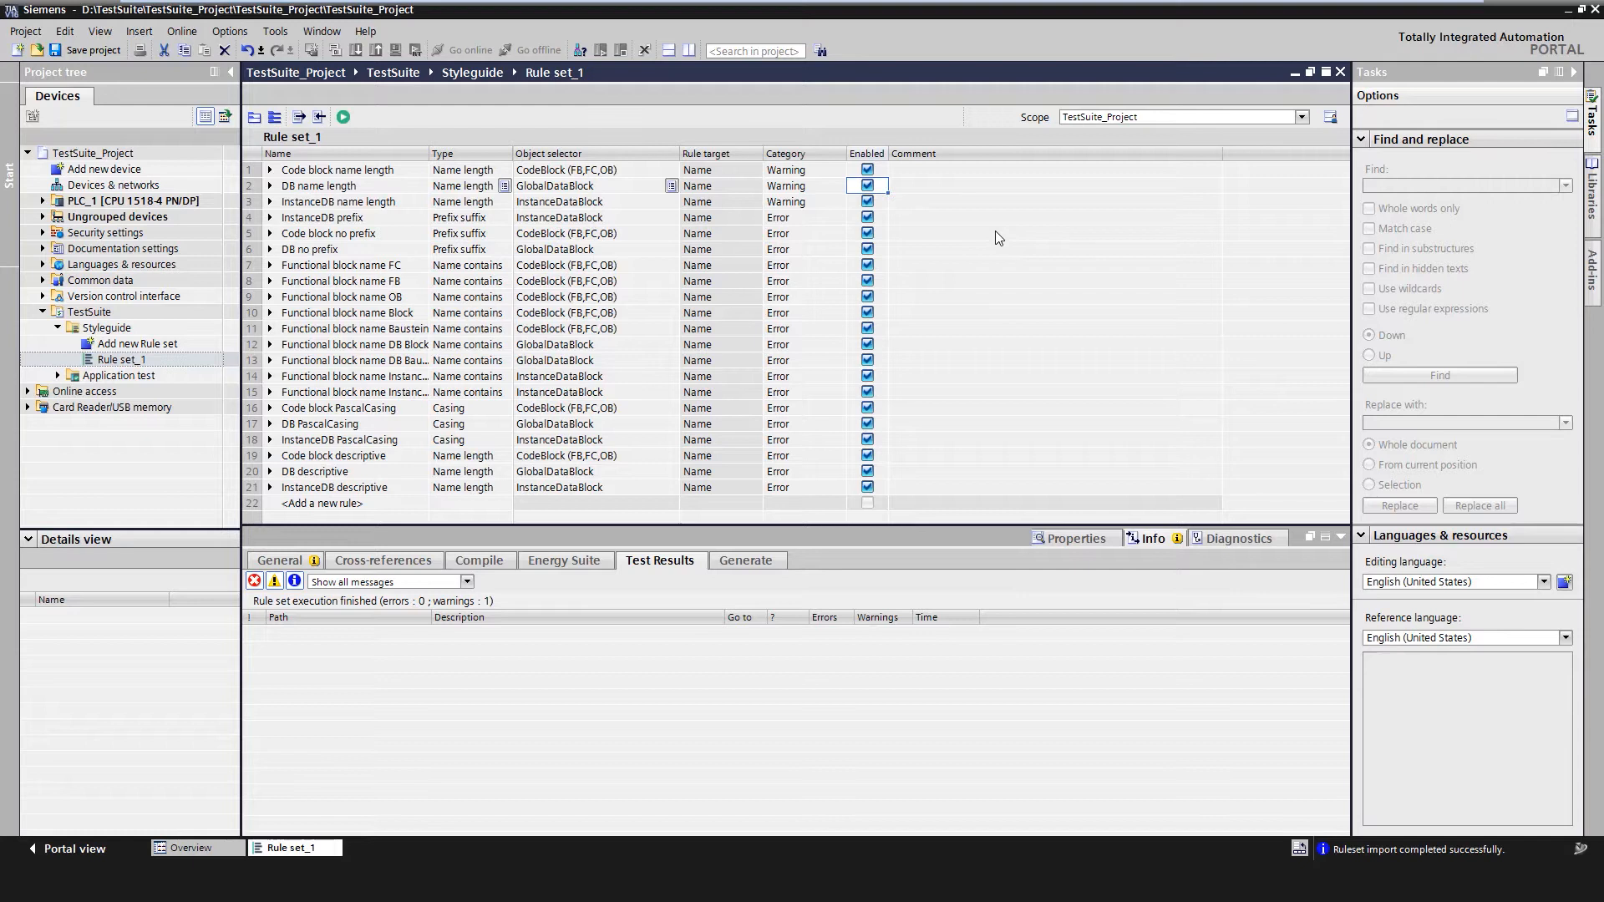
mouse_move(860, 179)
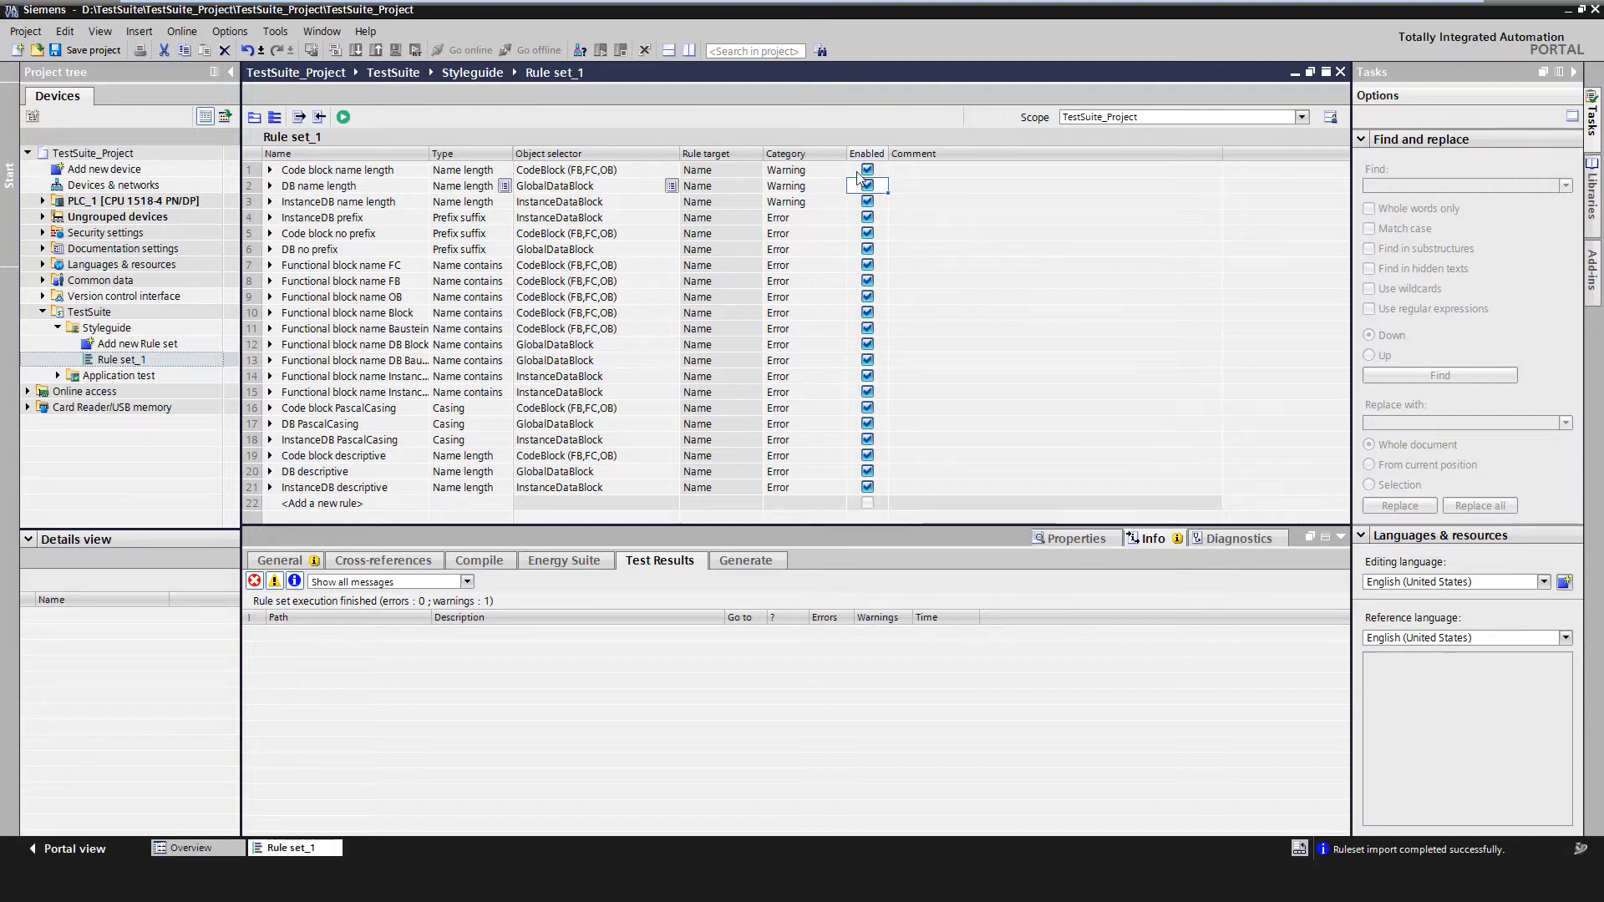
mouse_move(342, 115)
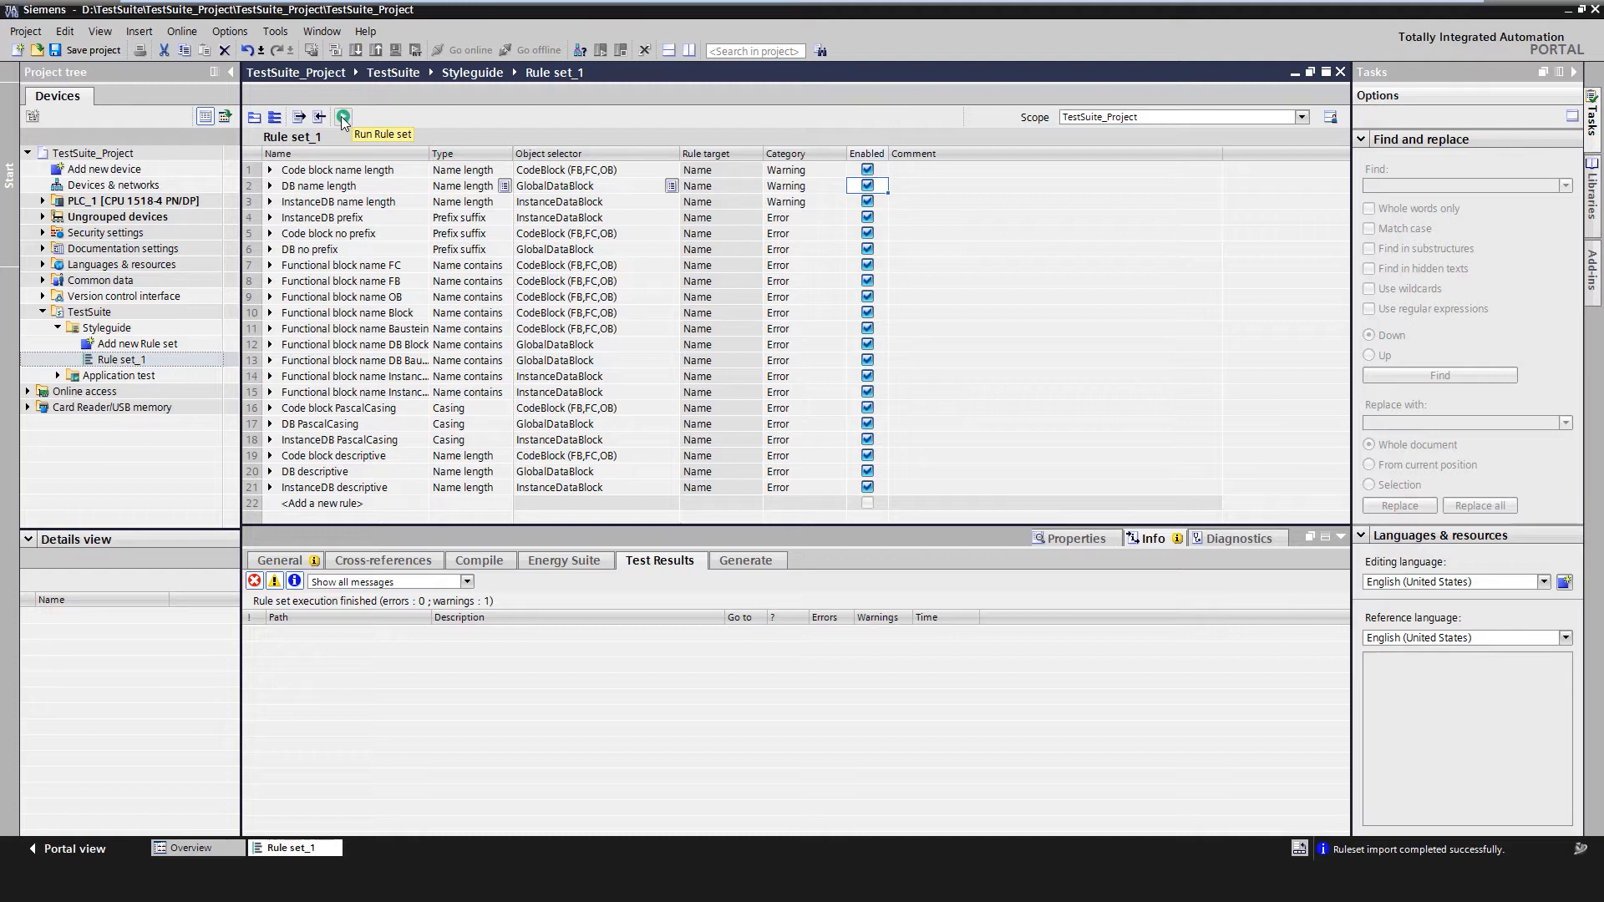
- Run Rule set_1 against the project, getting 0 errors and 1 warning
left_click(342, 117)
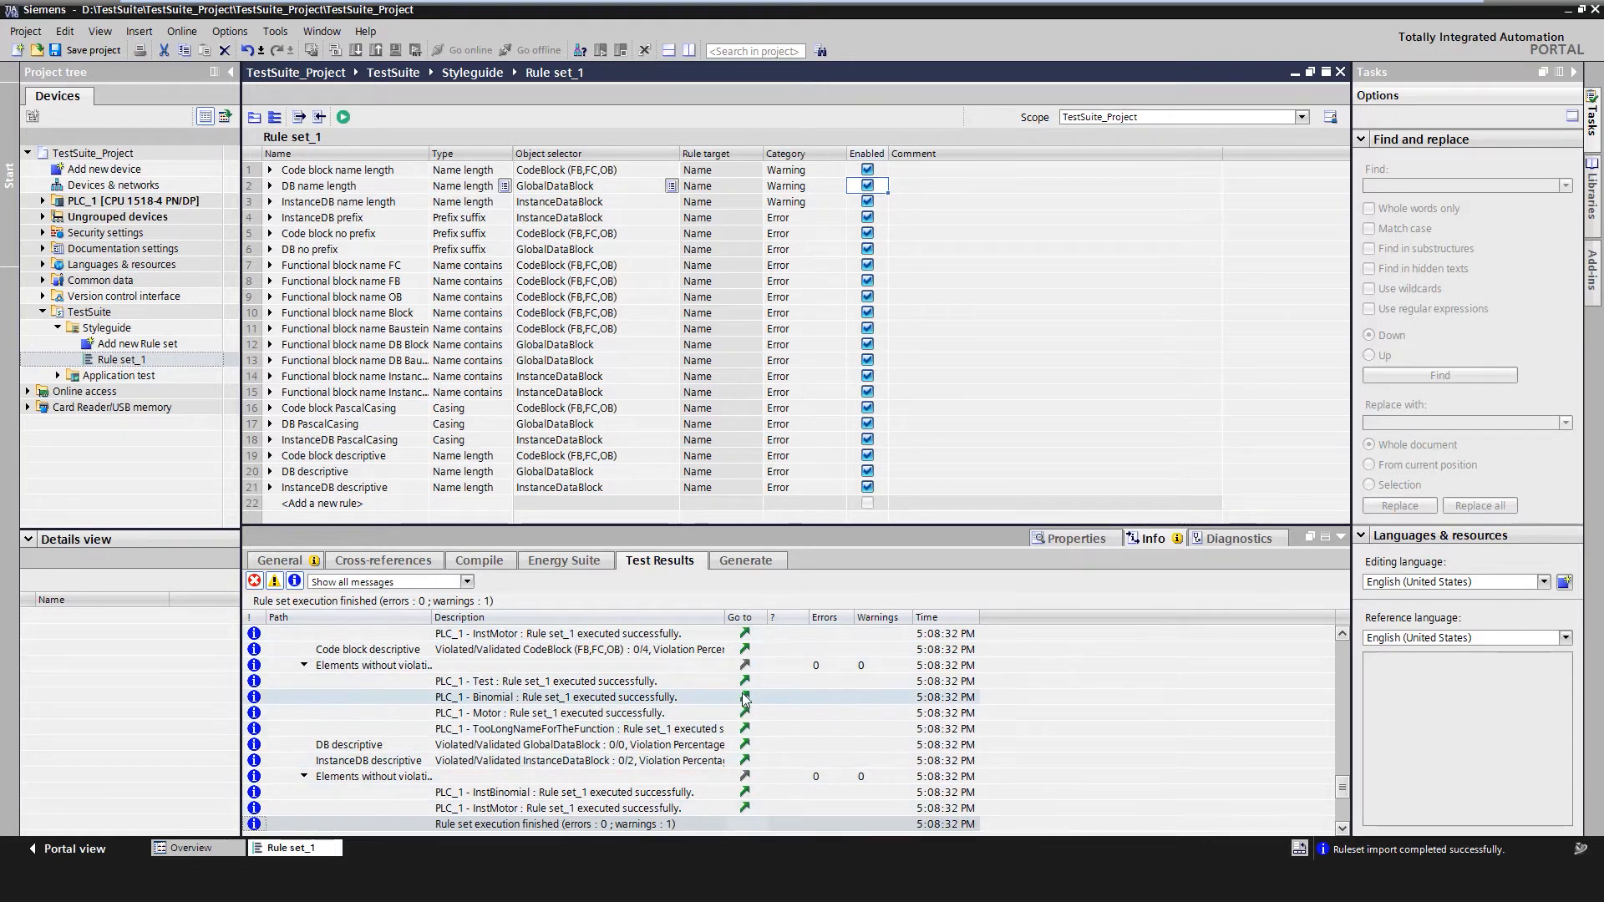
mouse_move(771, 703)
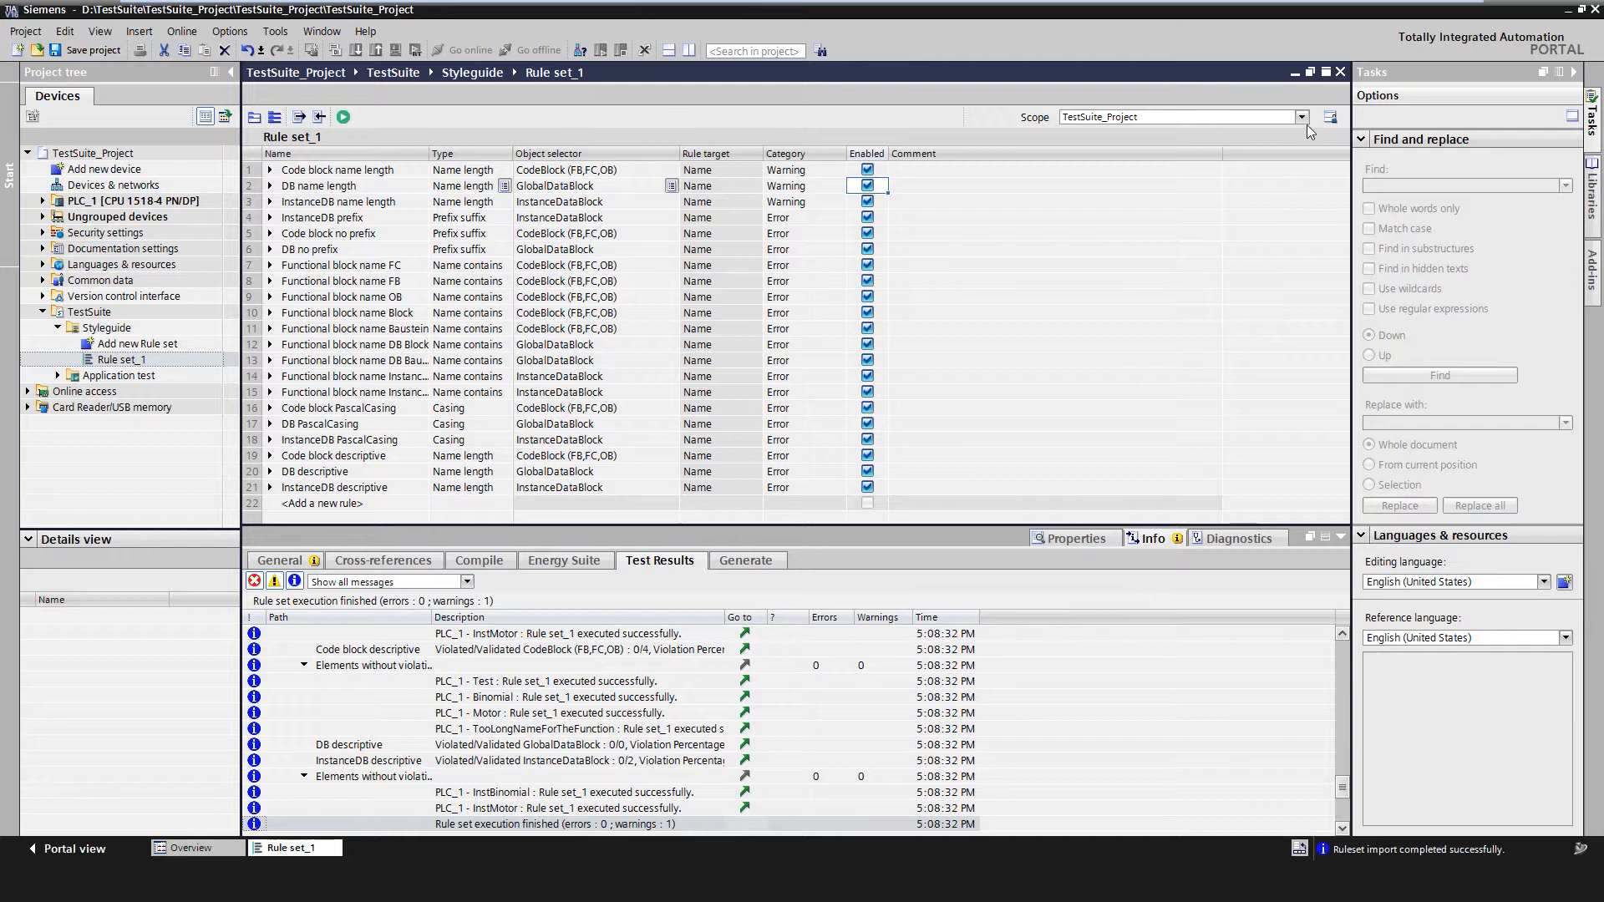
left_click(1299, 117)
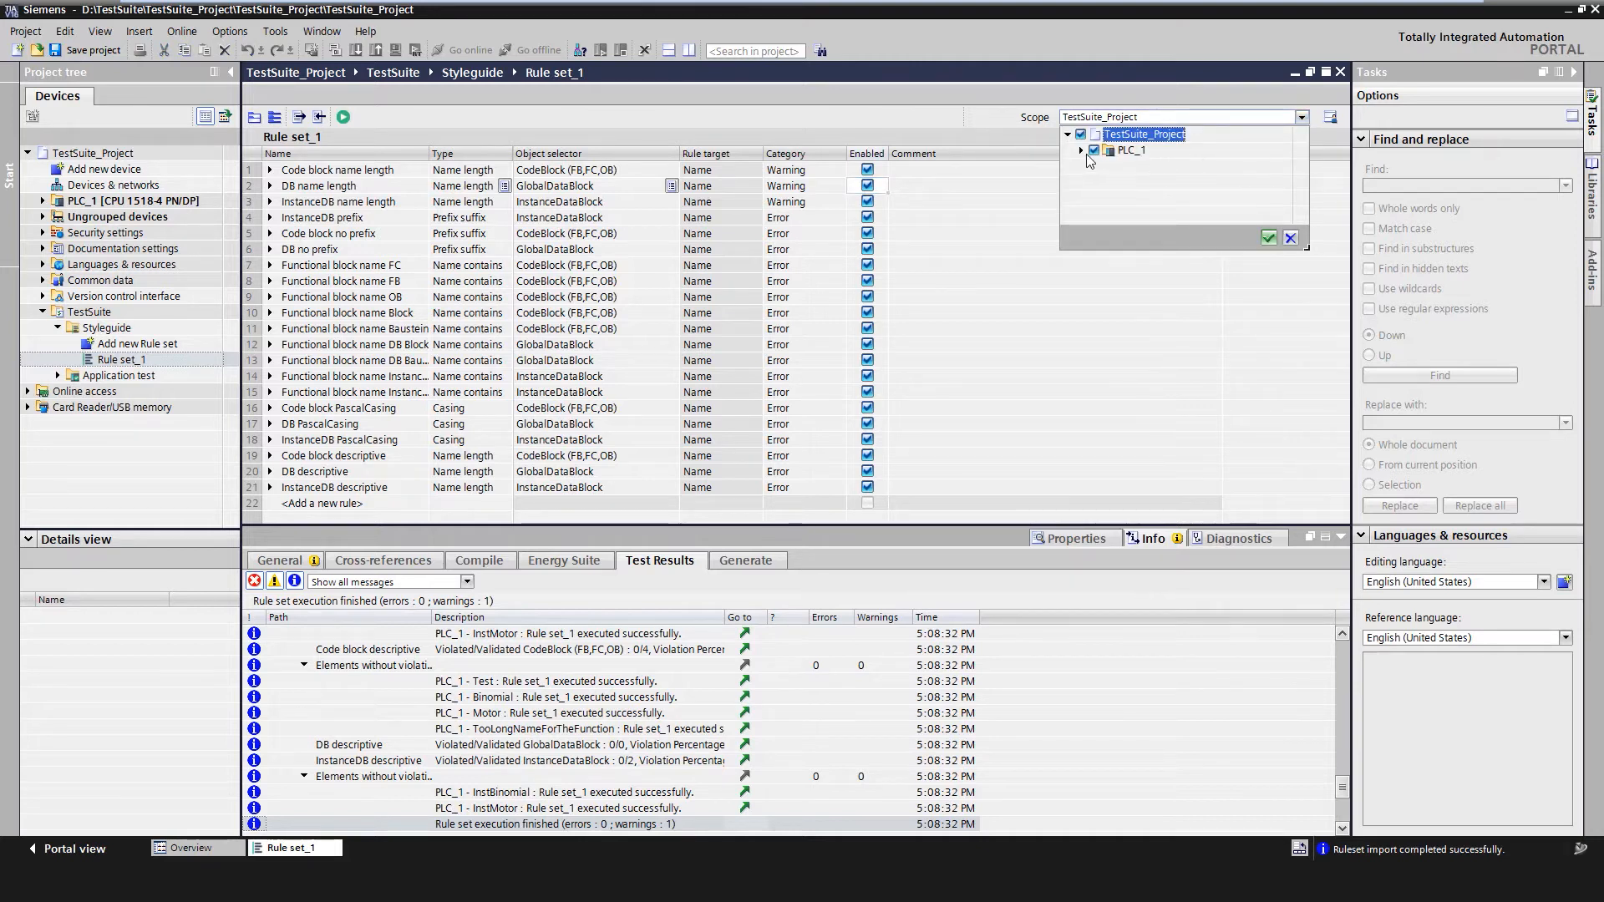
left_click(1080, 149)
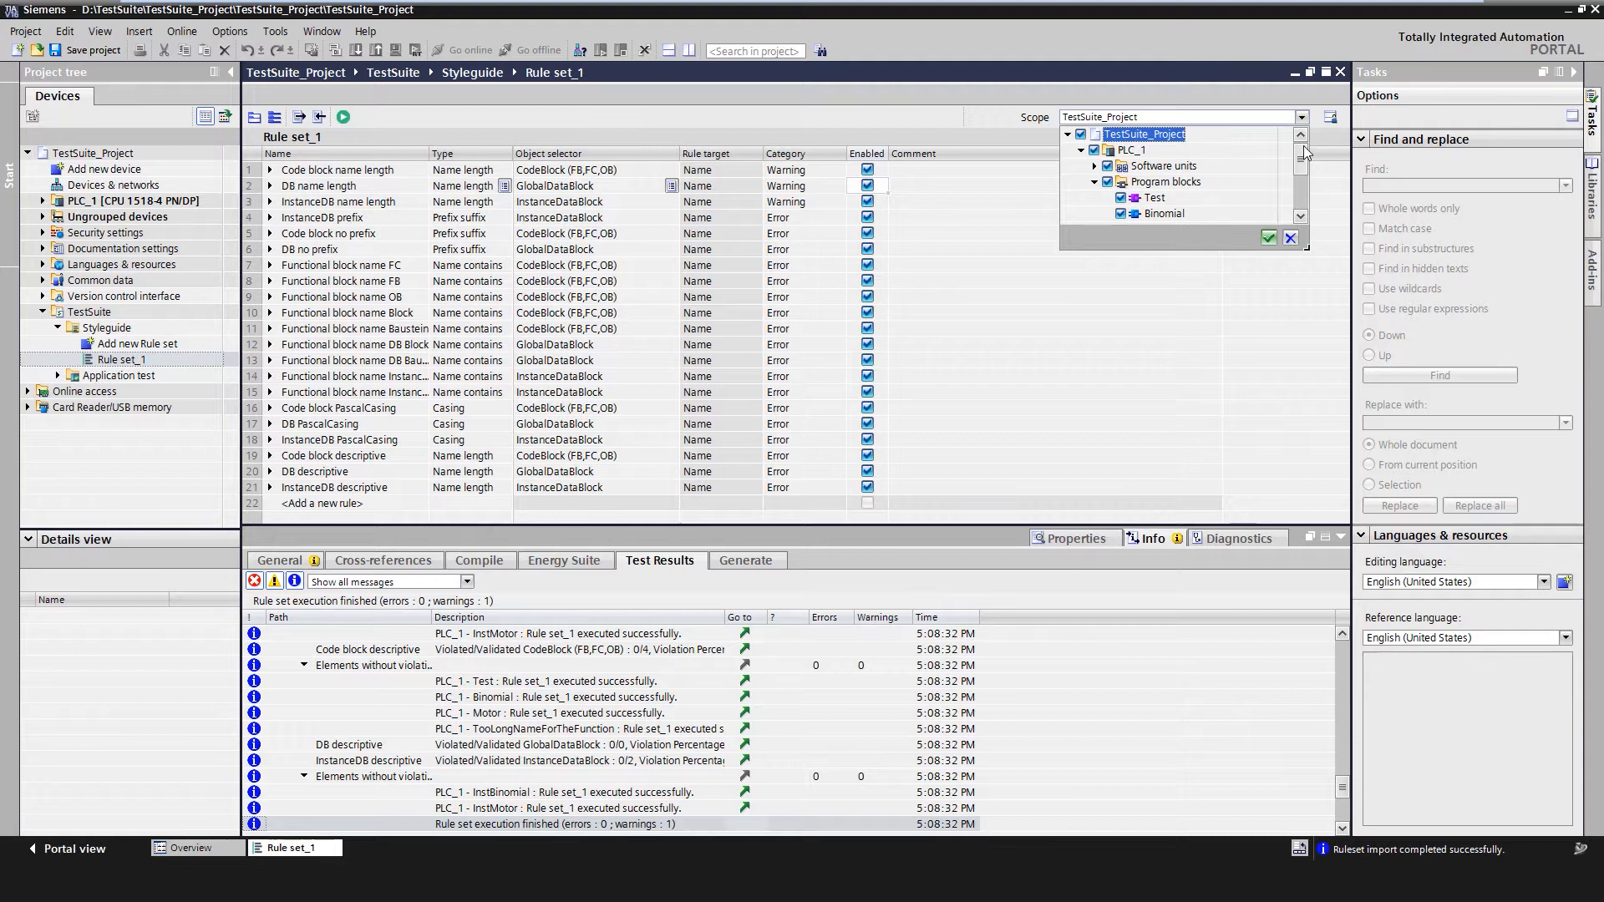
scroll("down", 3)
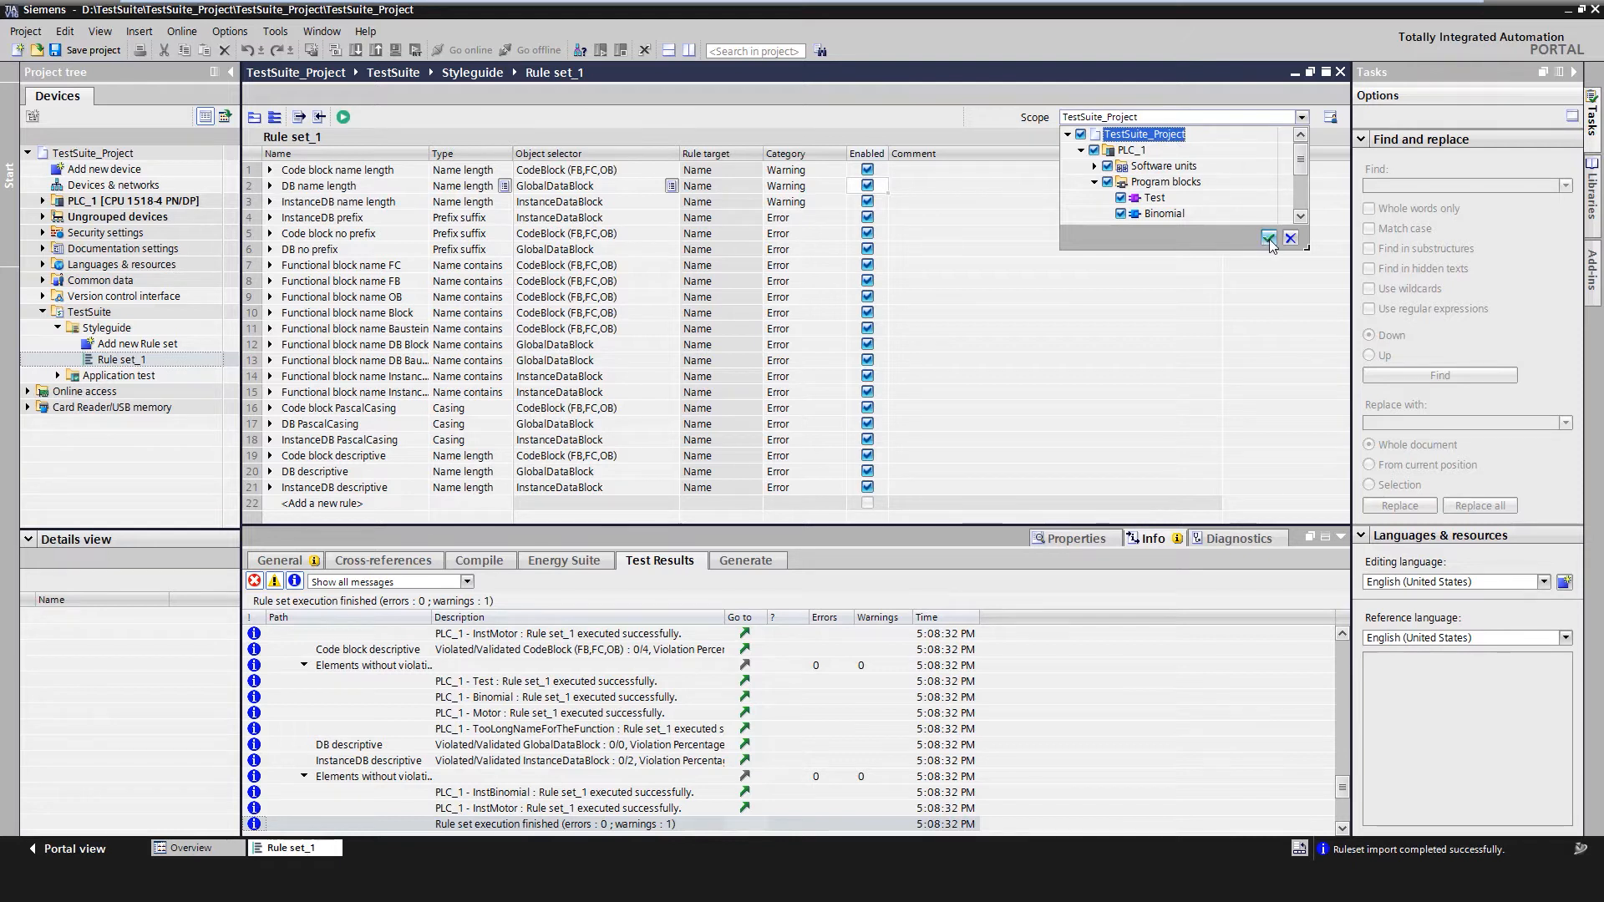
left_click(1268, 238)
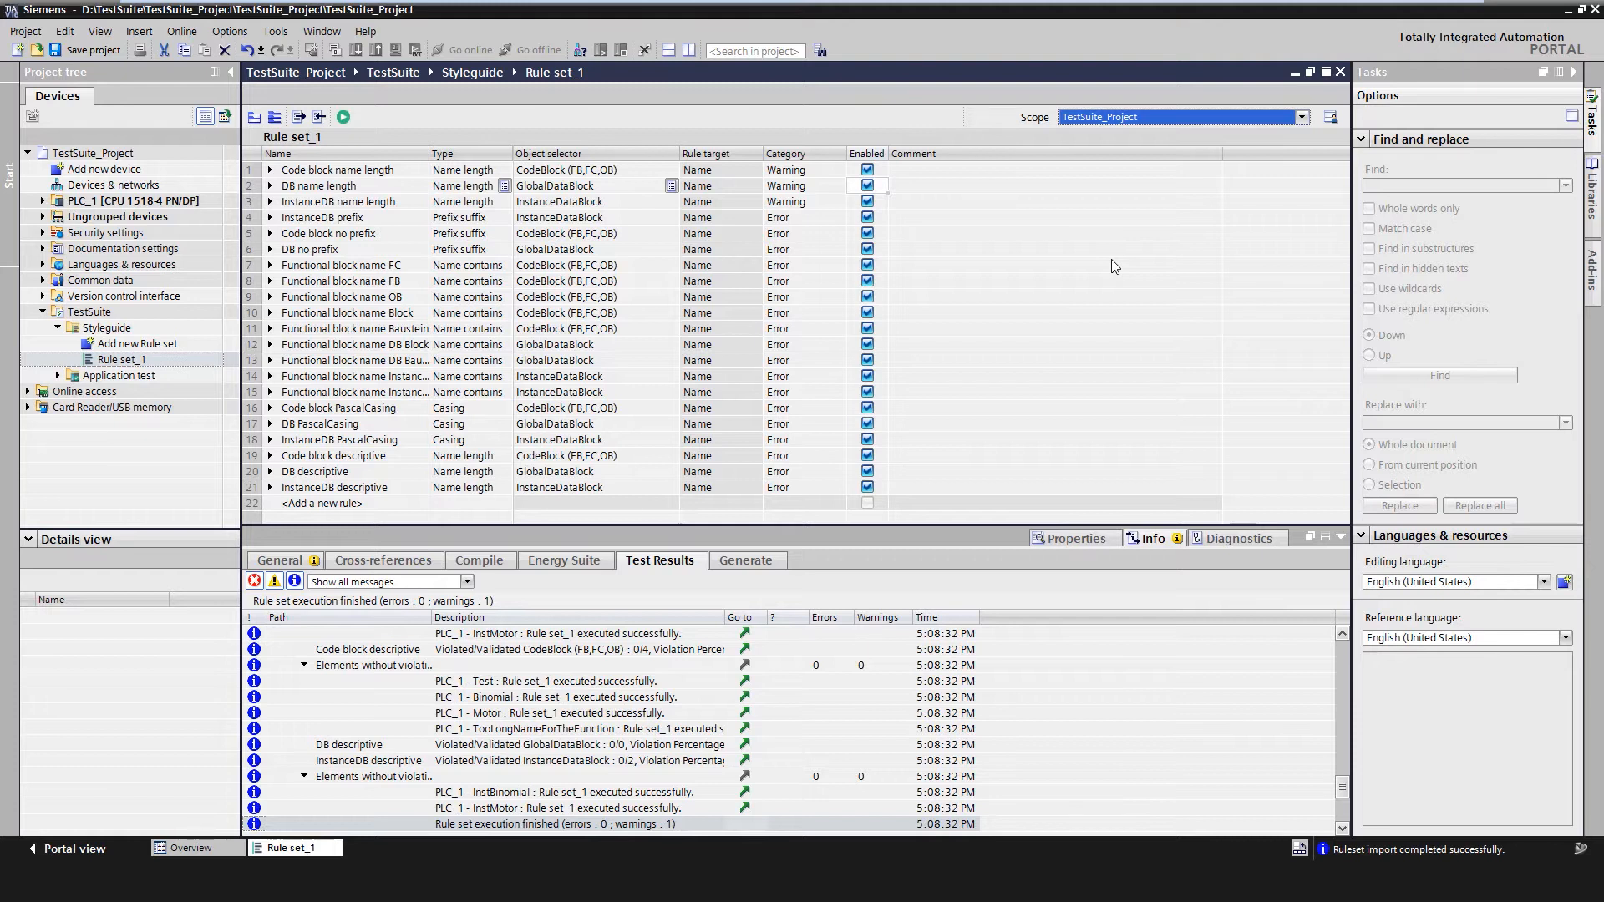
mouse_move(1281, 353)
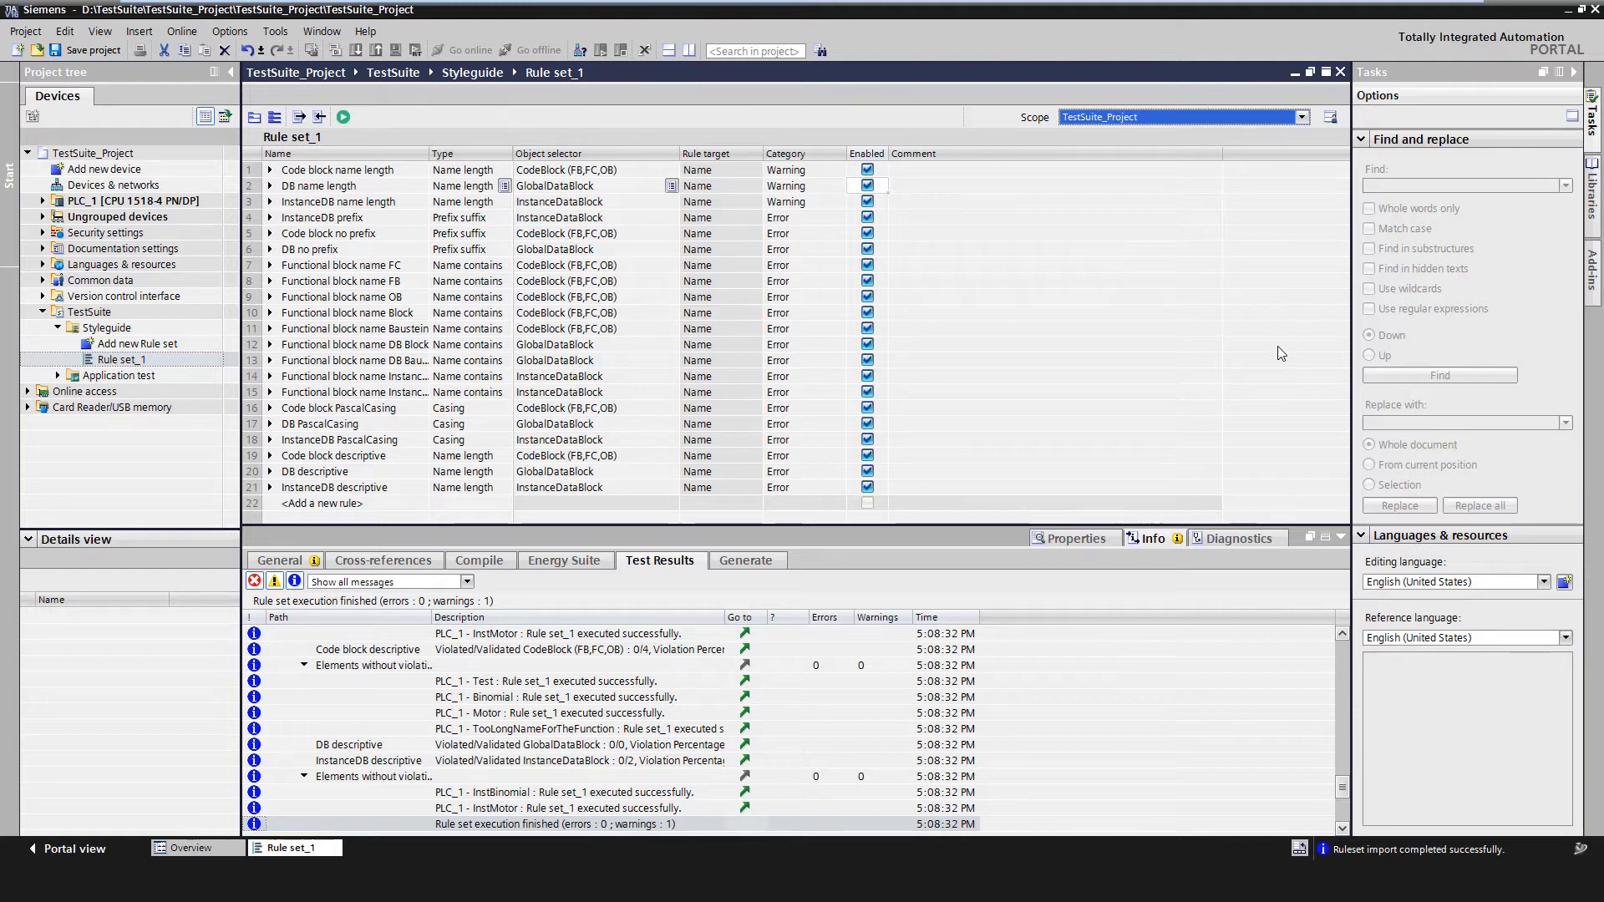
mouse_move(329, 508)
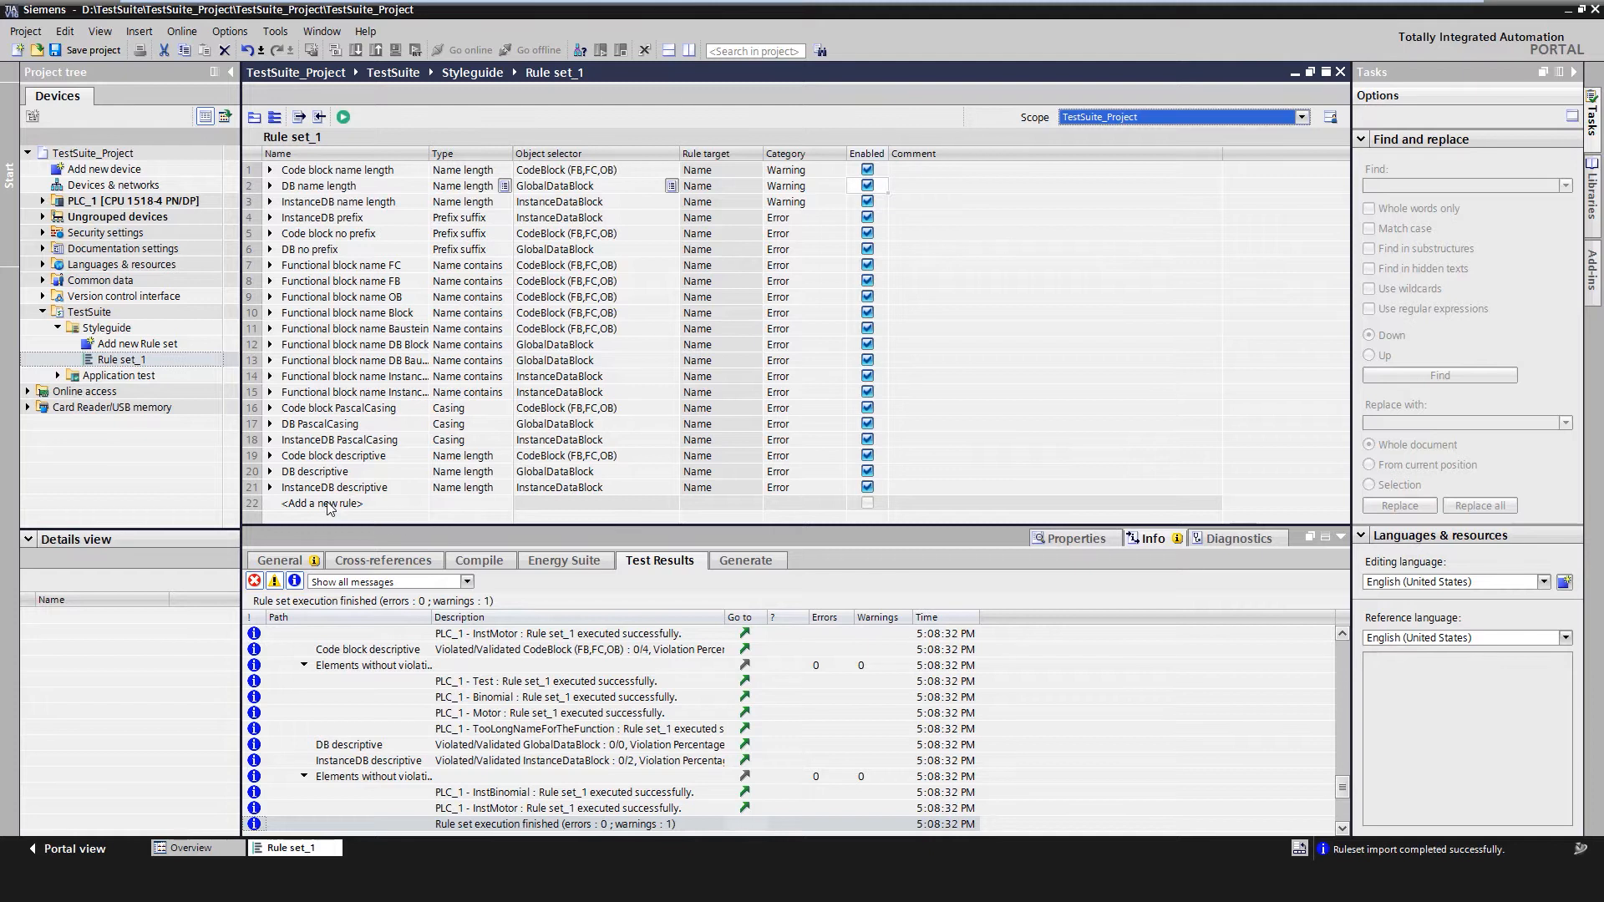
mouse_move(340, 505)
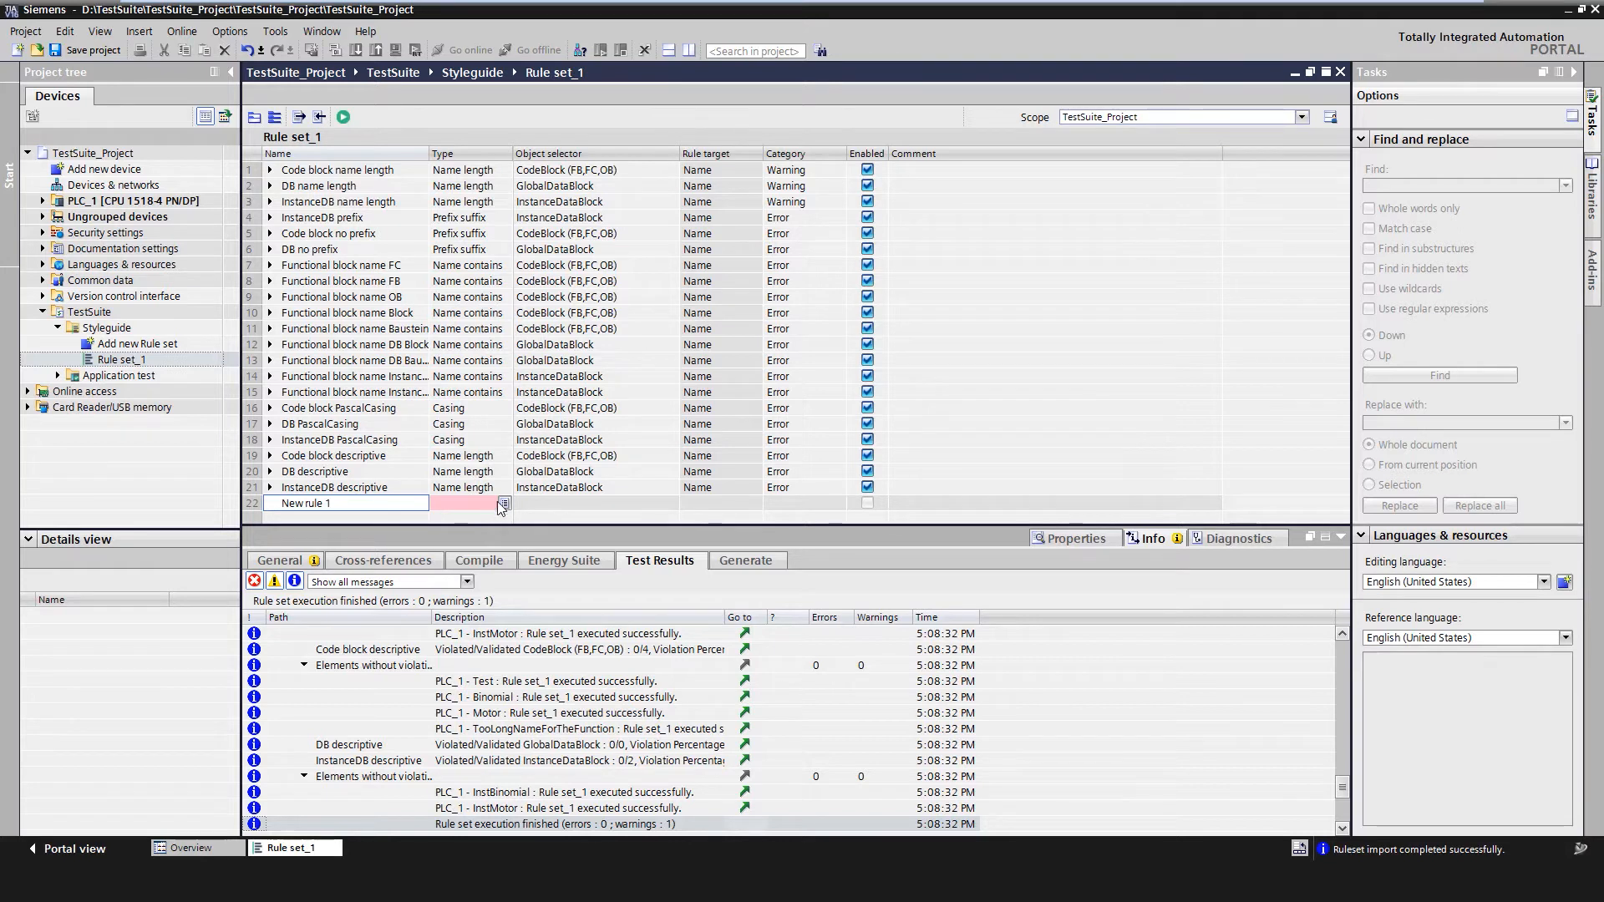
- Make New rule 1 a Metadata rule with condition Contains, and name the next rule 'New rule 2'
left_click(502, 502)
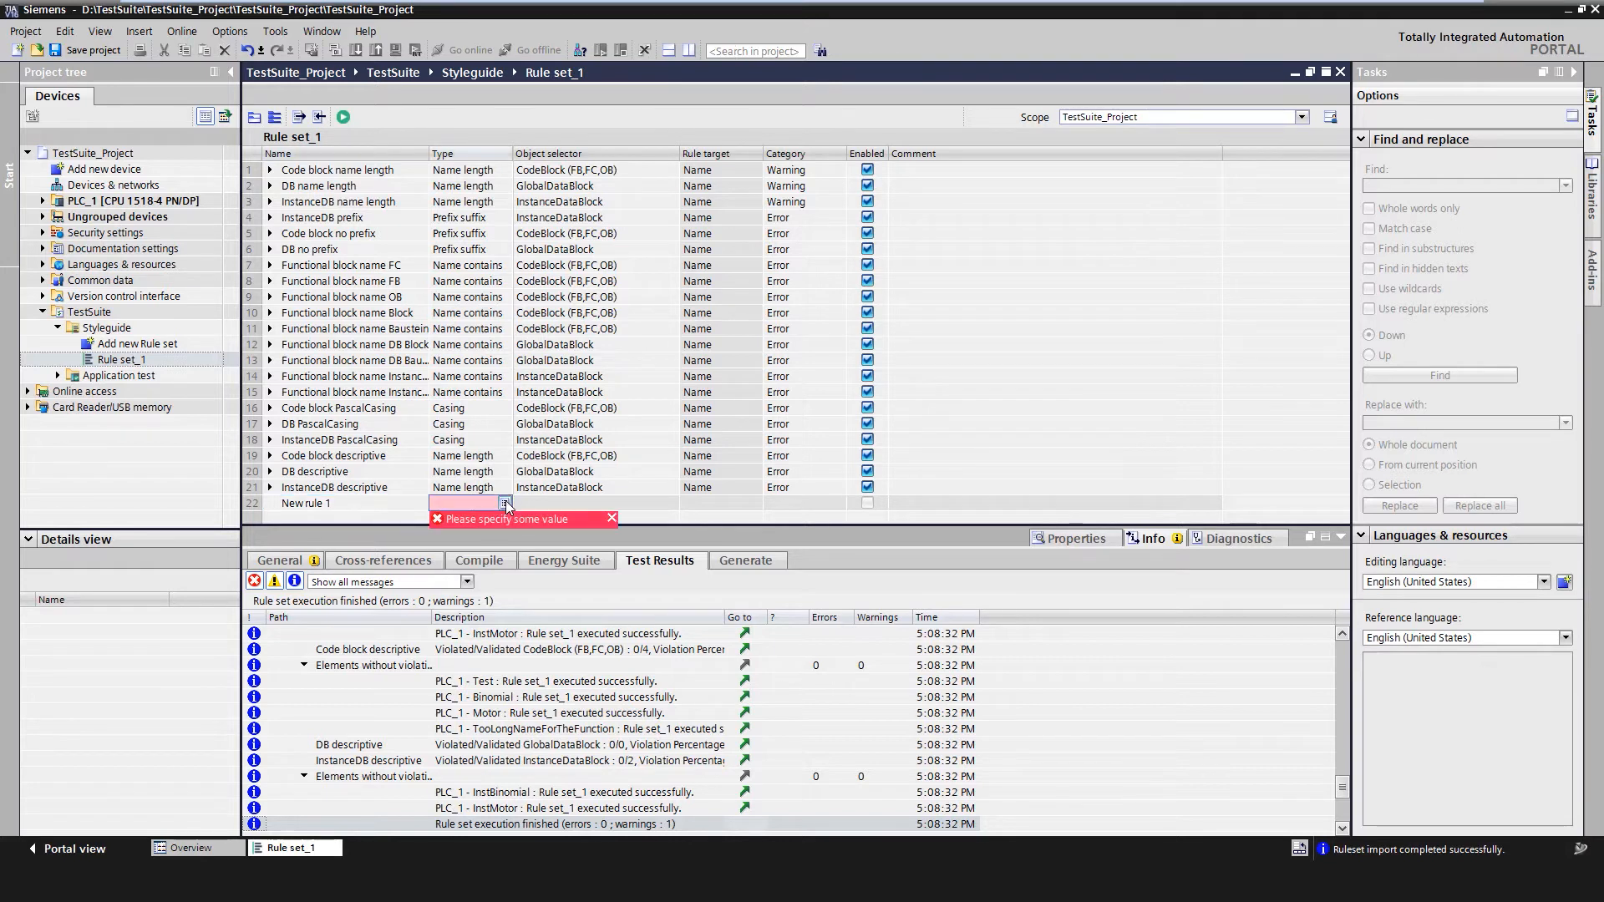
left_click(503, 502)
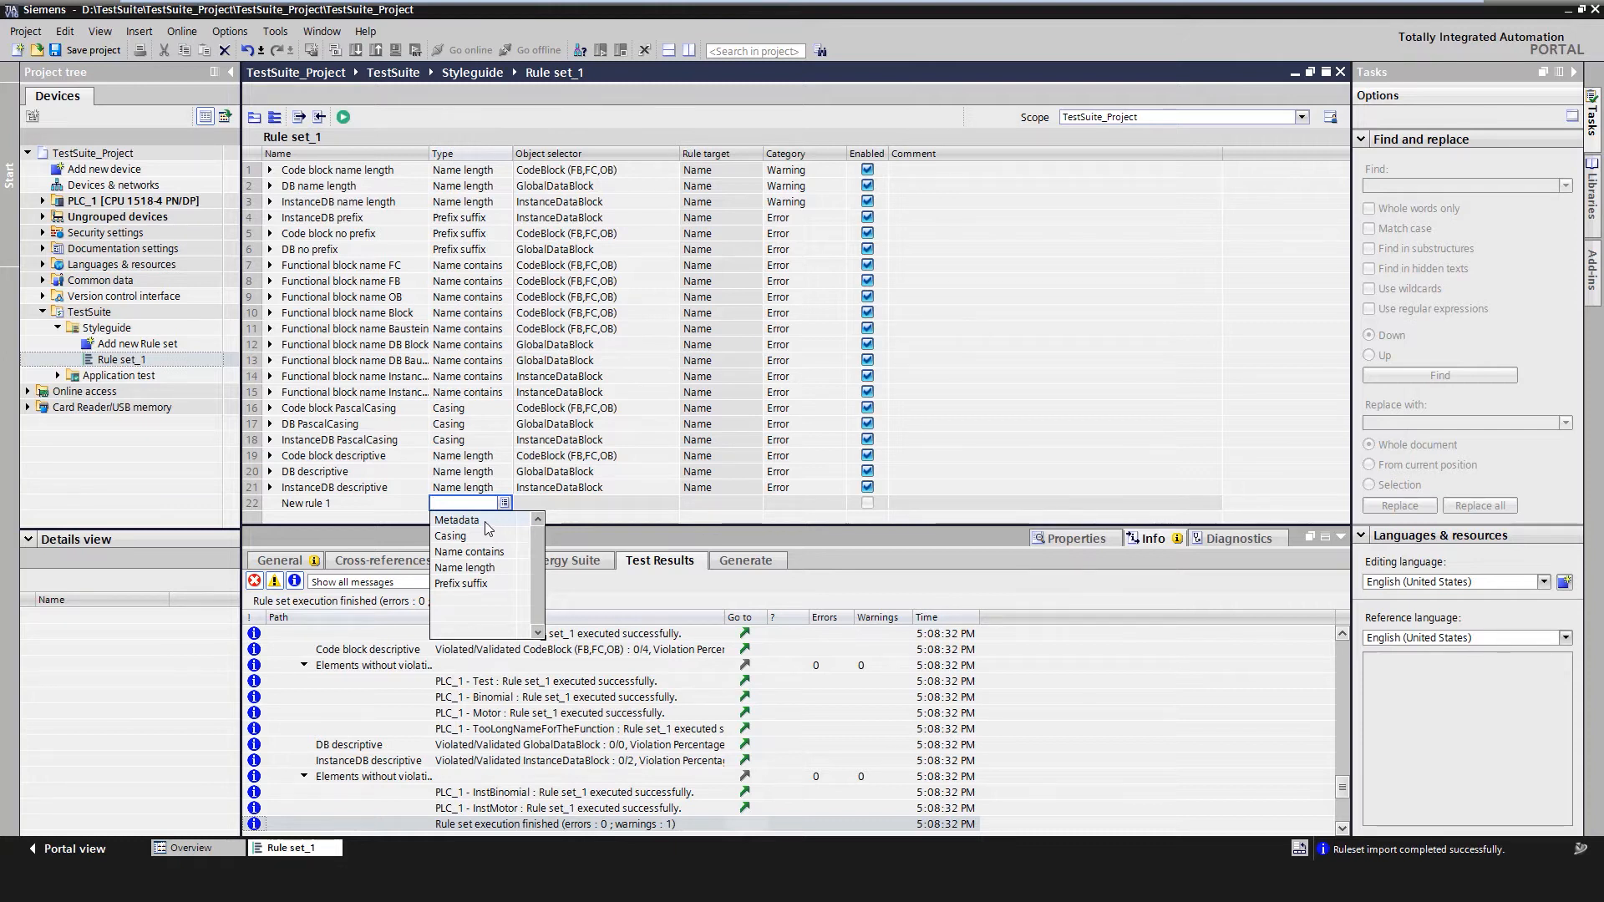
left_click(457, 519)
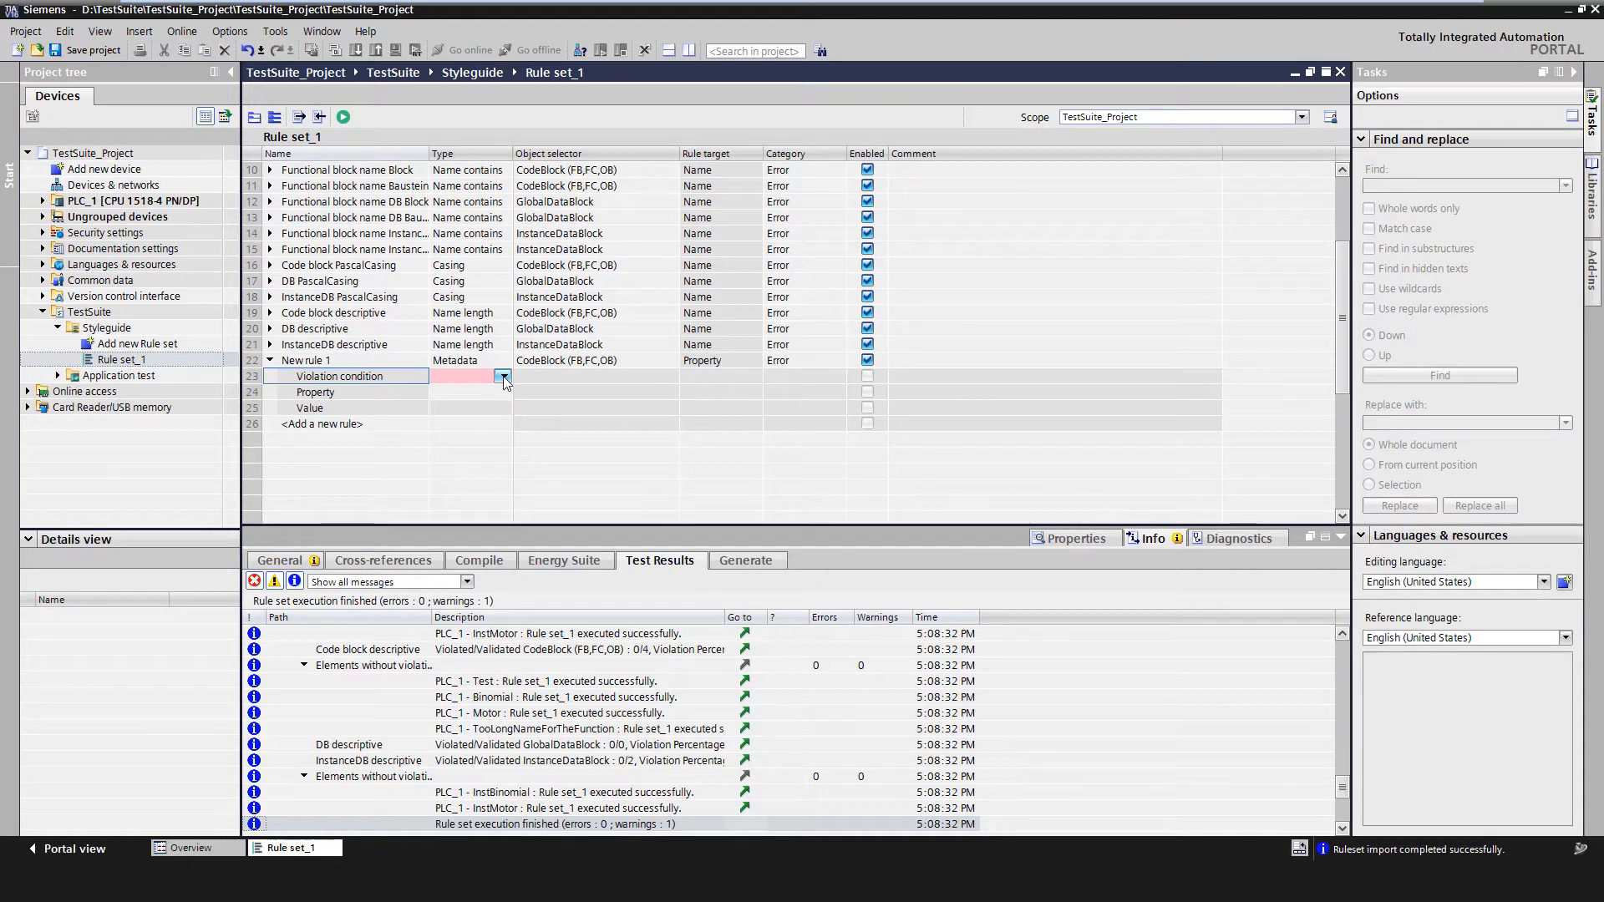
left_click(502, 376)
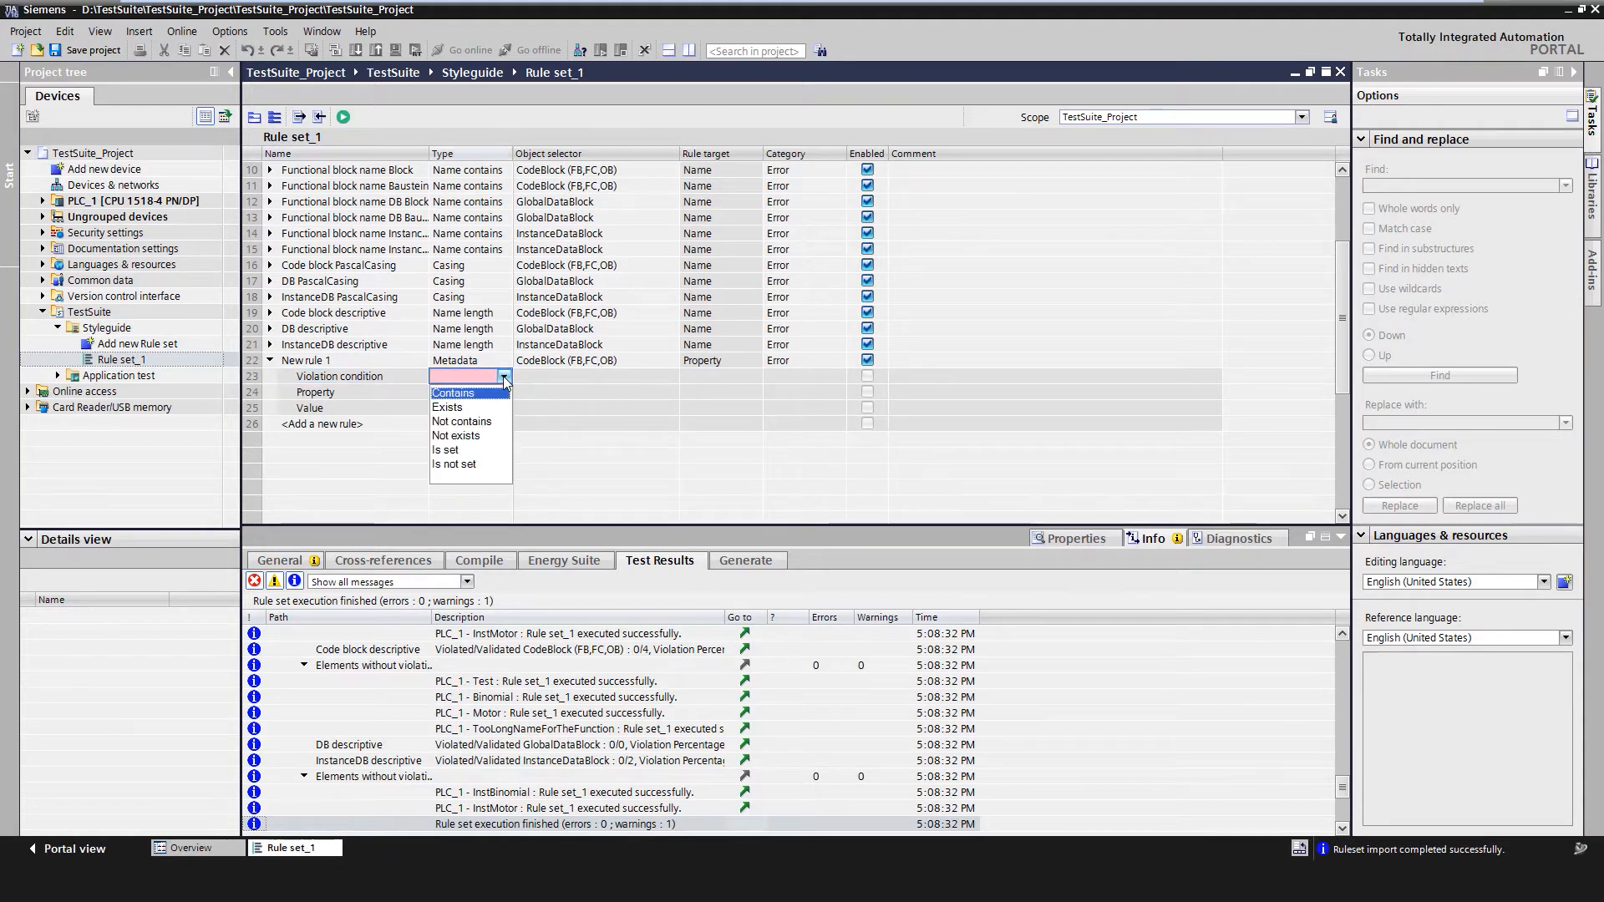
left_click(453, 392)
type("test")
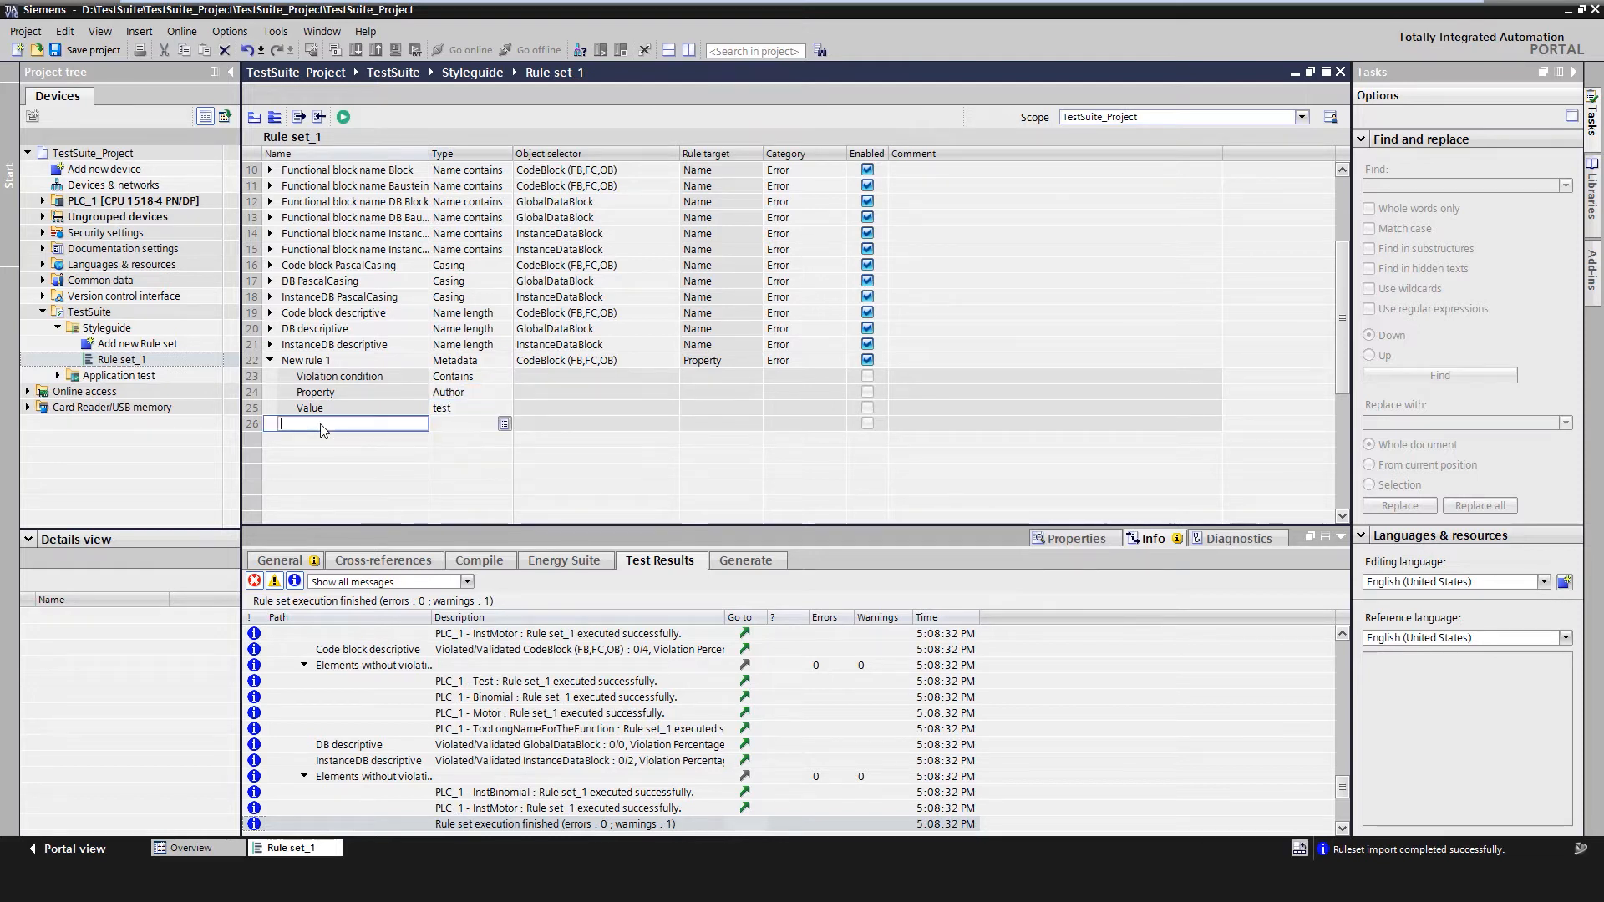
type("New rule 2")
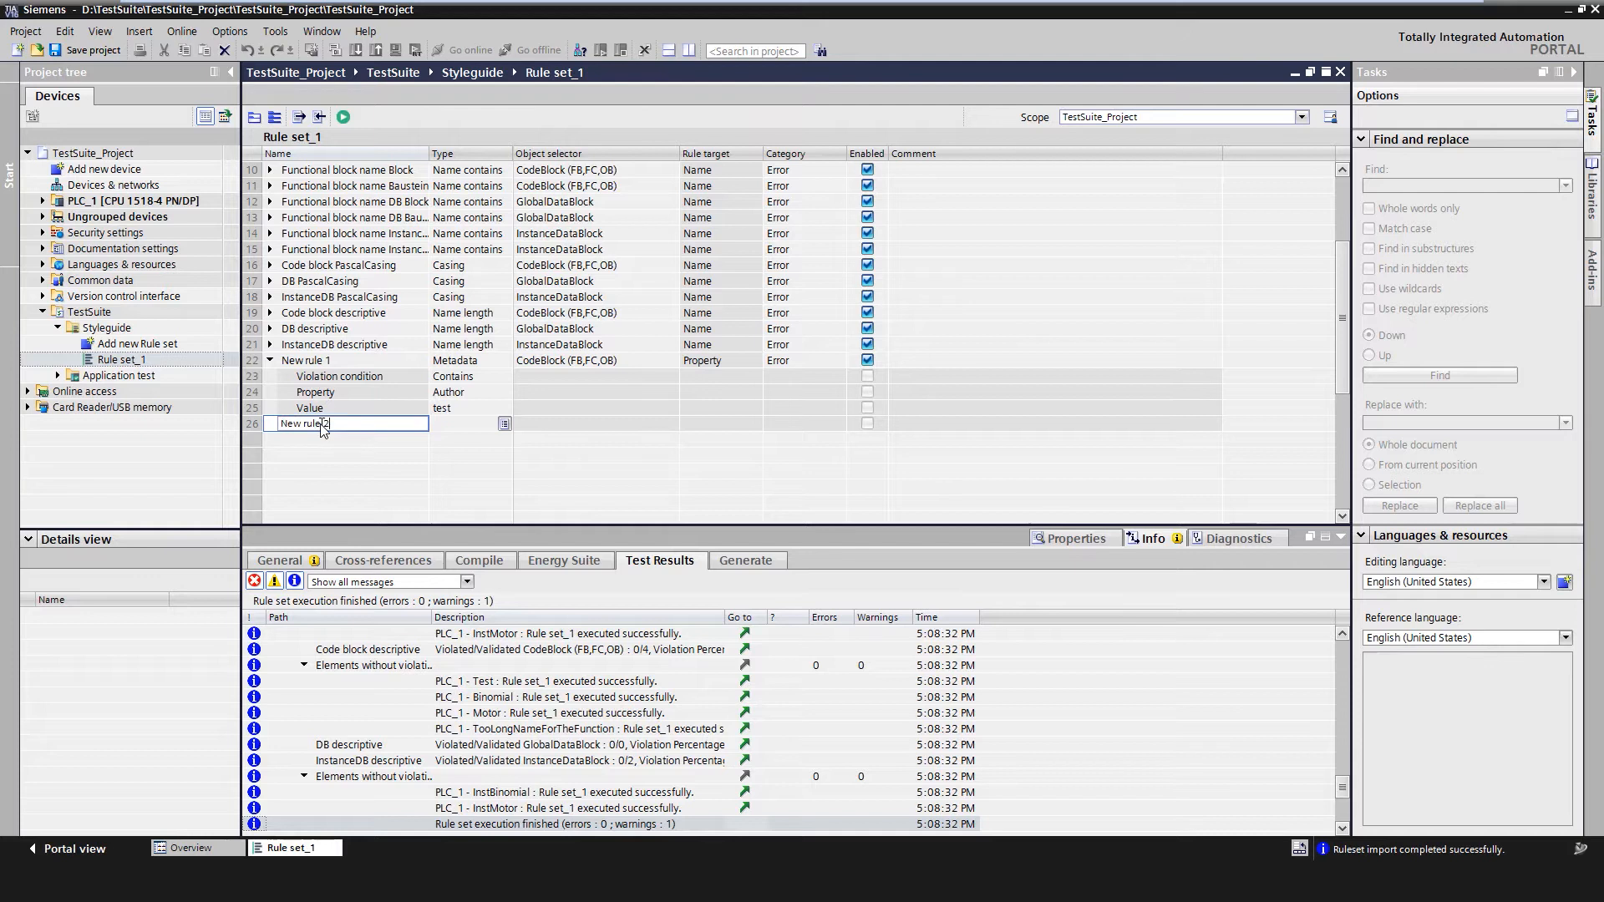
- Make New rule 2 an Upper casing Casing rule with condition Is set, and add a rule row
left_click(502, 423)
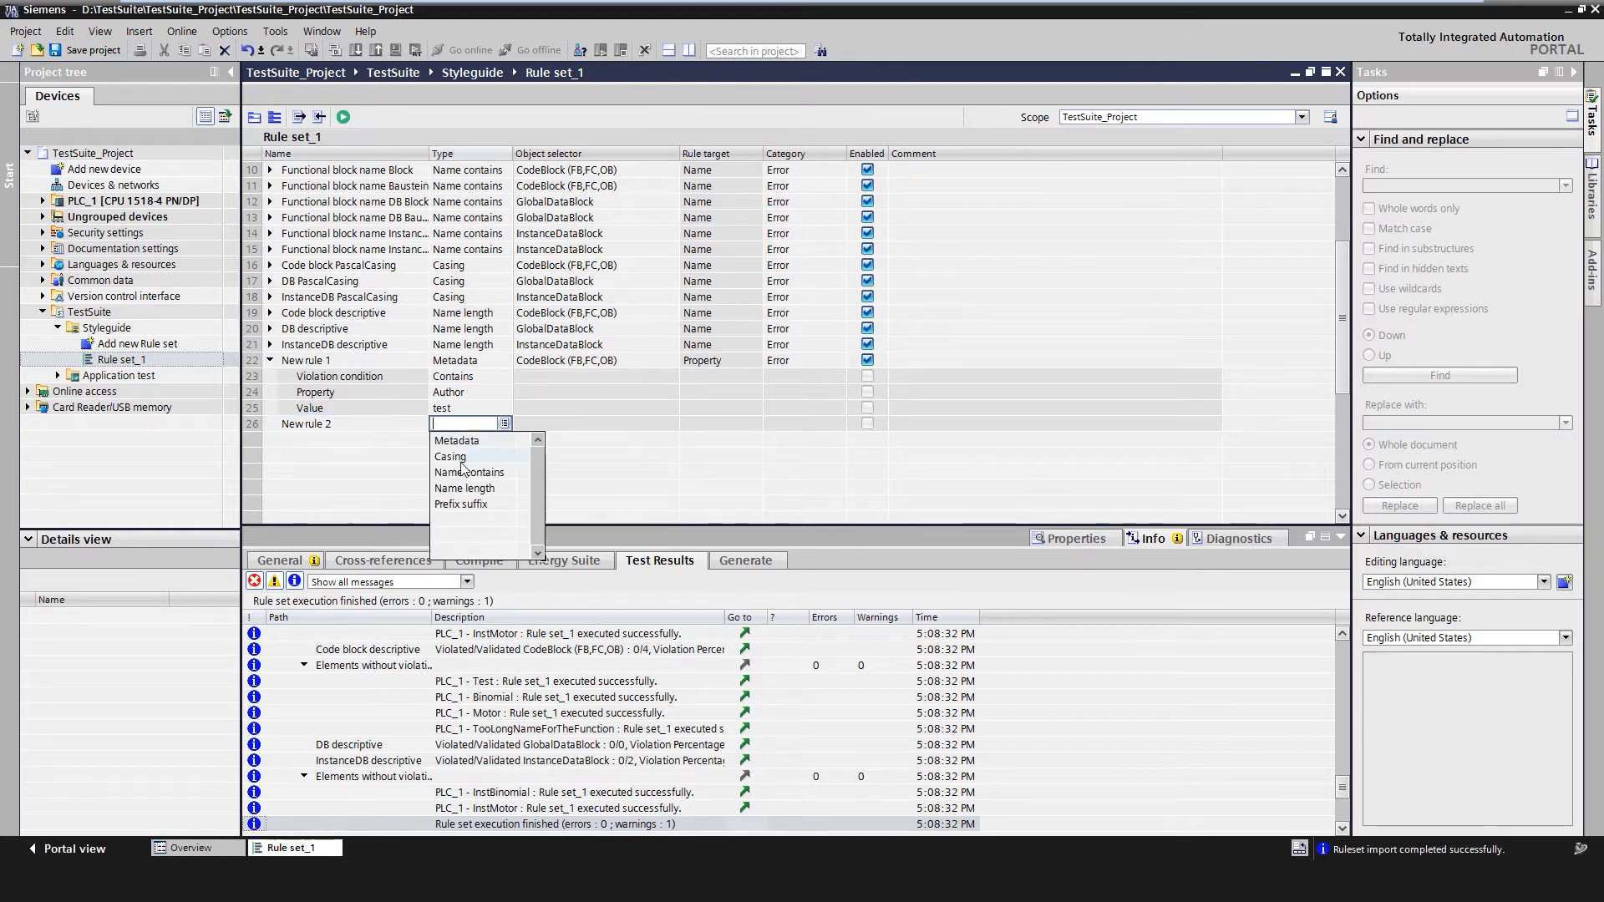
left_click(451, 456)
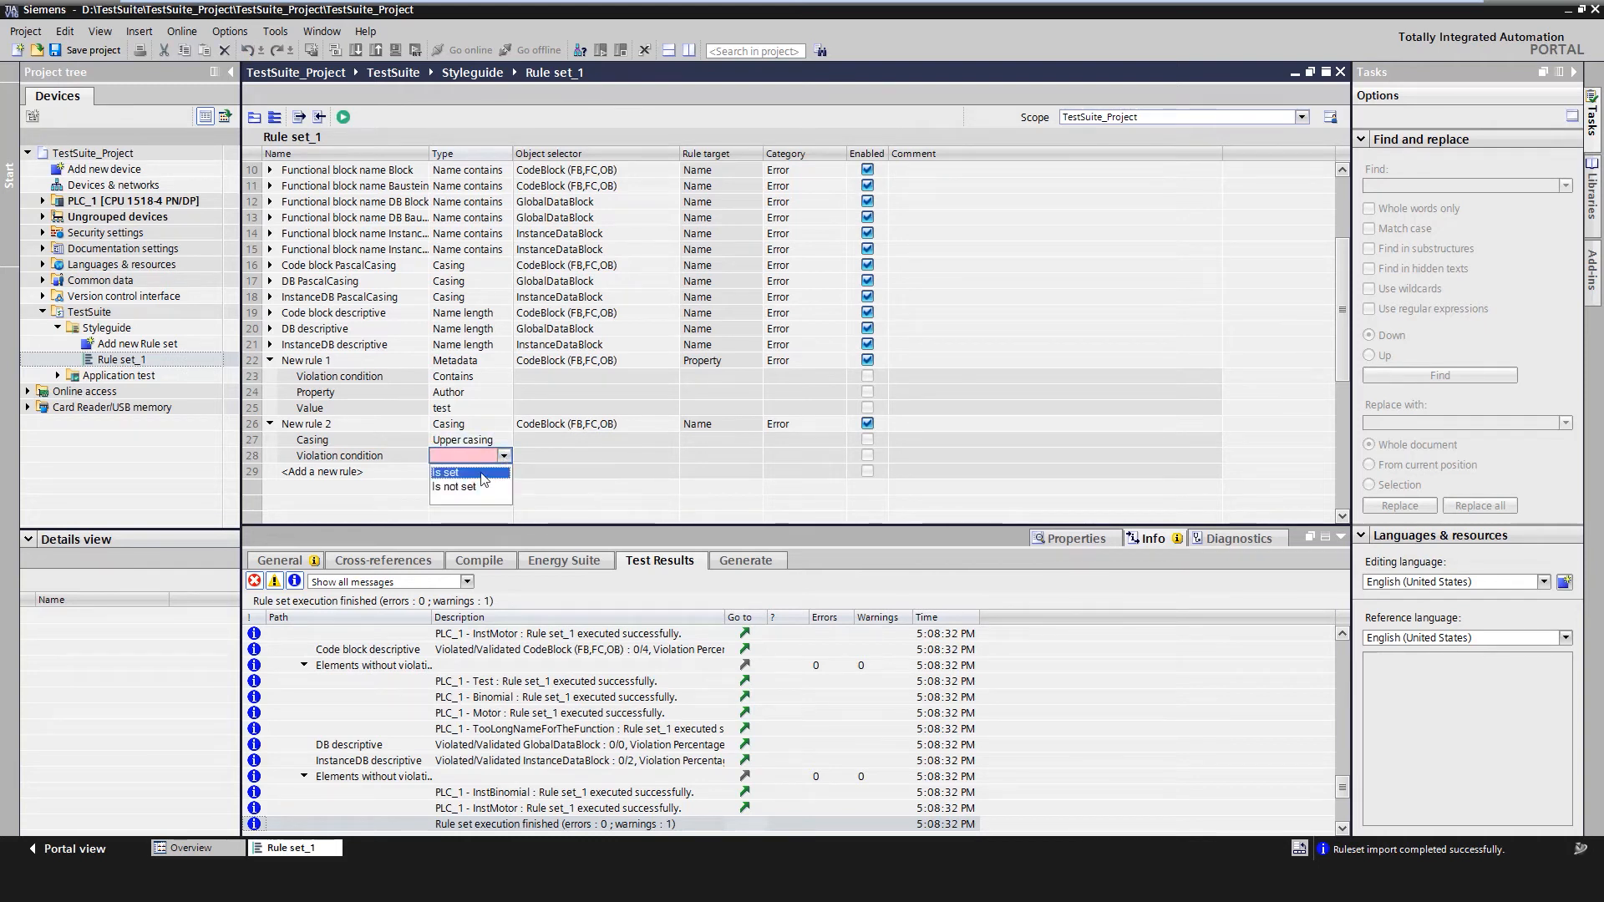
left_click(445, 471)
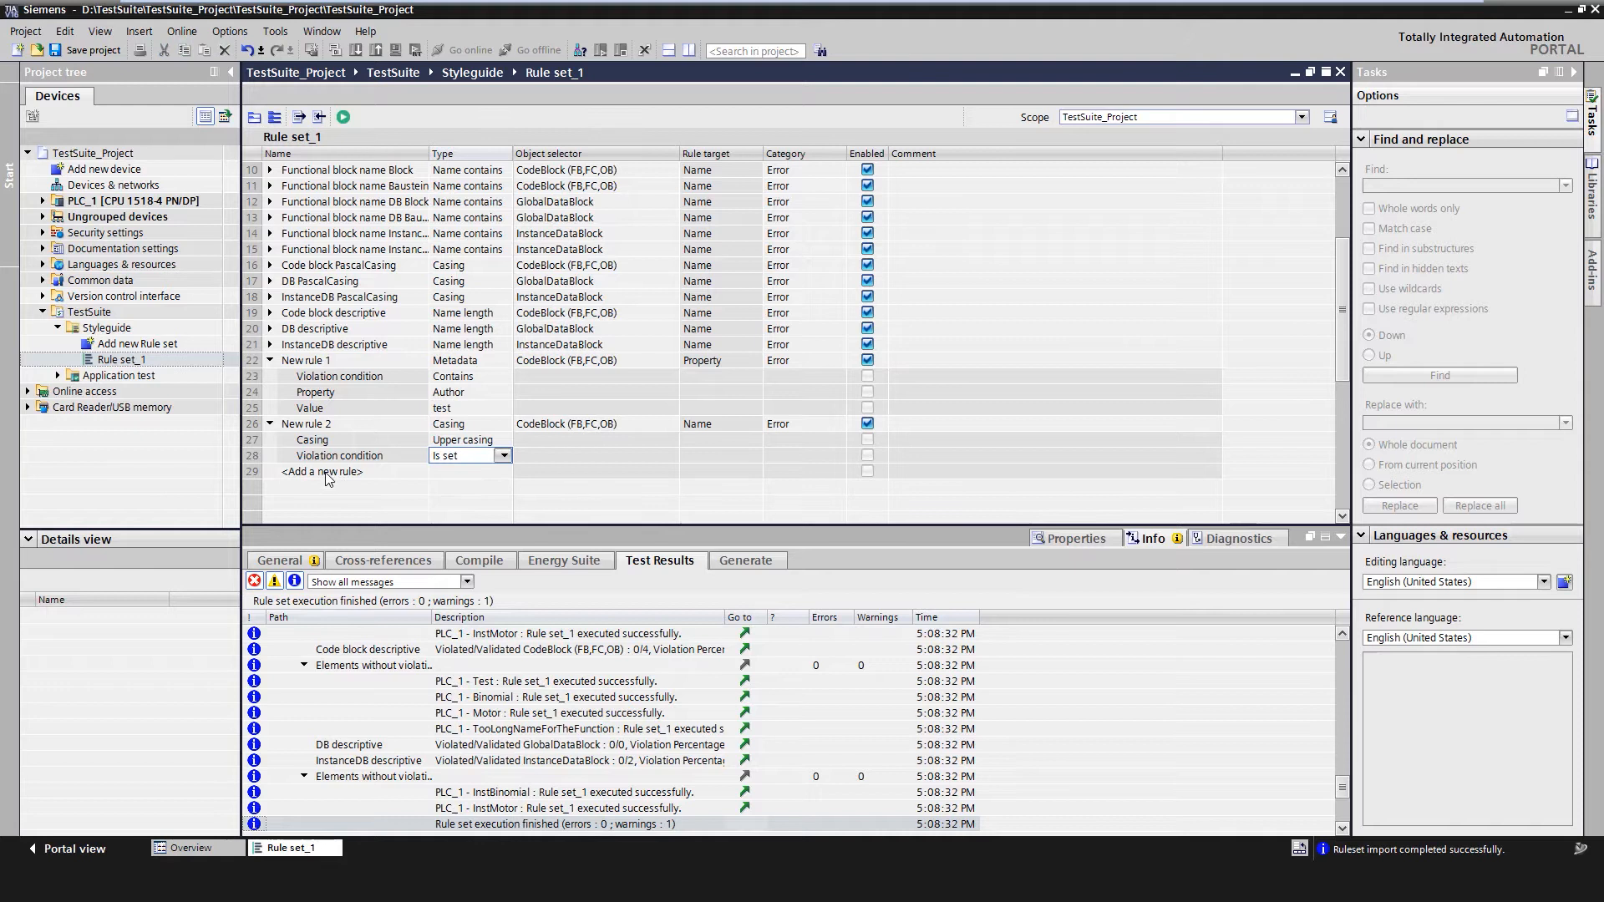
left_click(322, 471)
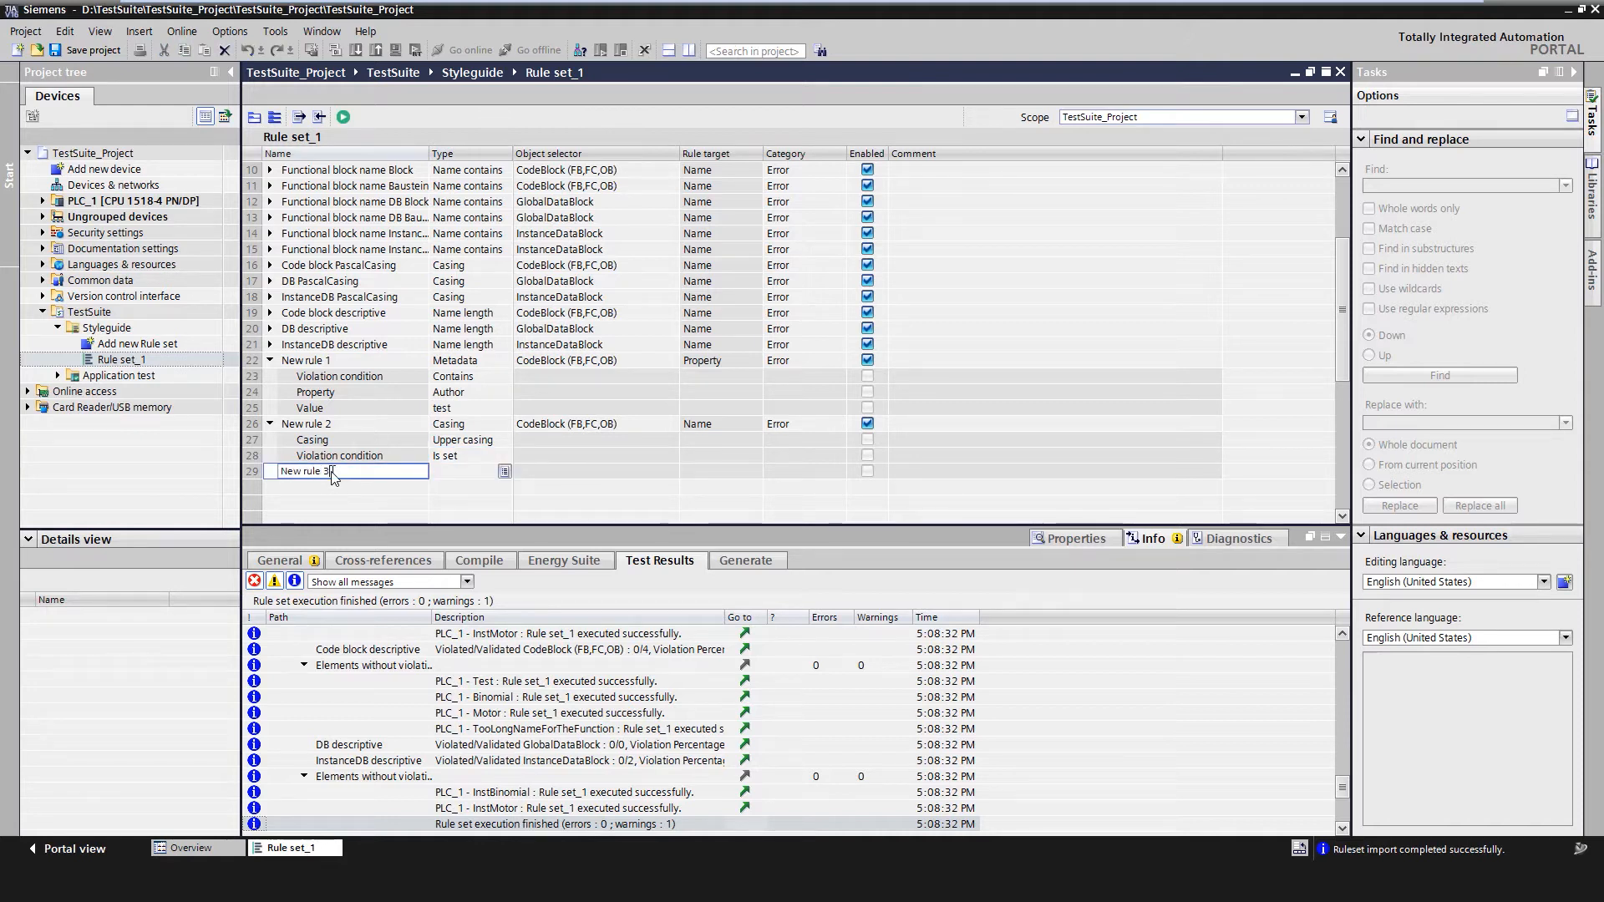
- Make New rule 3 a Name contains rule with violation condition Contains
left_click(503, 470)
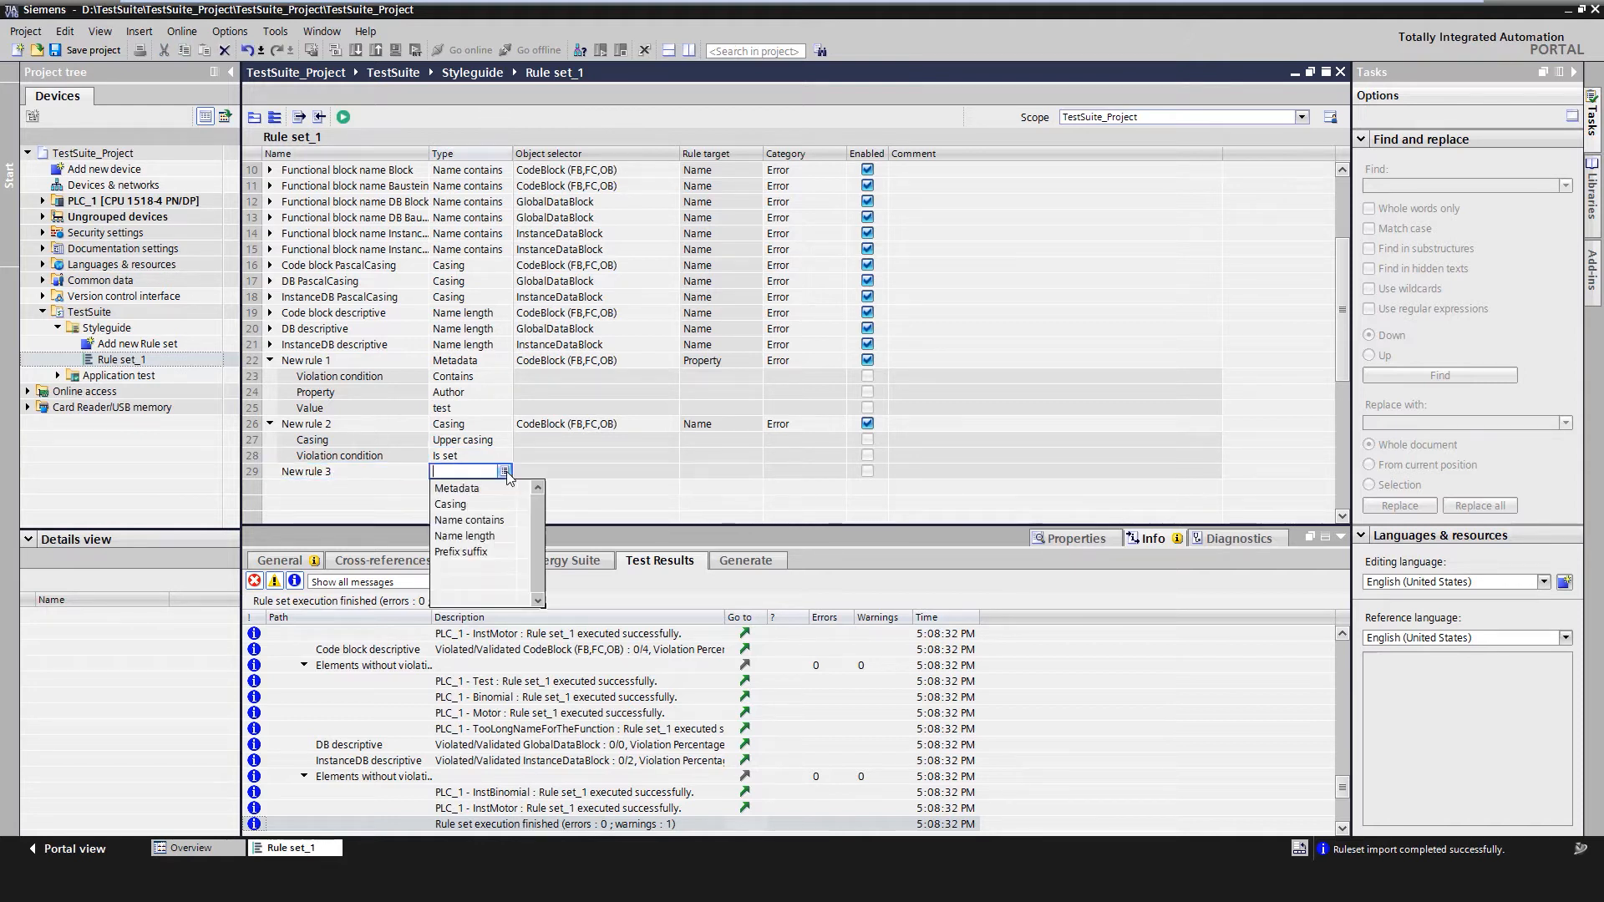
left_click(469, 520)
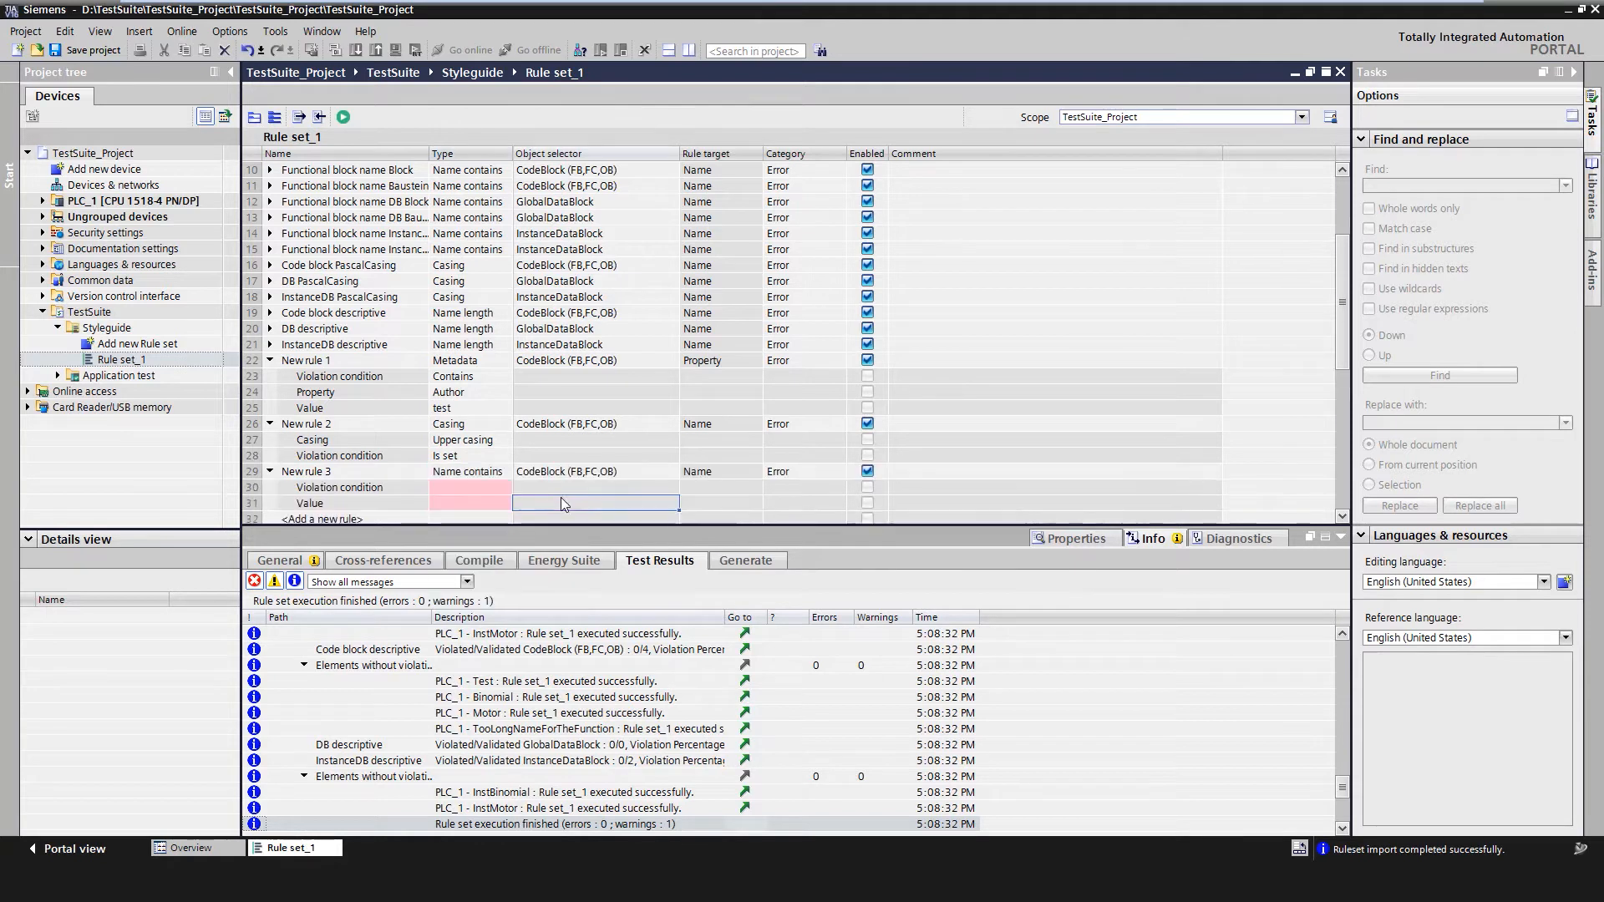
left_click(501, 392)
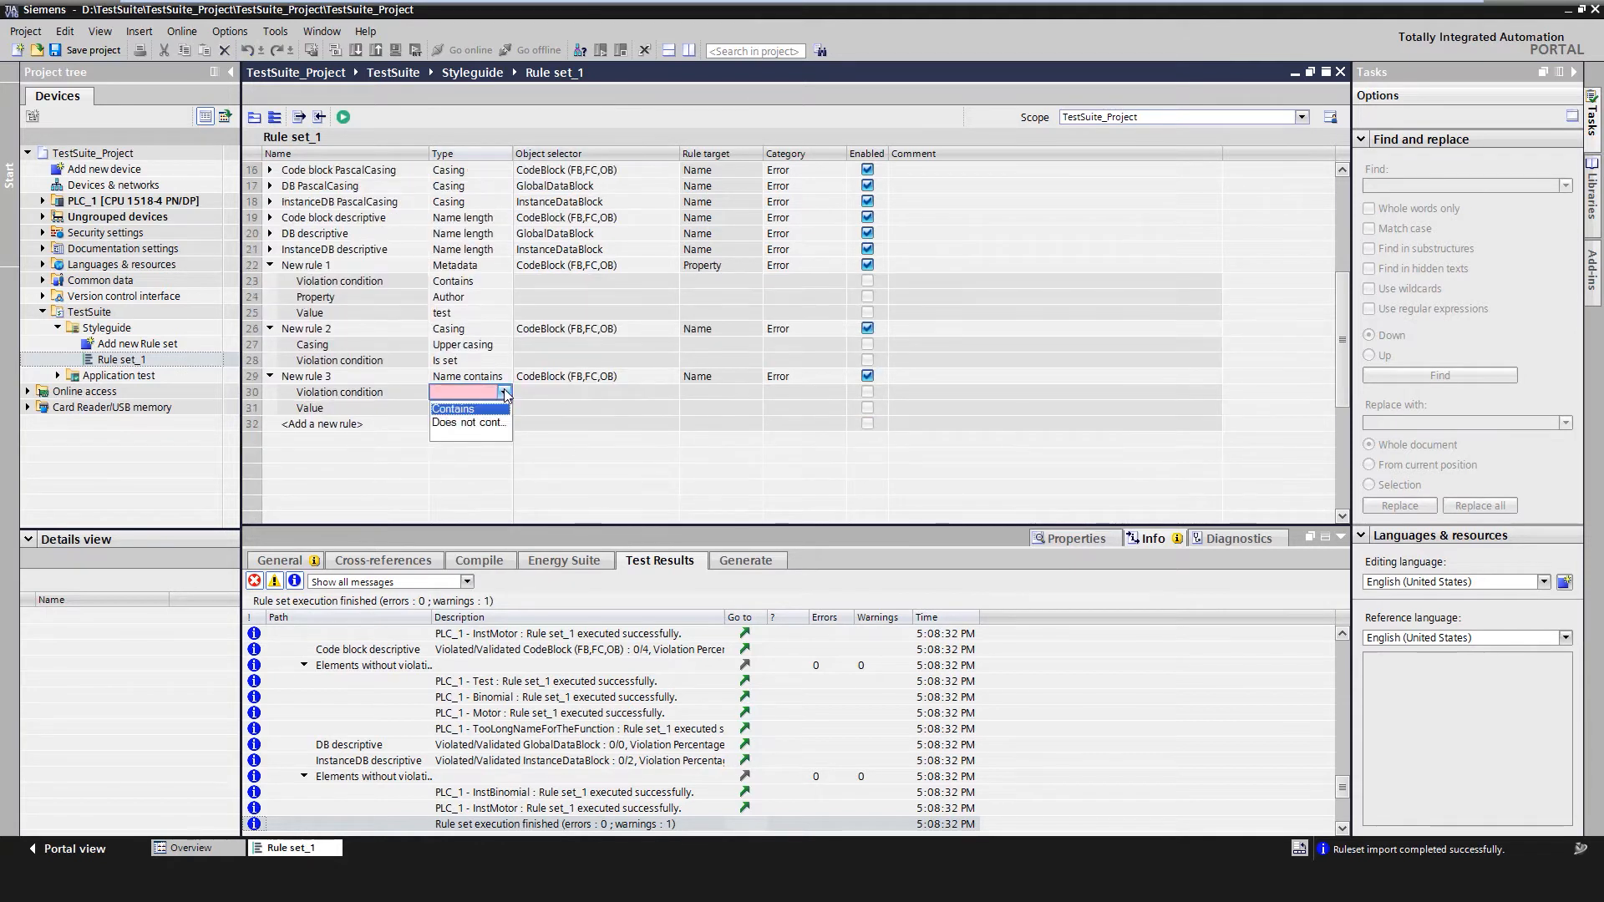
left_click(453, 408)
type("New r")
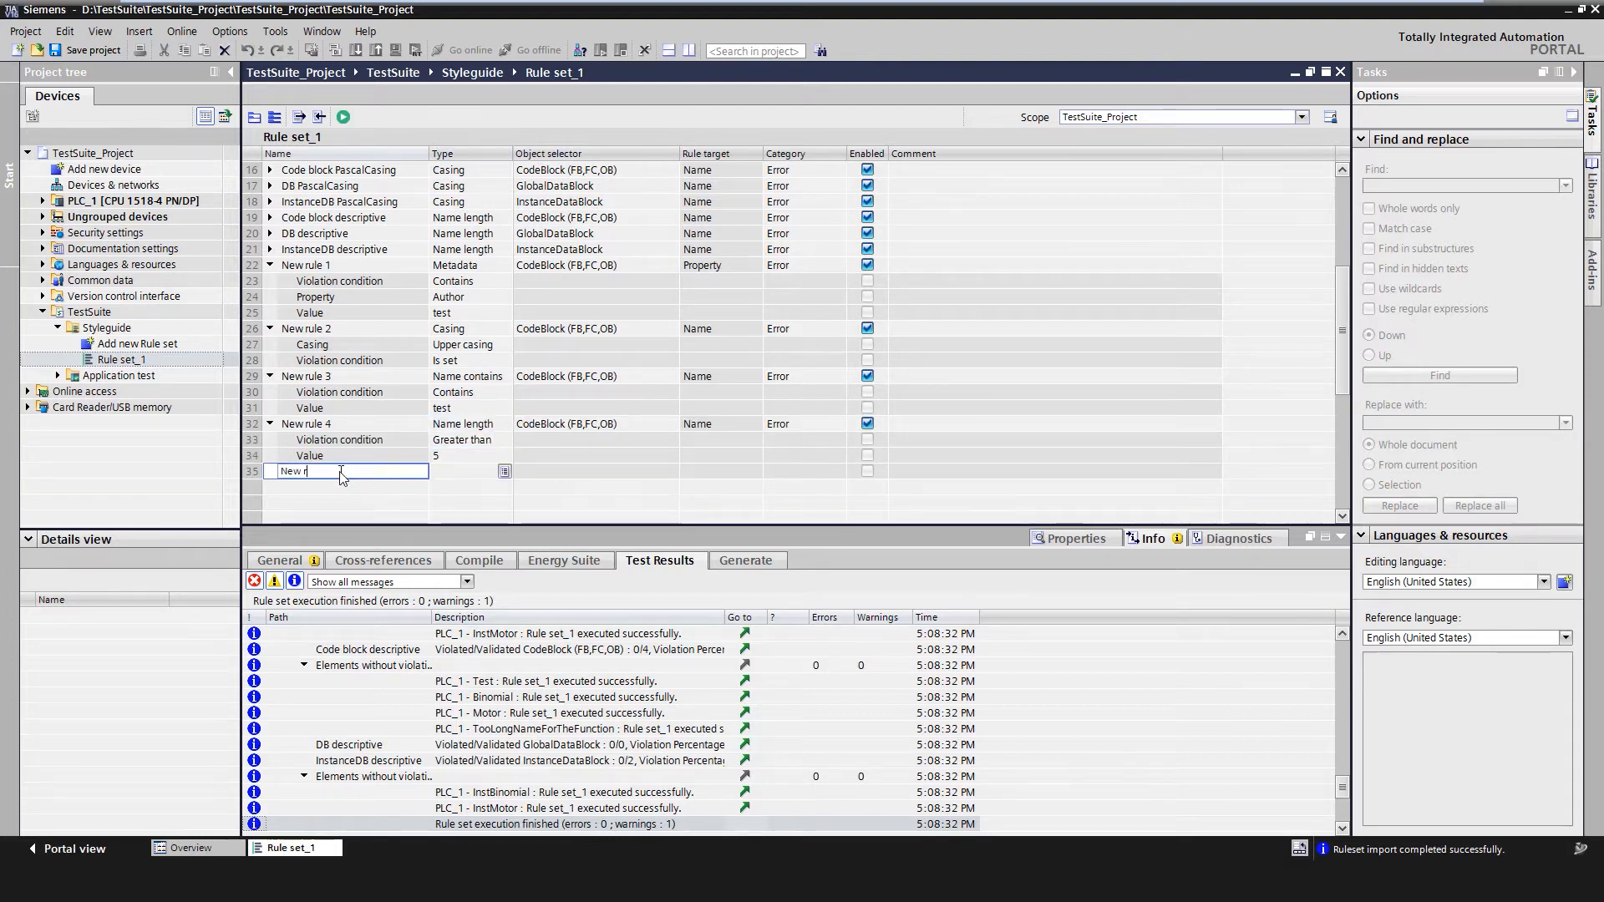
- Make New rule 5 a Prefix suffix rule with violation condition Is equal
left_click(503, 471)
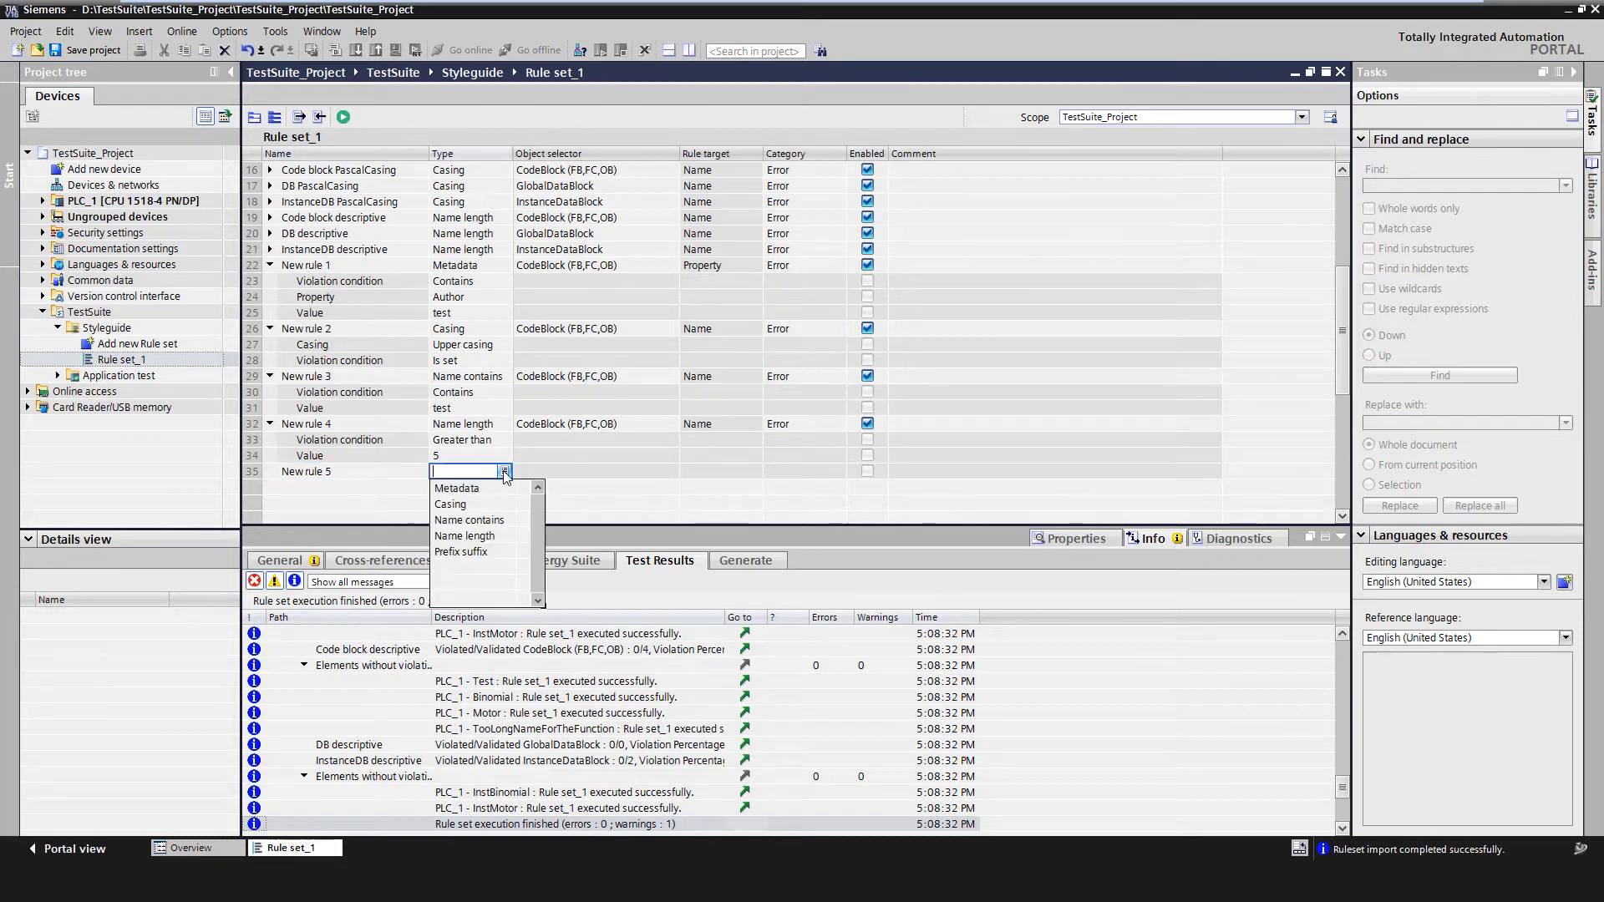
left_click(461, 551)
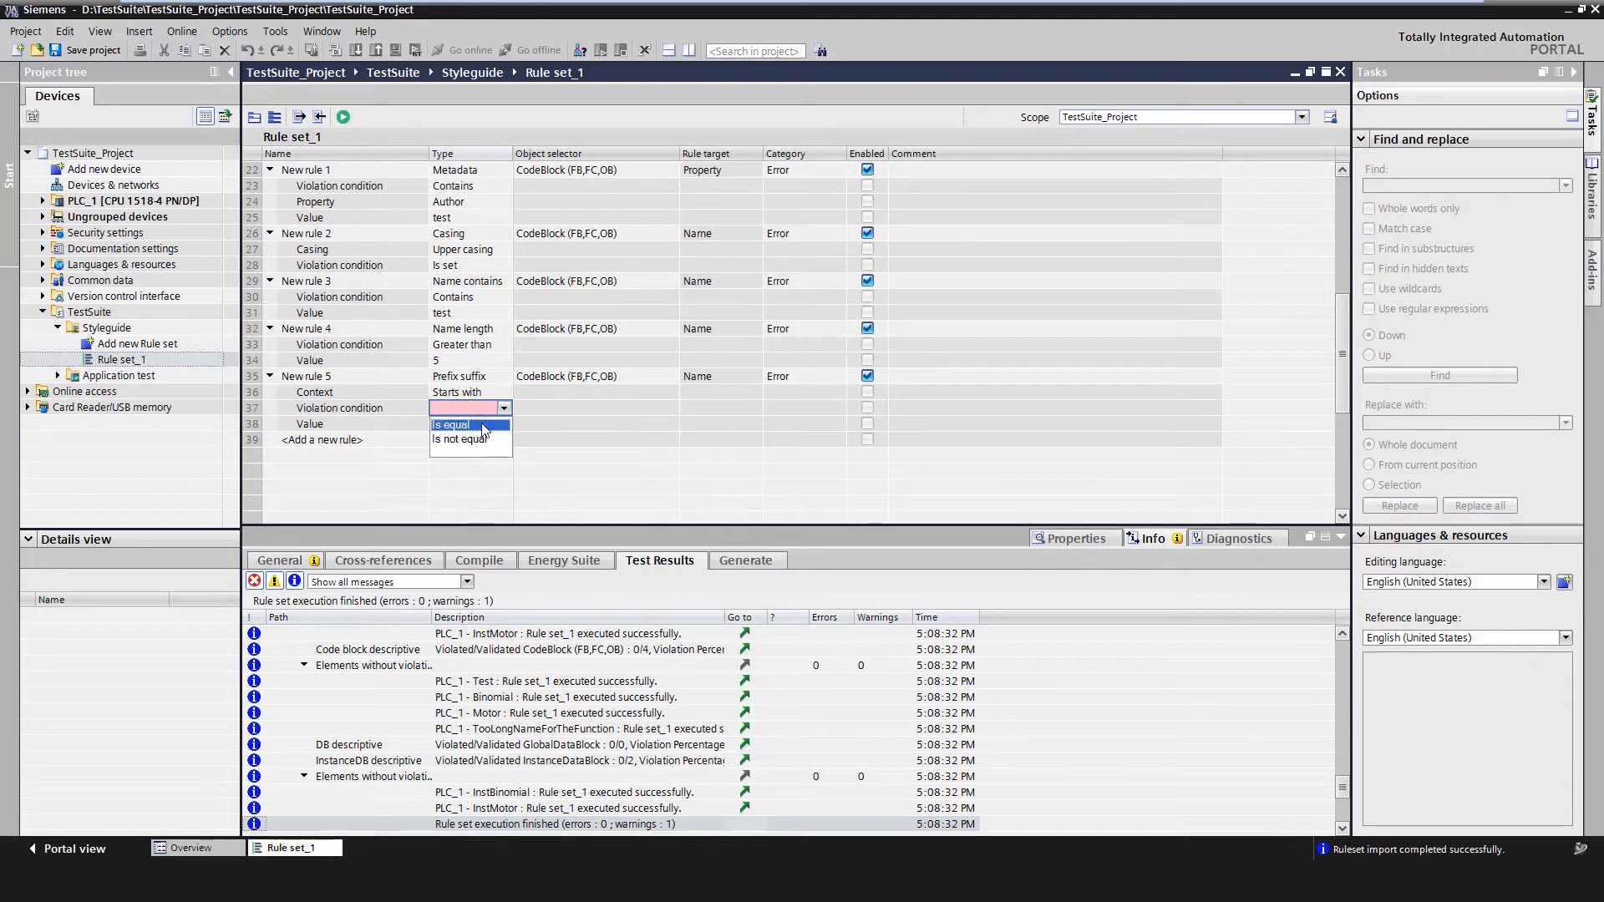
left_click(451, 424)
type("test")
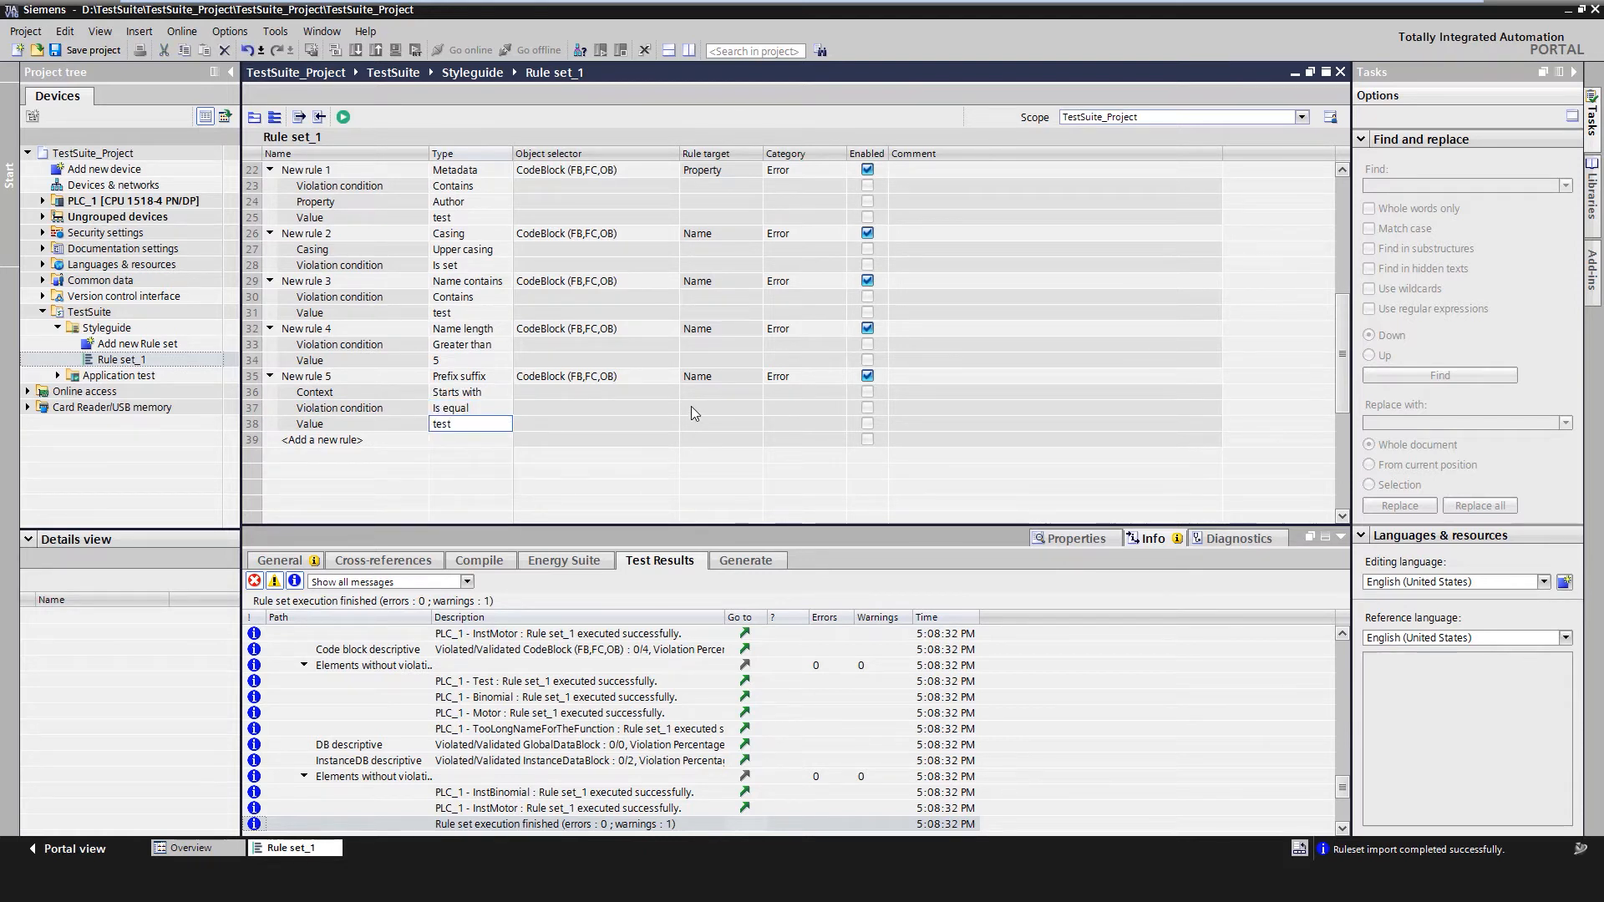
scroll("up", 3)
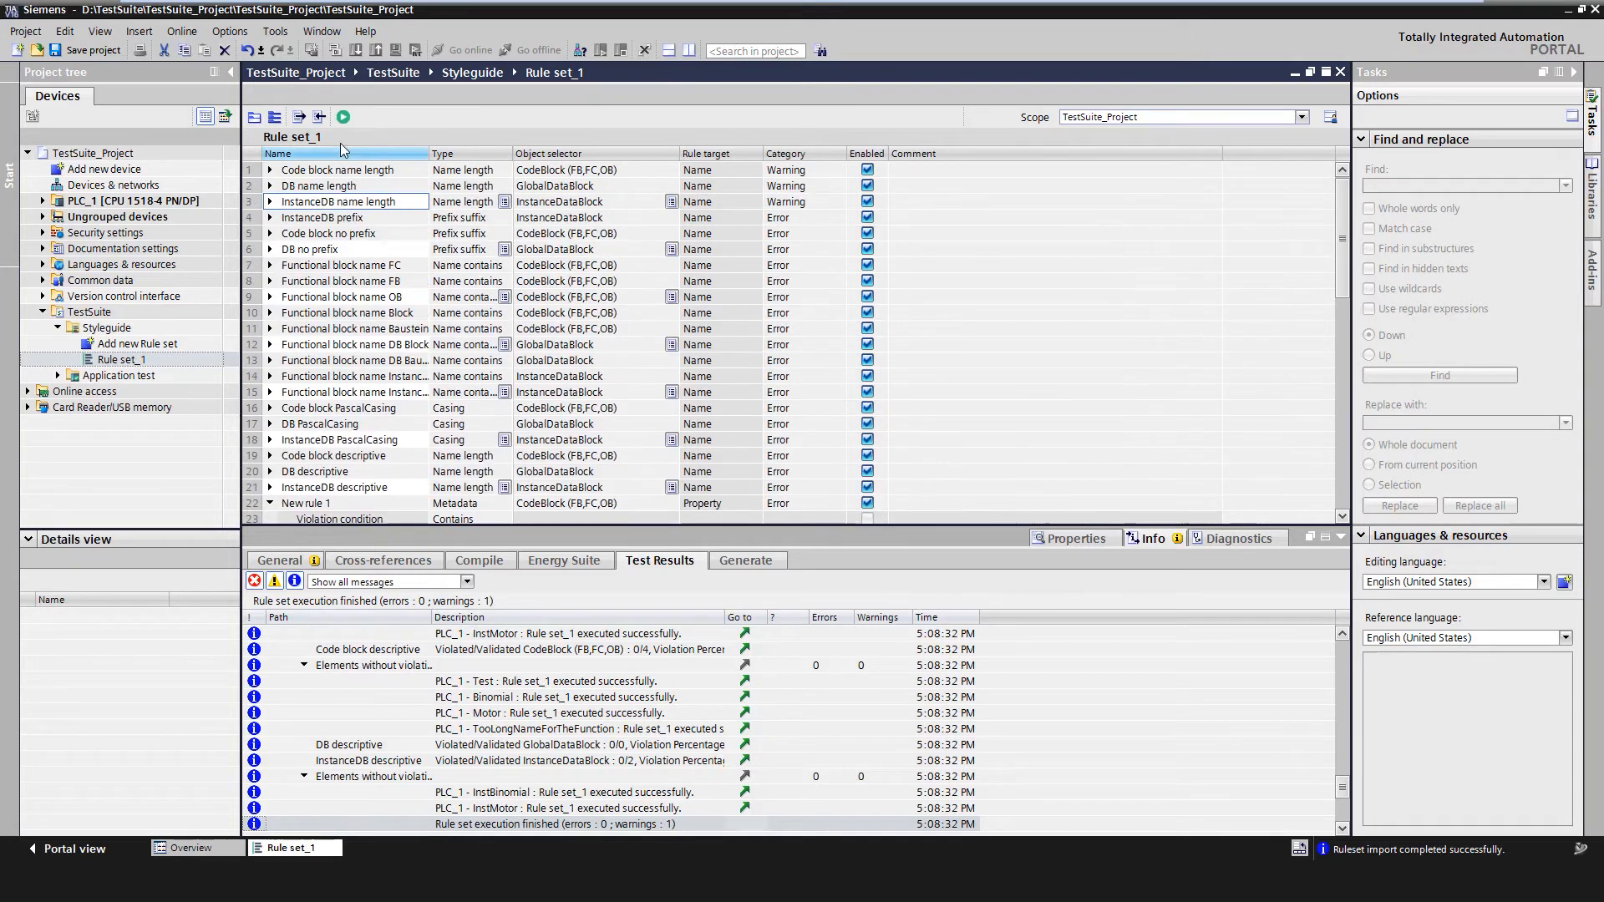
- Expand PLC_1's Program blocks and the Code block name length rule showing its greater-than-24 limit
scroll("down", 3)
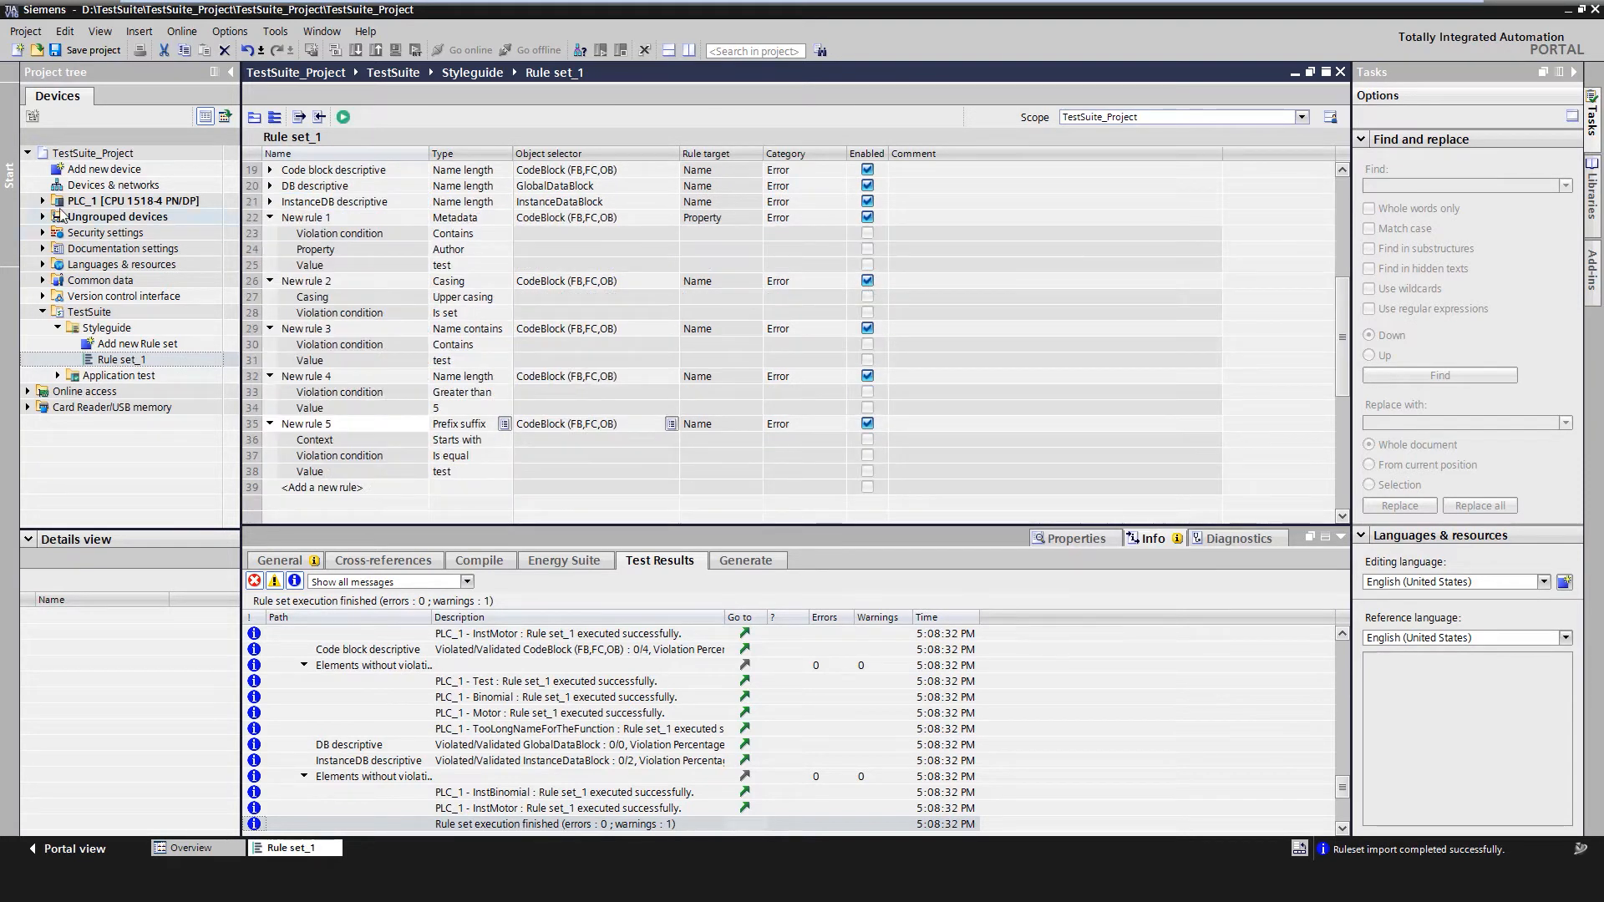
left_click(43, 200)
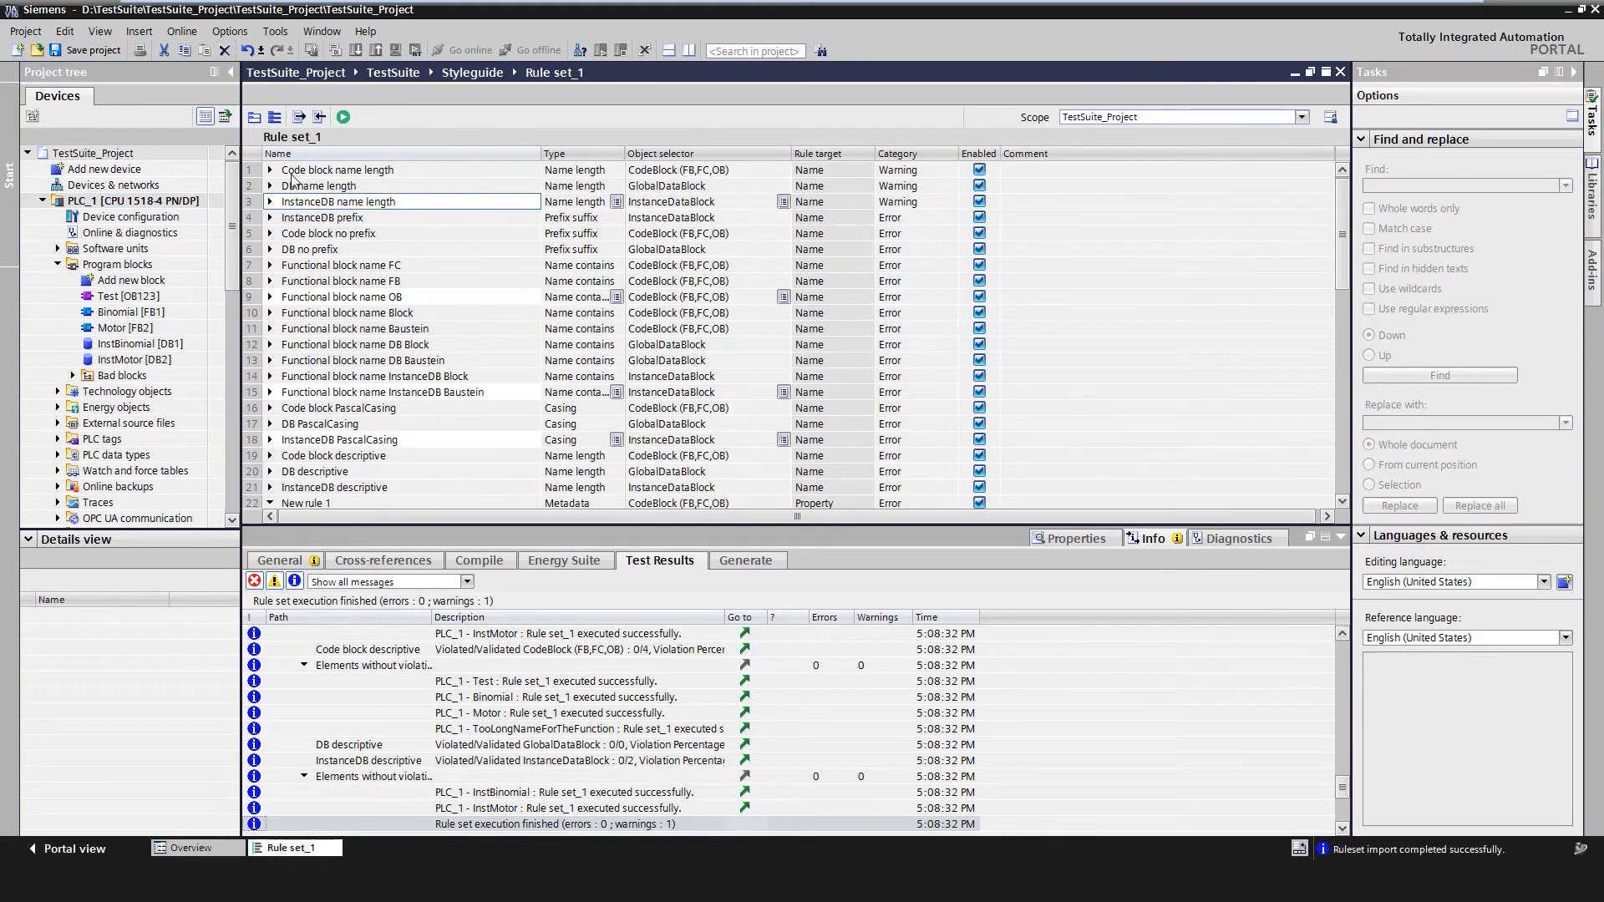
left_click(270, 170)
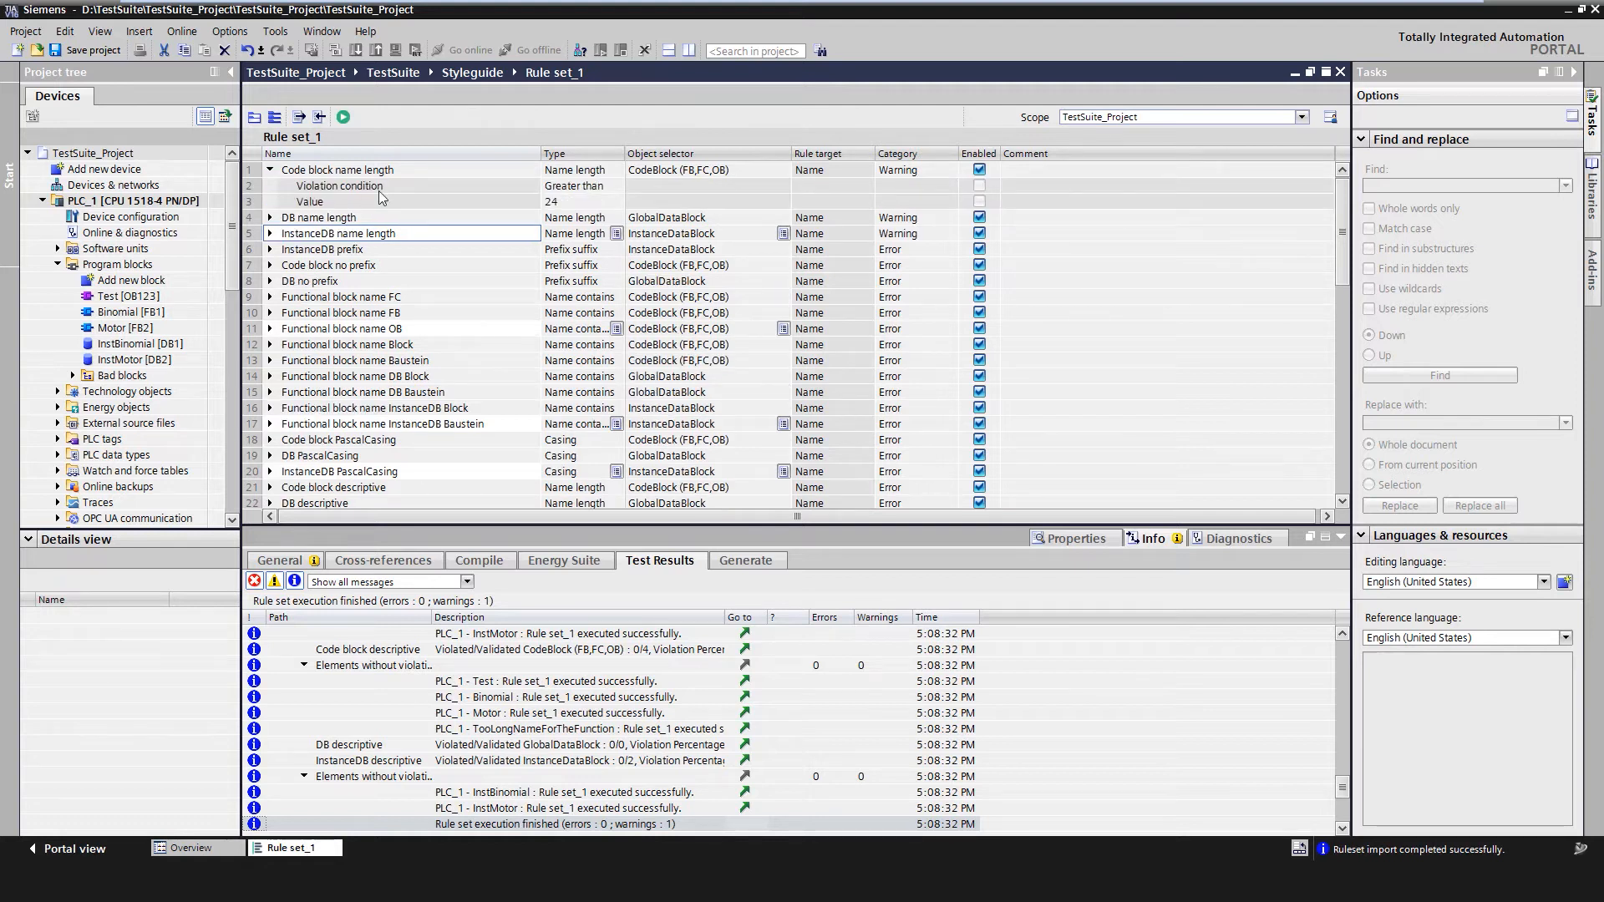
mouse_move(568, 204)
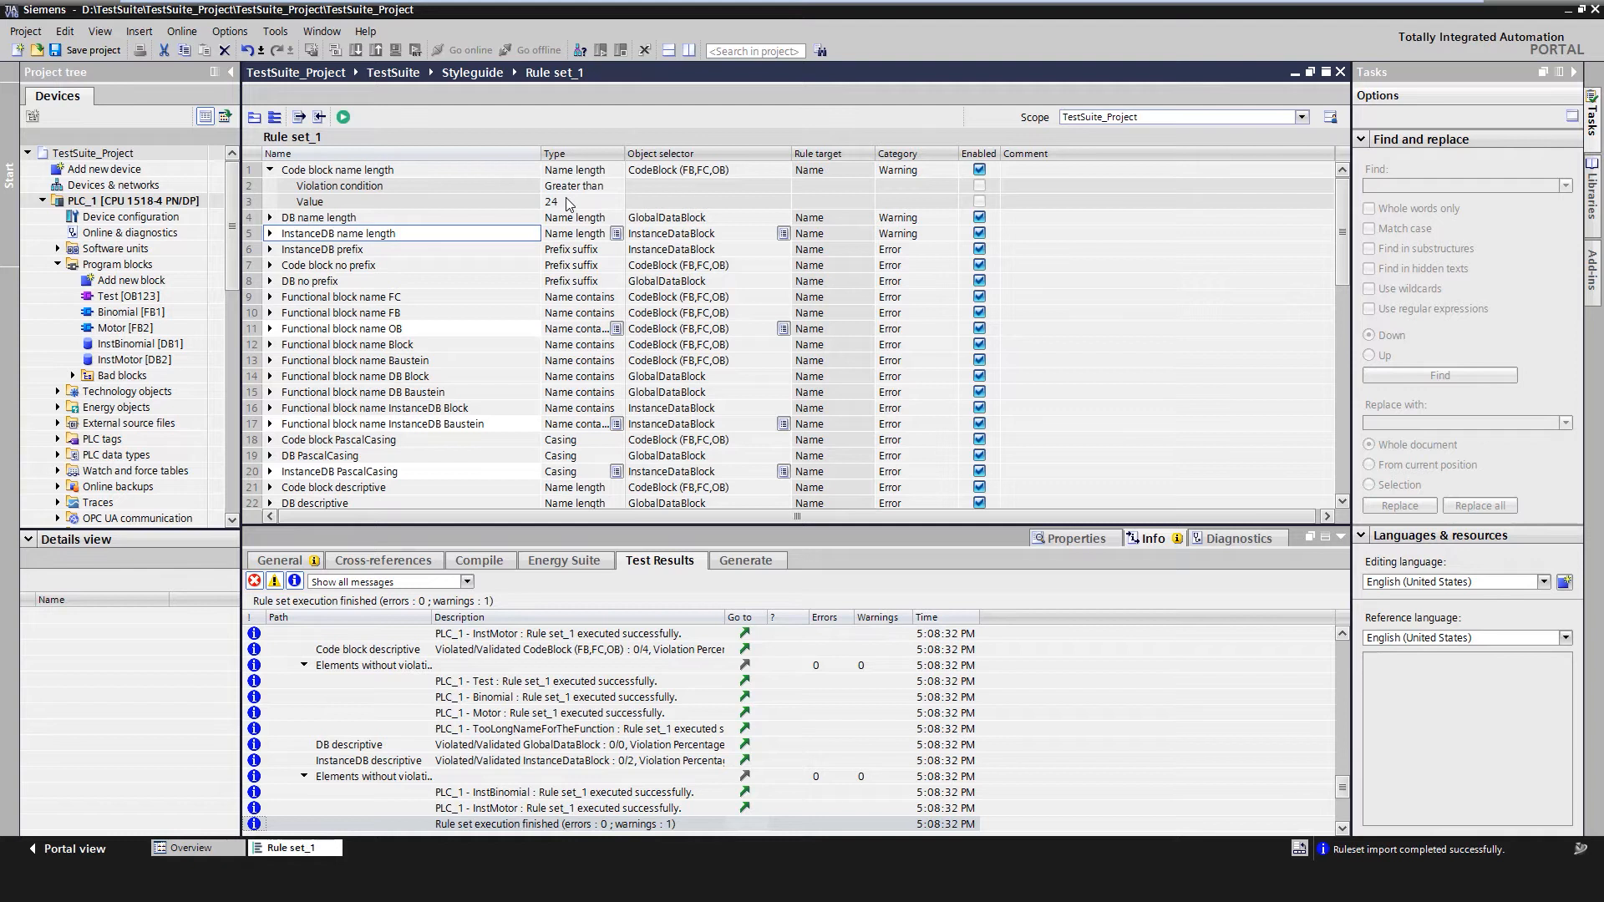
mouse_move(897, 178)
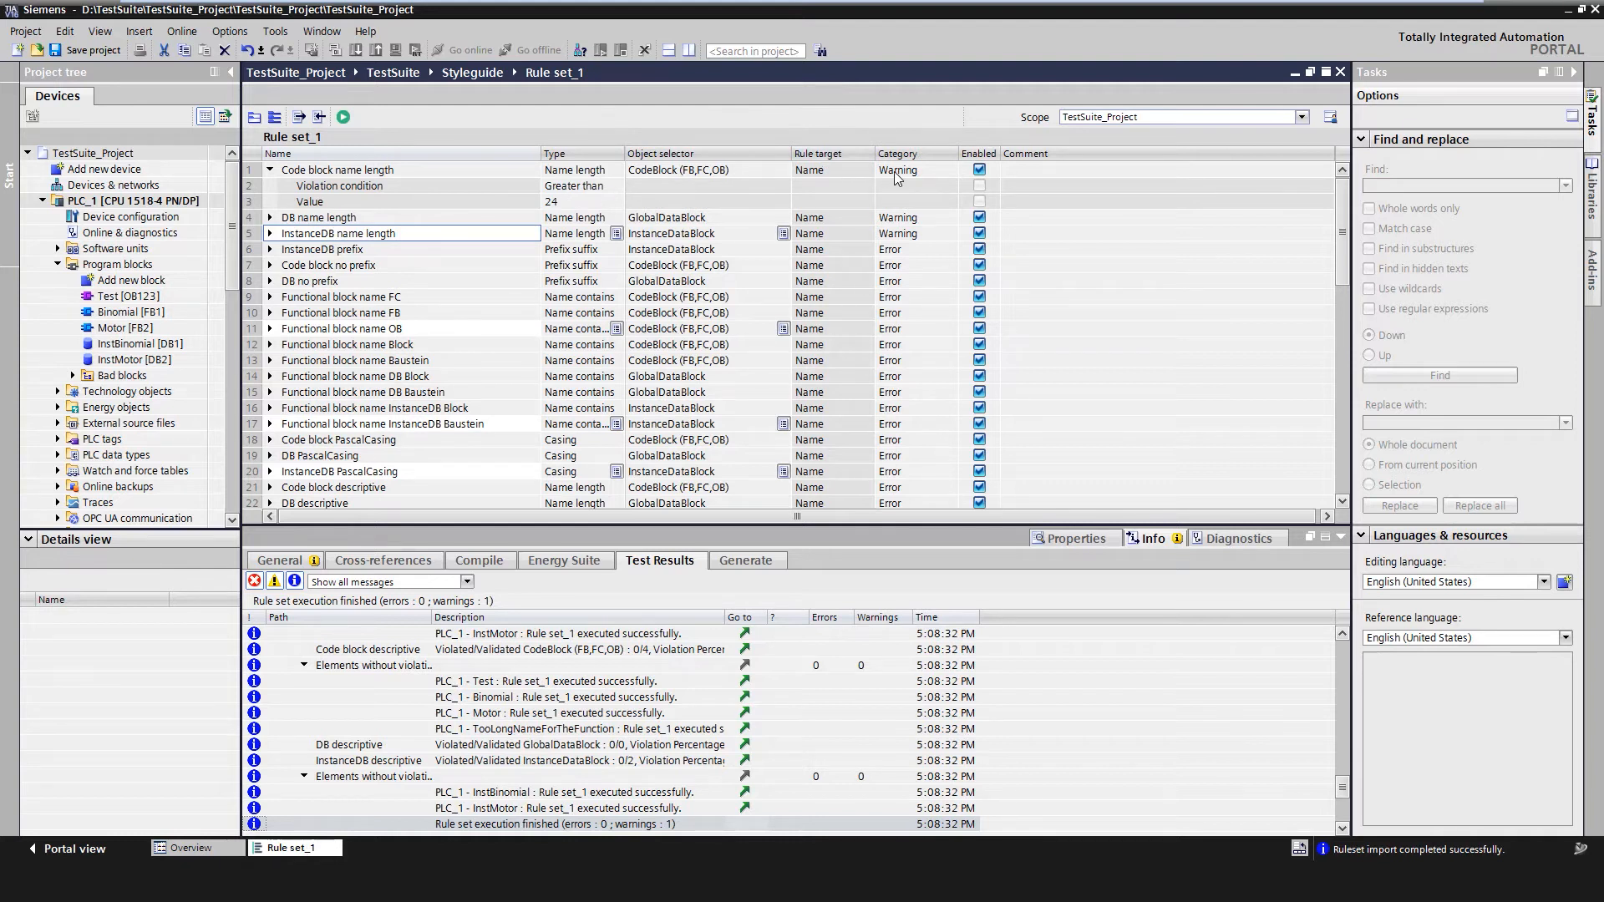
mouse_move(908, 179)
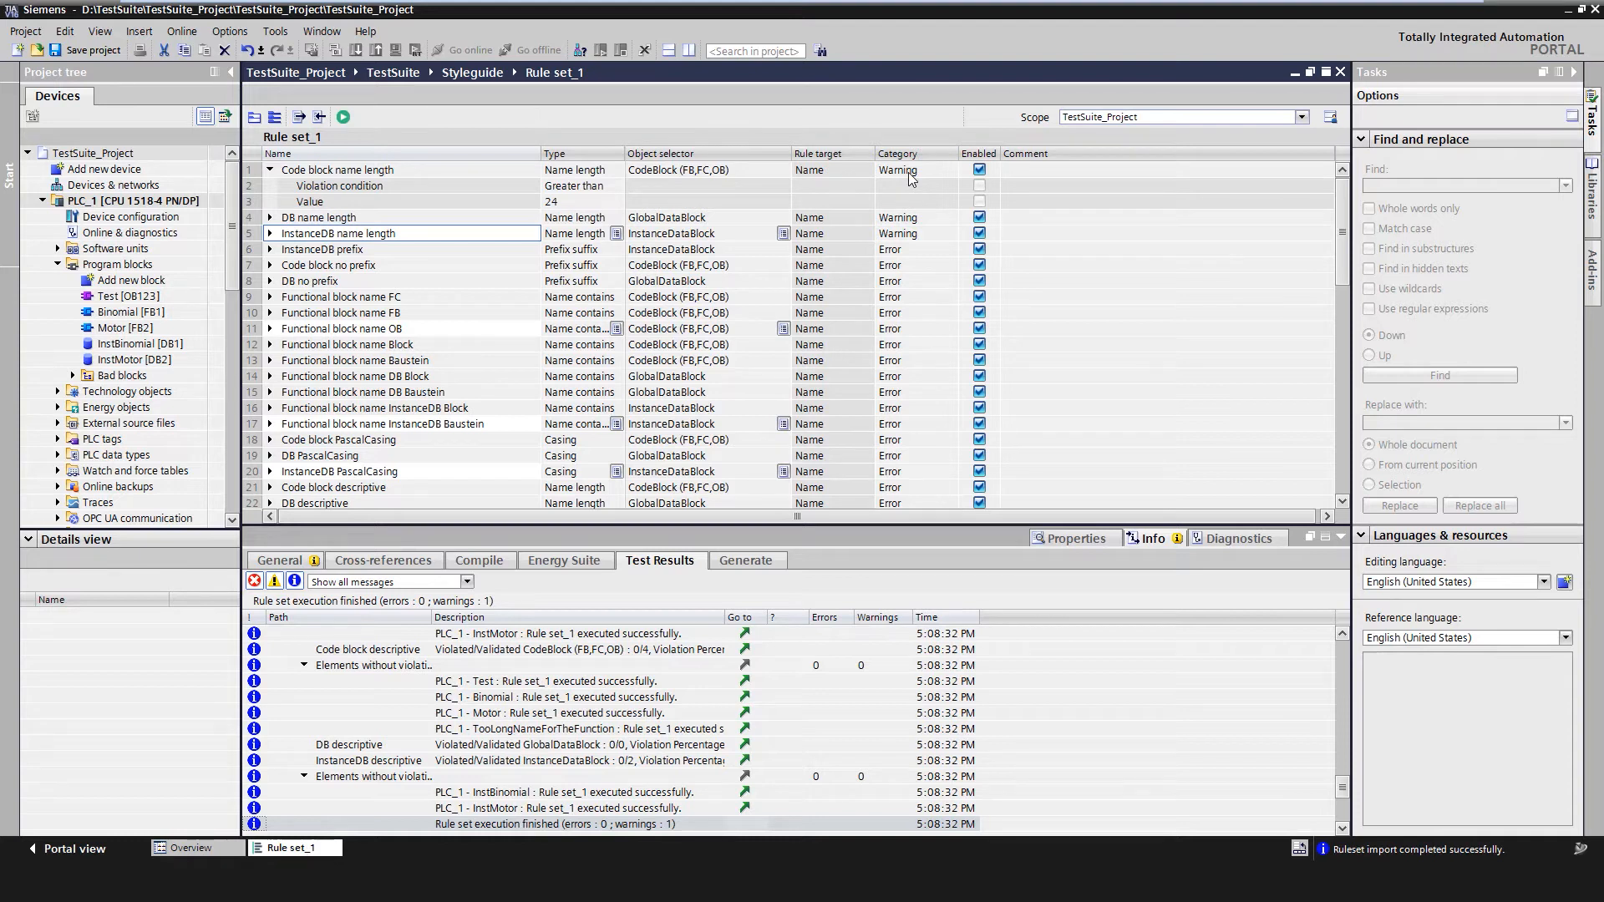
- Check the Scope dropdown to confirm TestSuite_Project and PLC_1's parts are included
left_click(1301, 115)
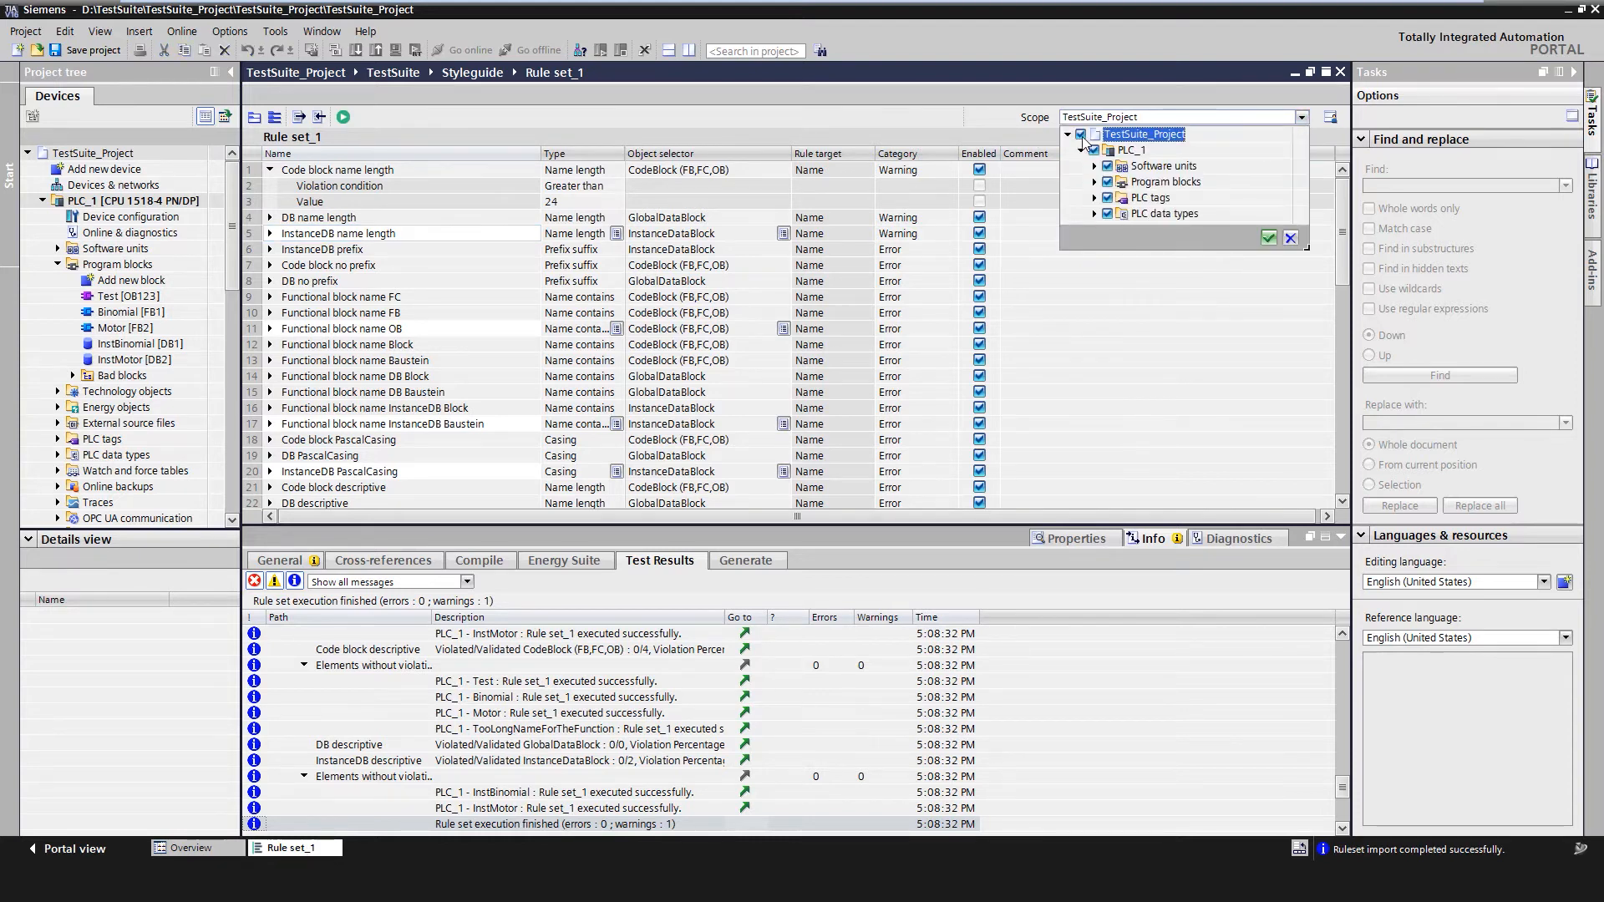
mouse_move(1234, 210)
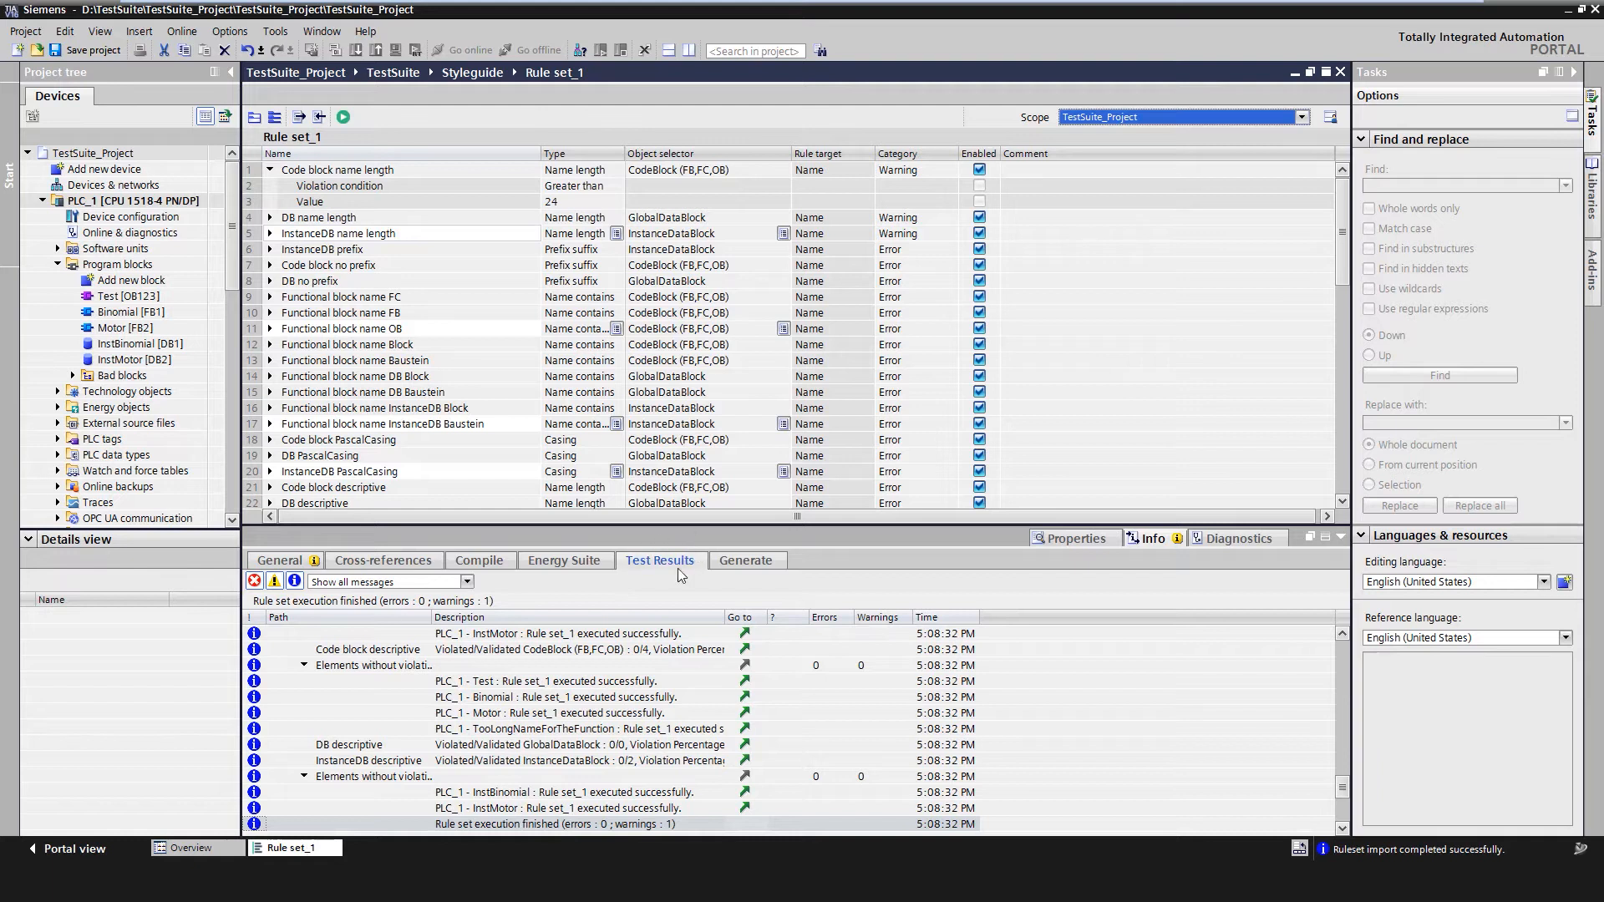
mouse_move(779, 611)
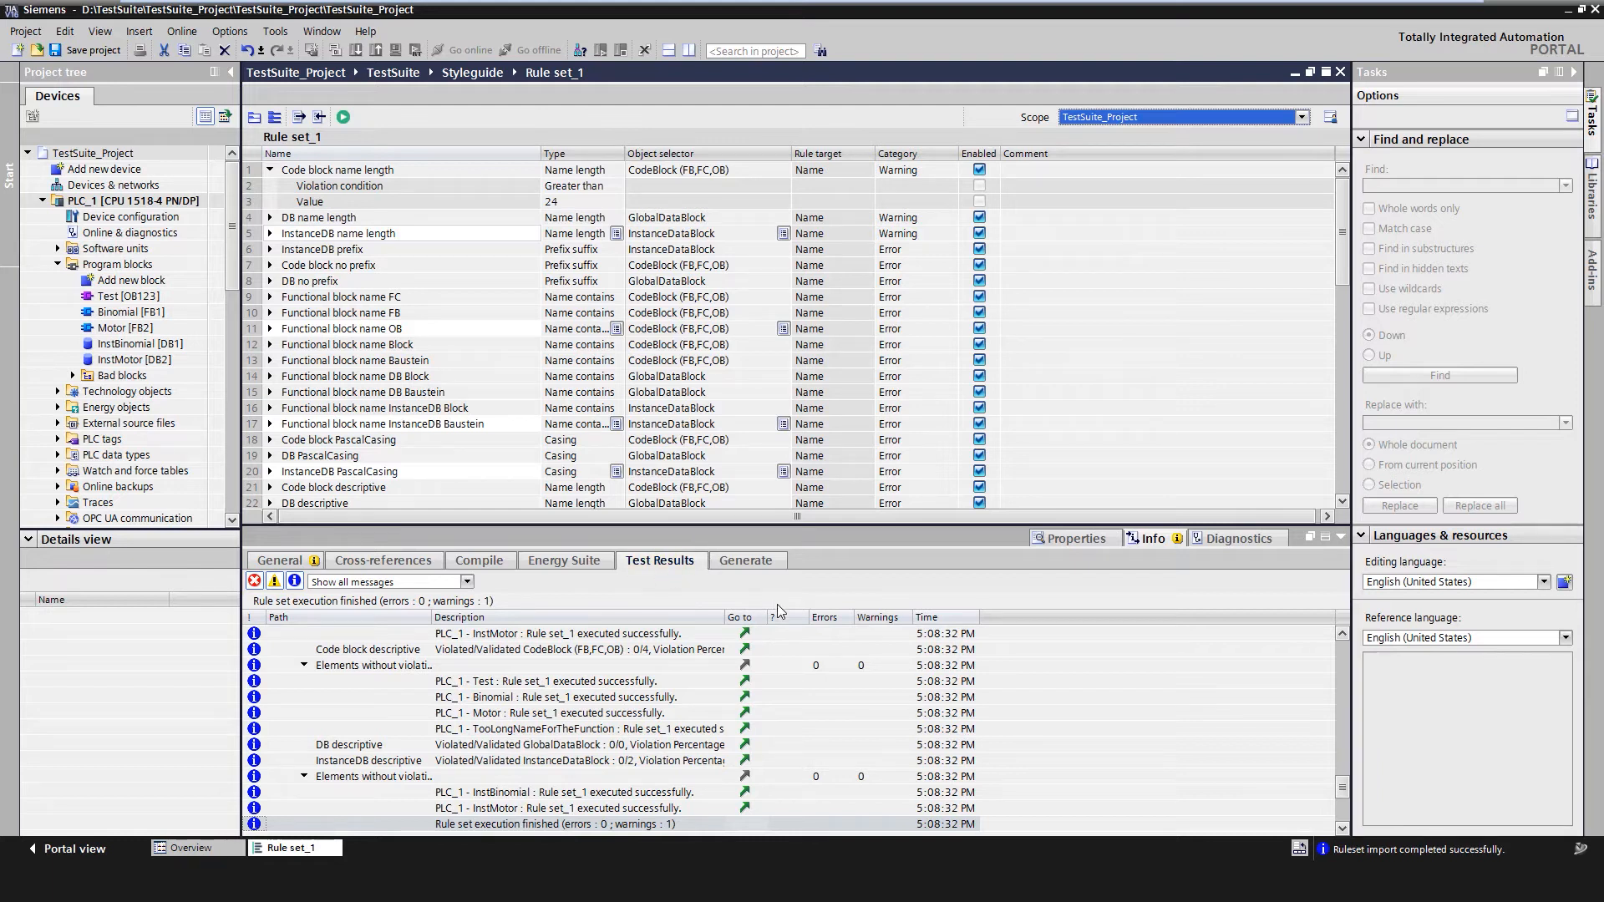
mouse_move(1346, 797)
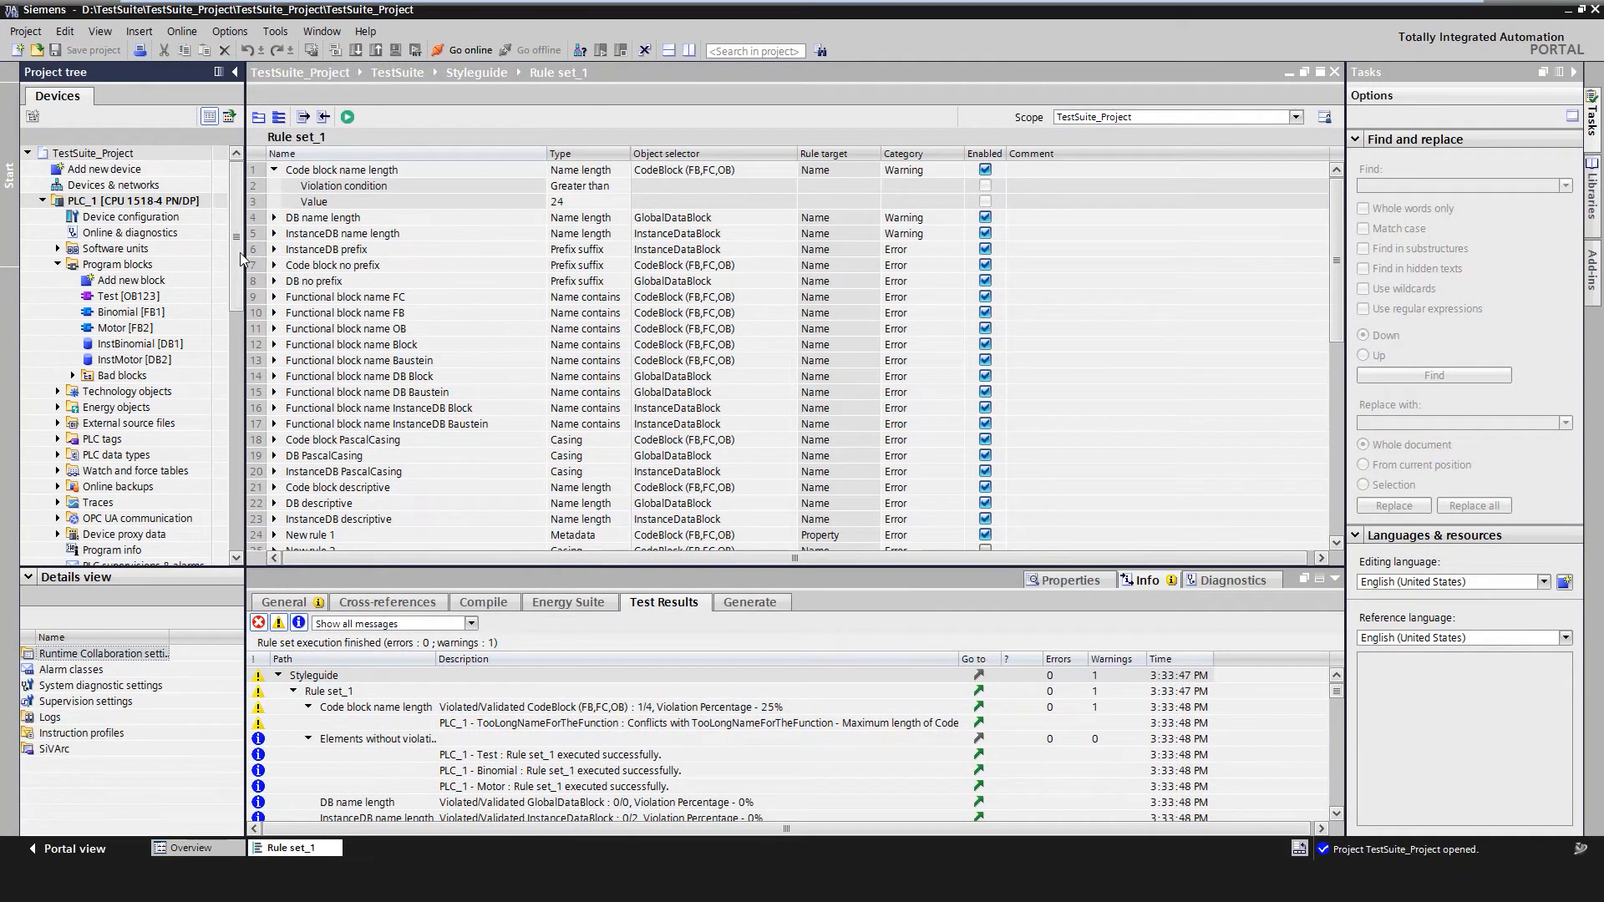
- Scroll the project tree and expand the Logs folder under Common data
scroll("down", 3)
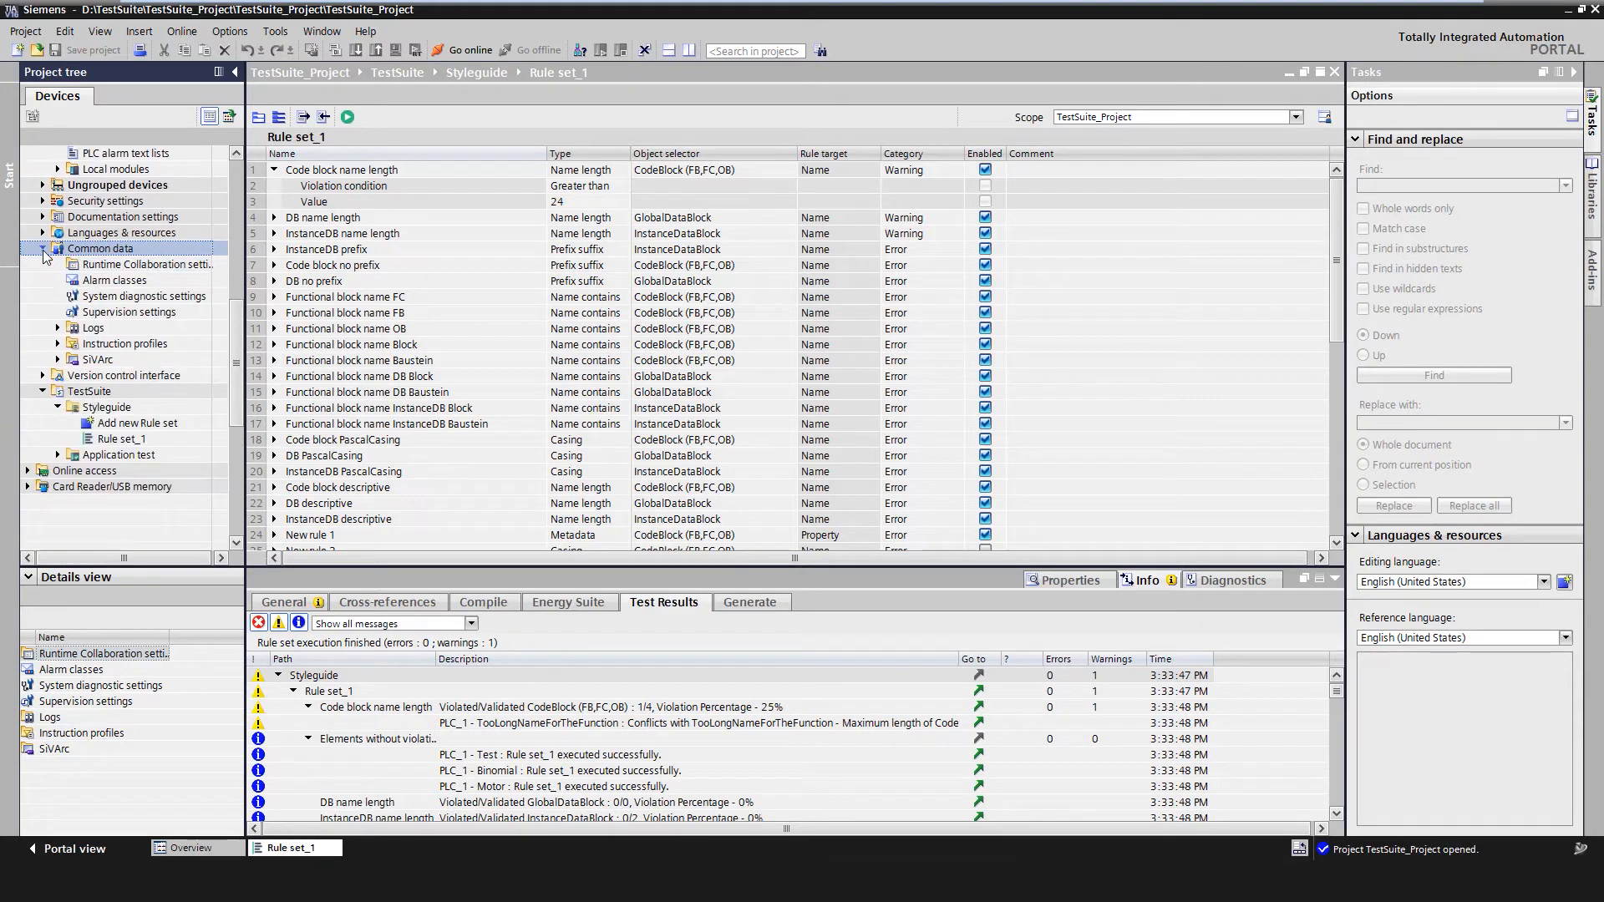
left_click(58, 327)
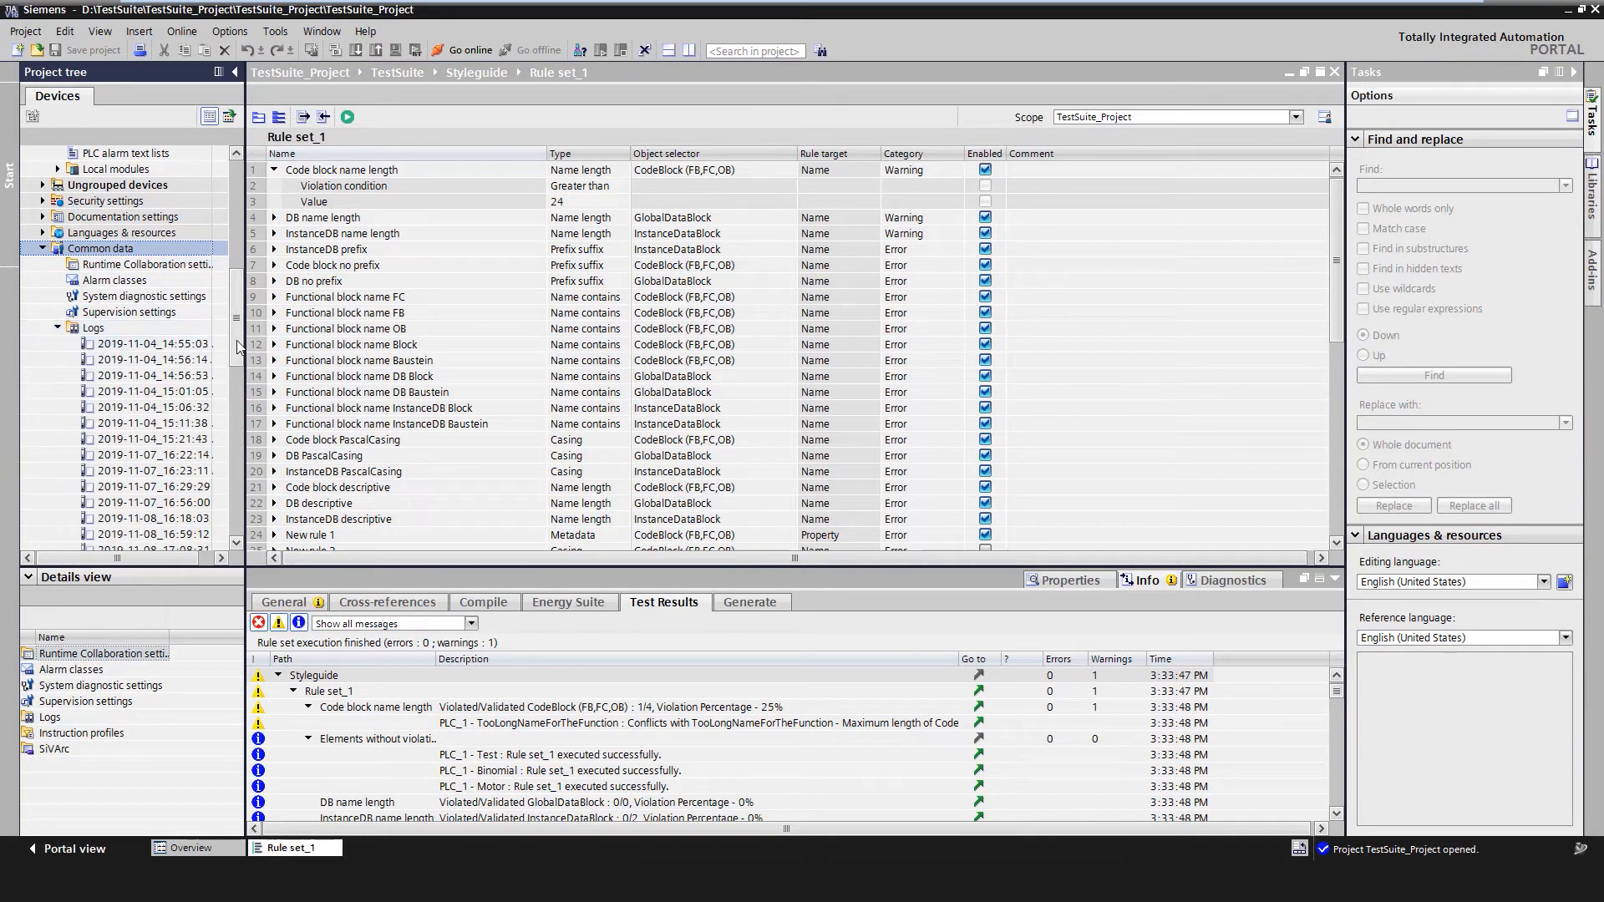
scroll("down", 3)
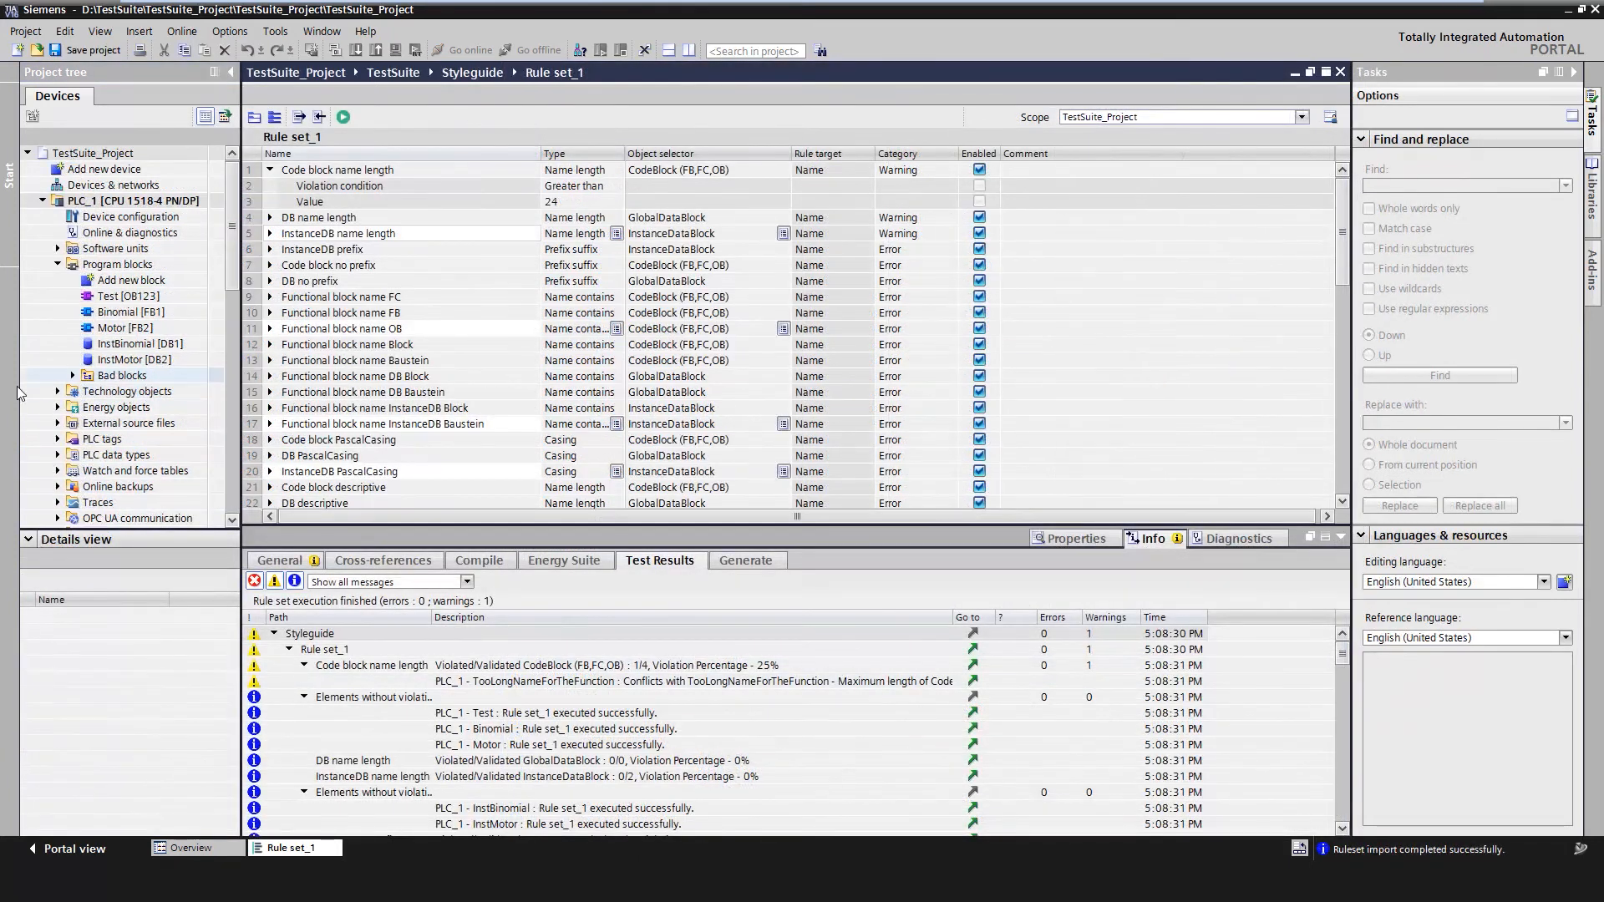
- Expand TestSuite > Application test to reveal Testcase_Binomial and Testcase_Motor
scroll("down", 3)
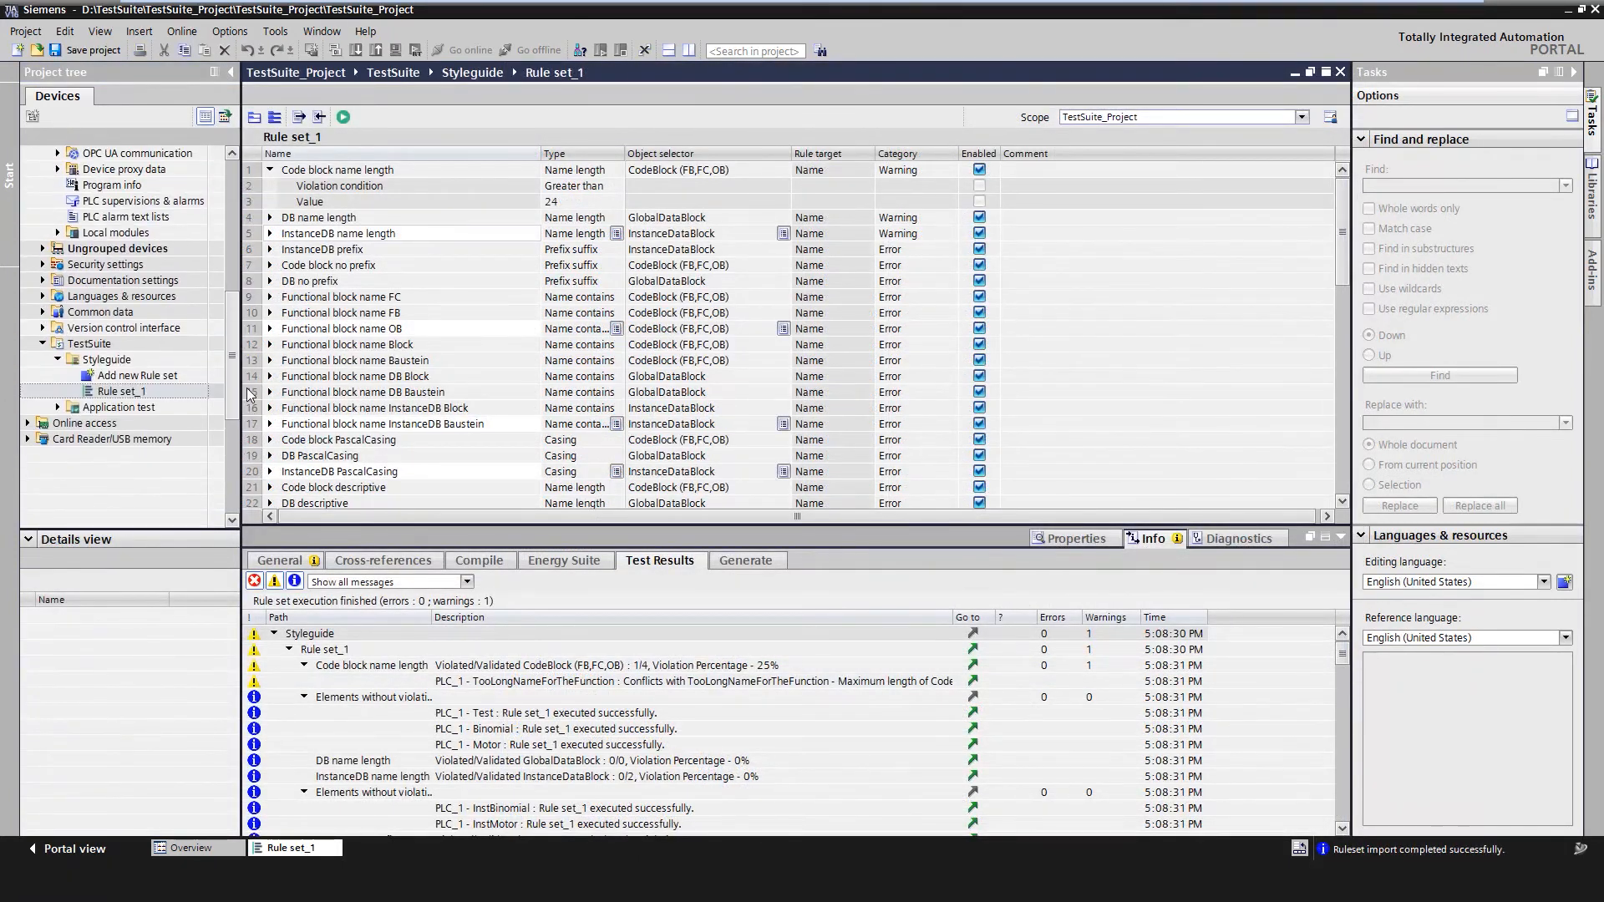
left_click(57, 407)
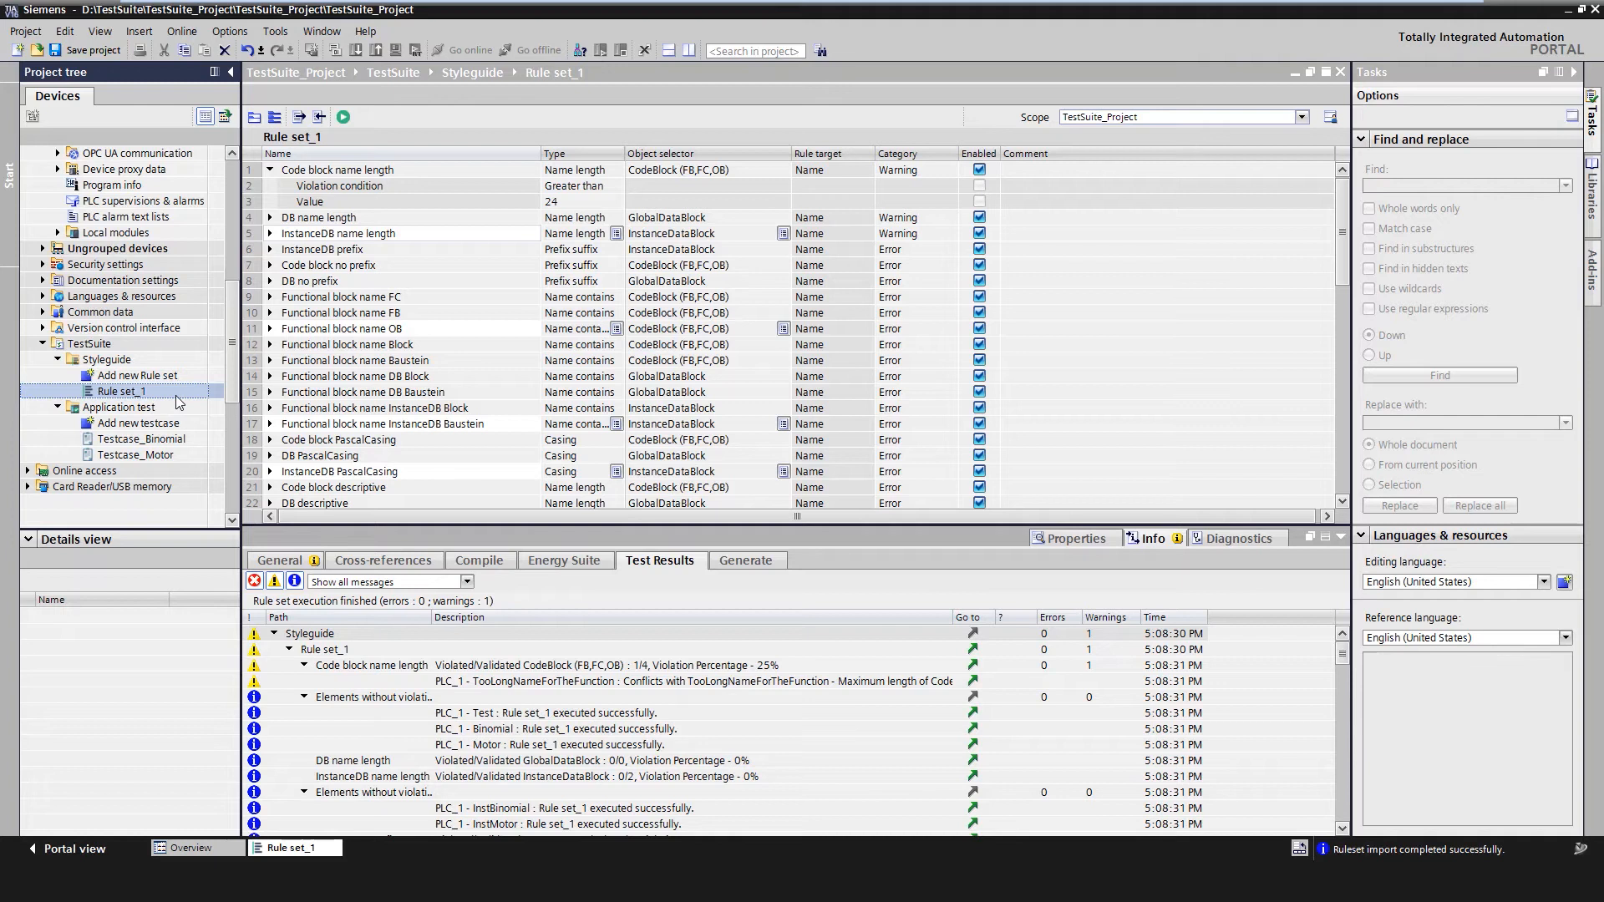
mouse_move(237, 375)
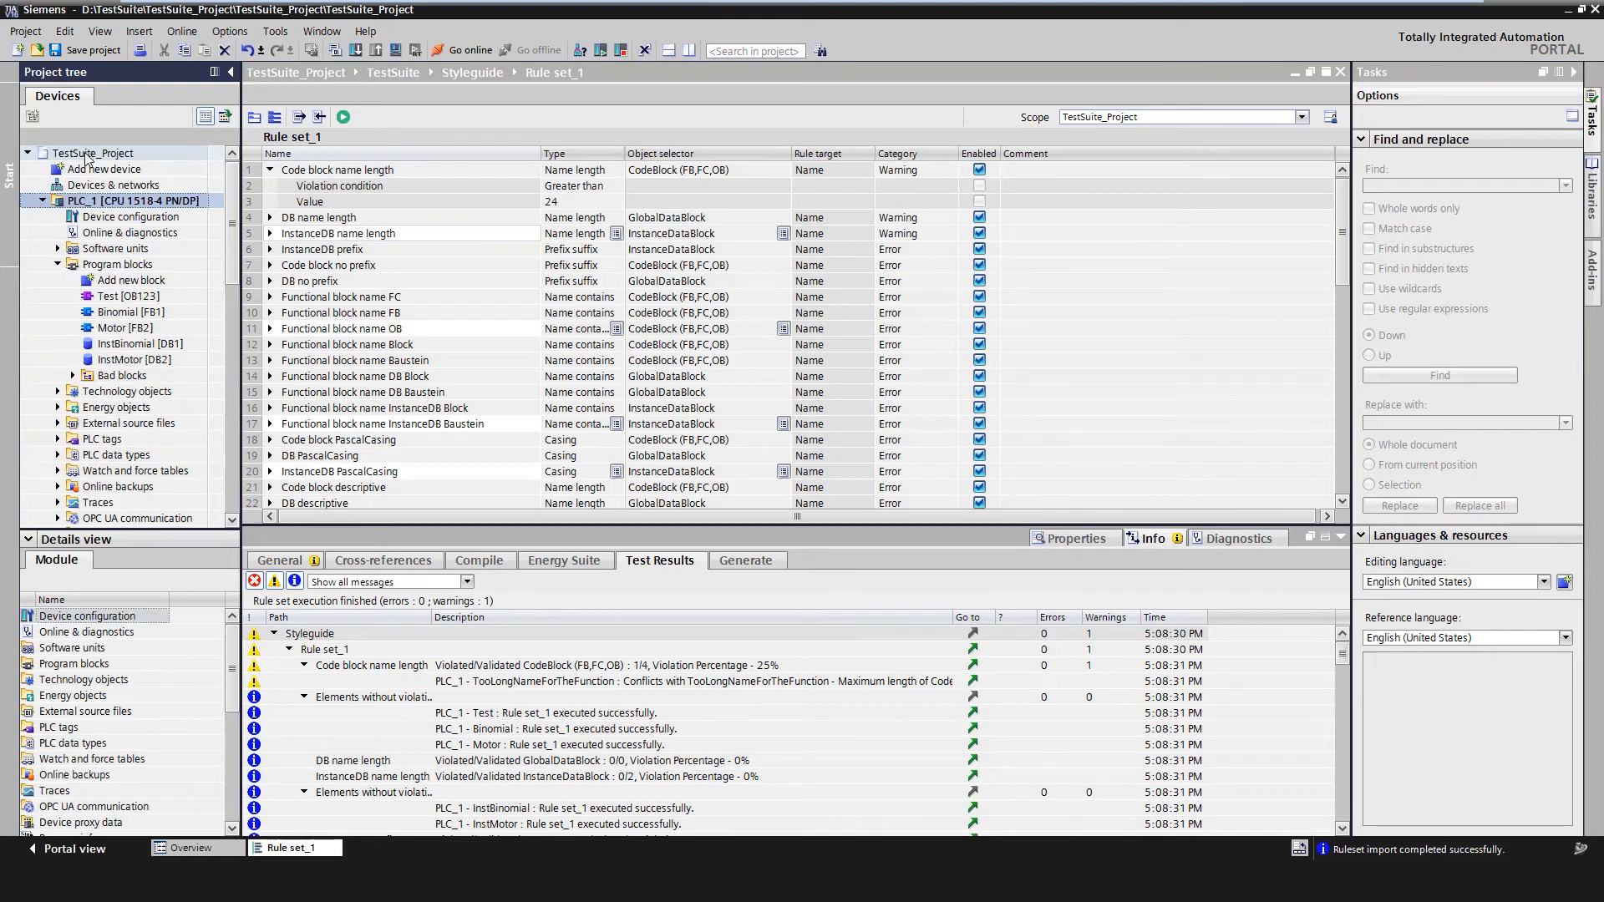
- Confirm 'Support simulation during block compilation' in TestSuite_Project's Protection properties, then select Binomial FB1
right_click(92, 154)
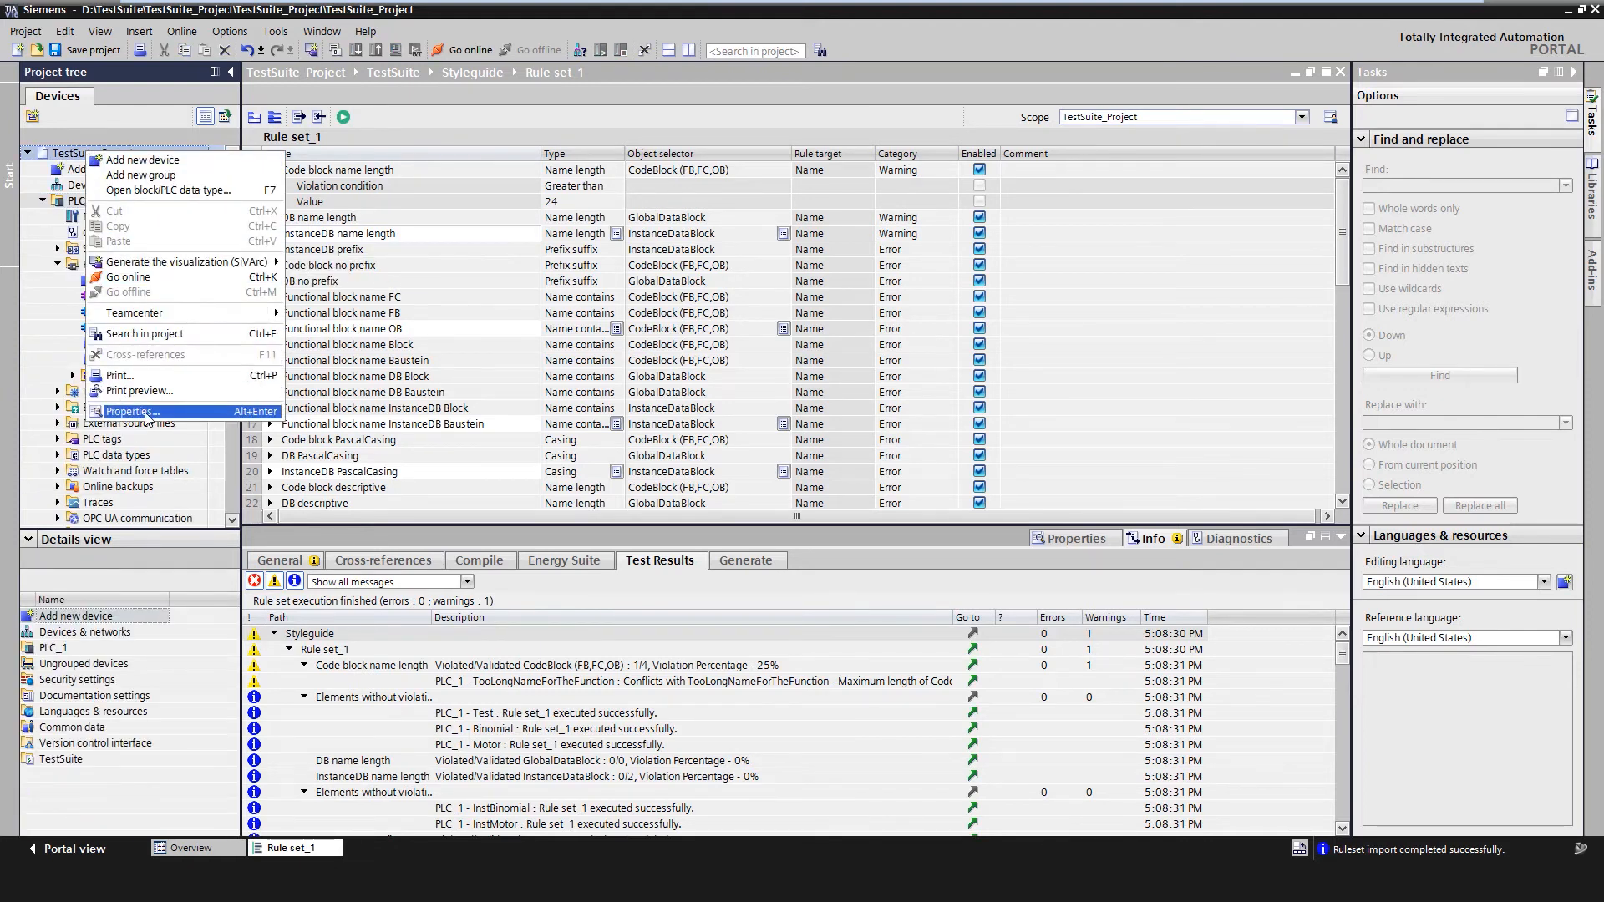
left_click(130, 411)
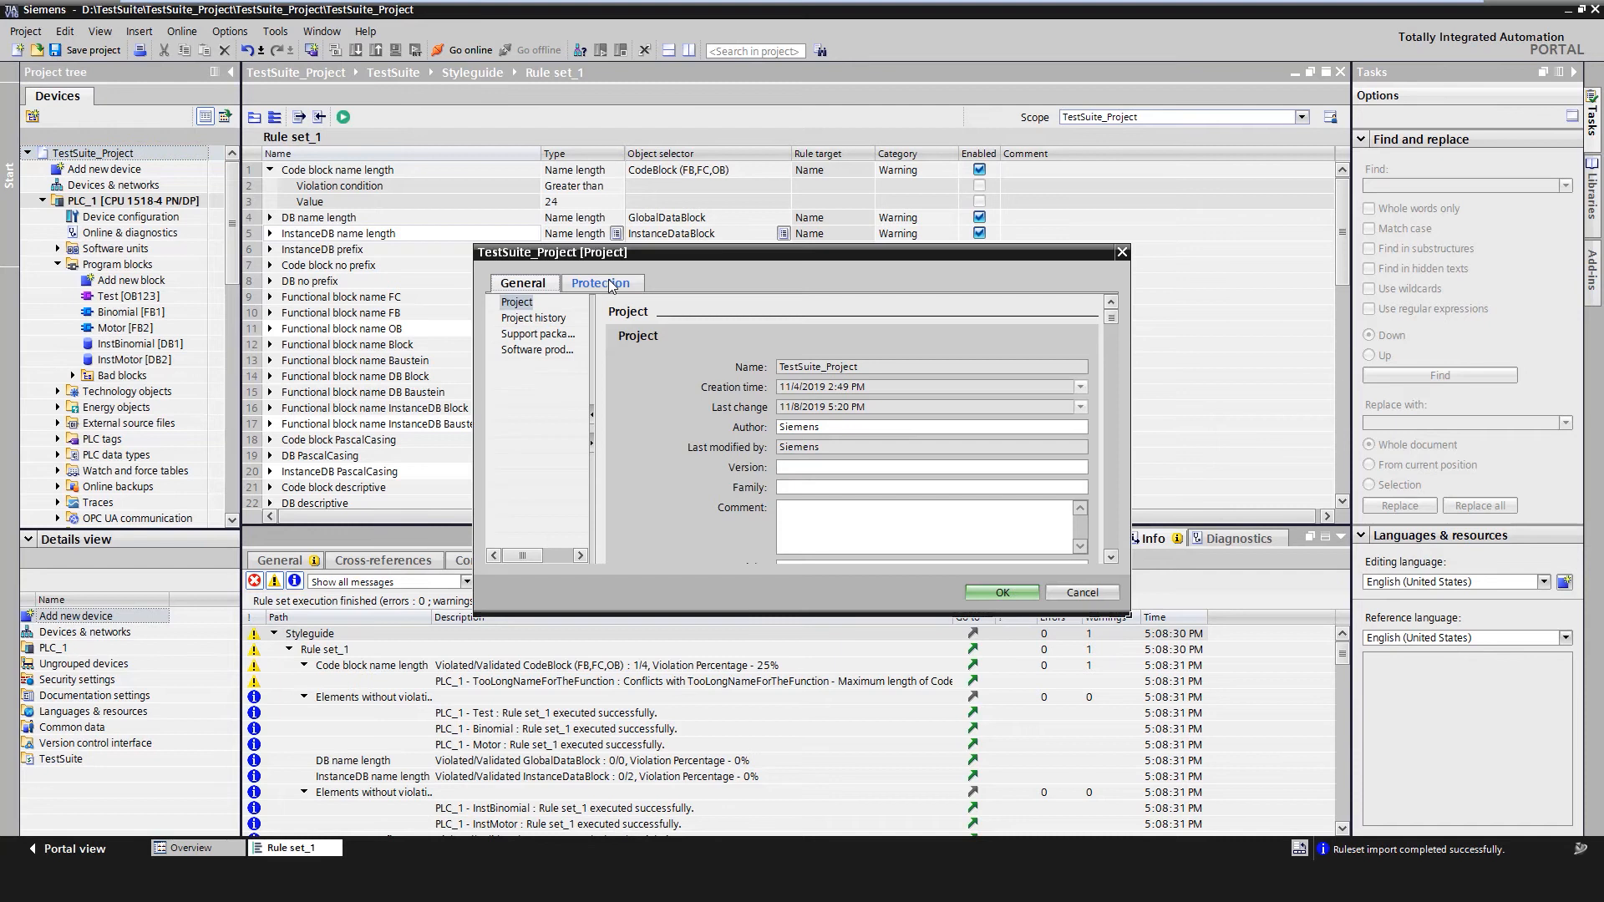
left_click(601, 282)
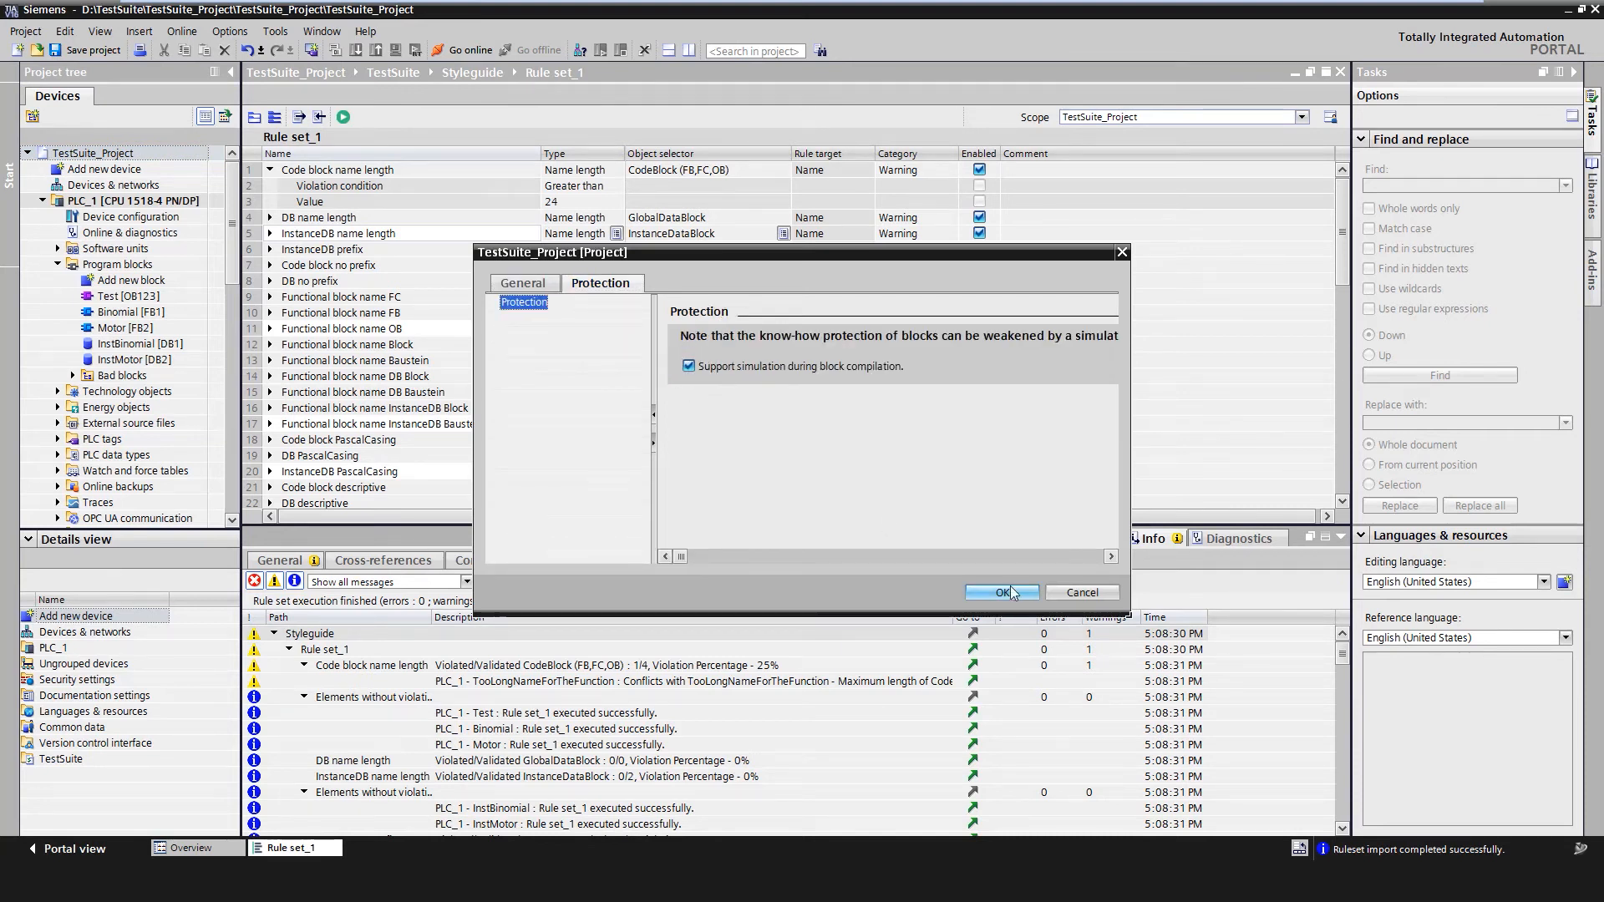
left_click(1000, 592)
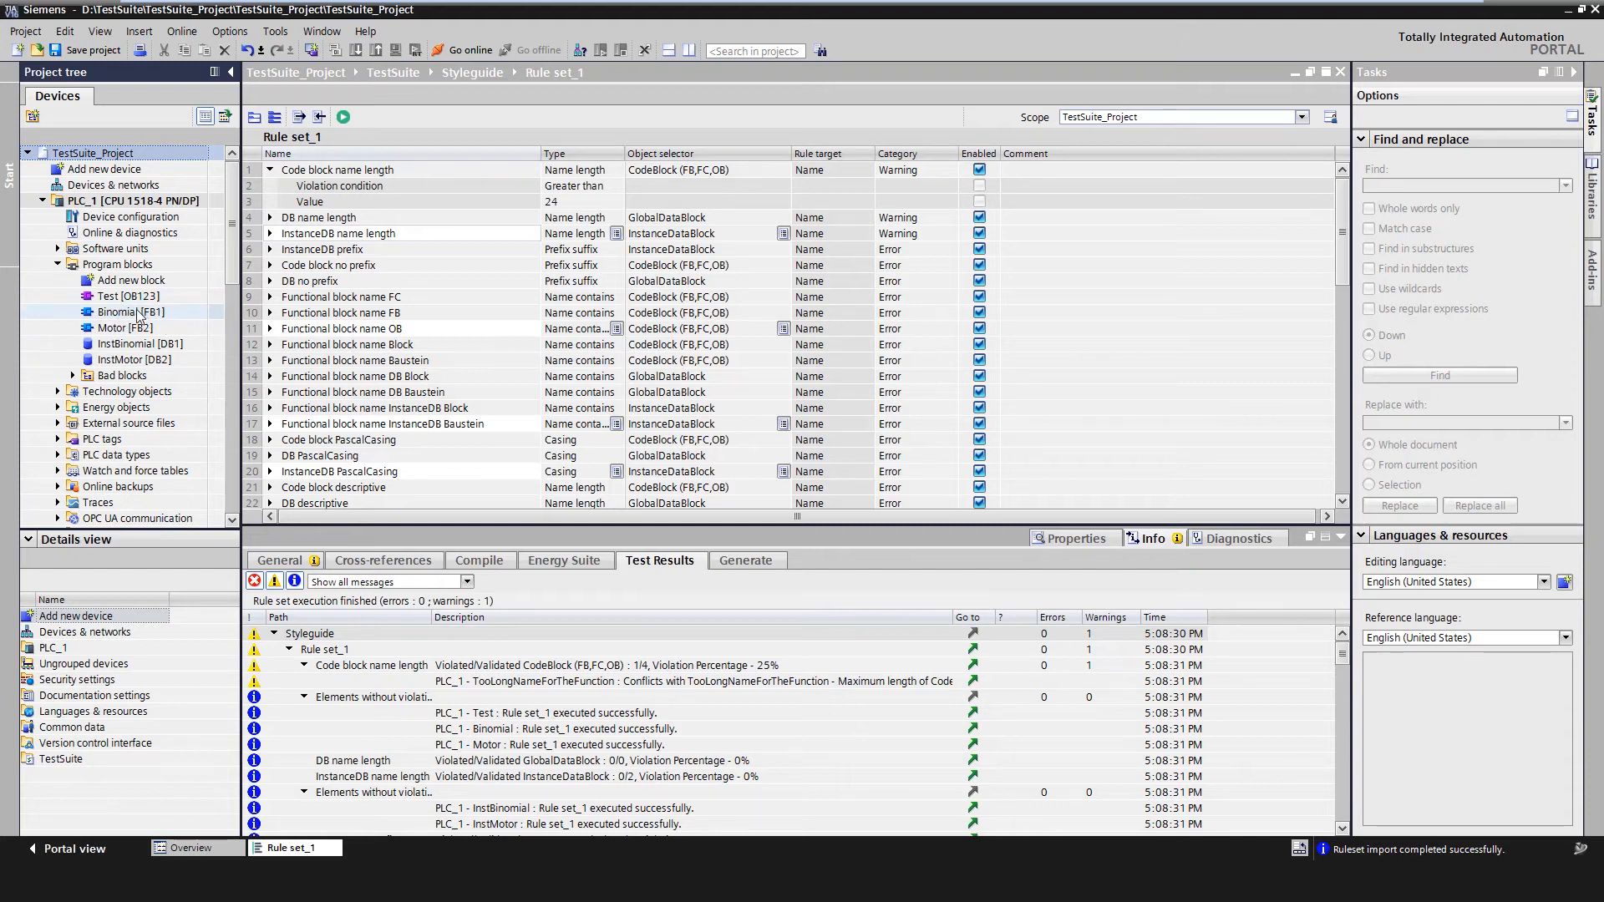
left_click(129, 312)
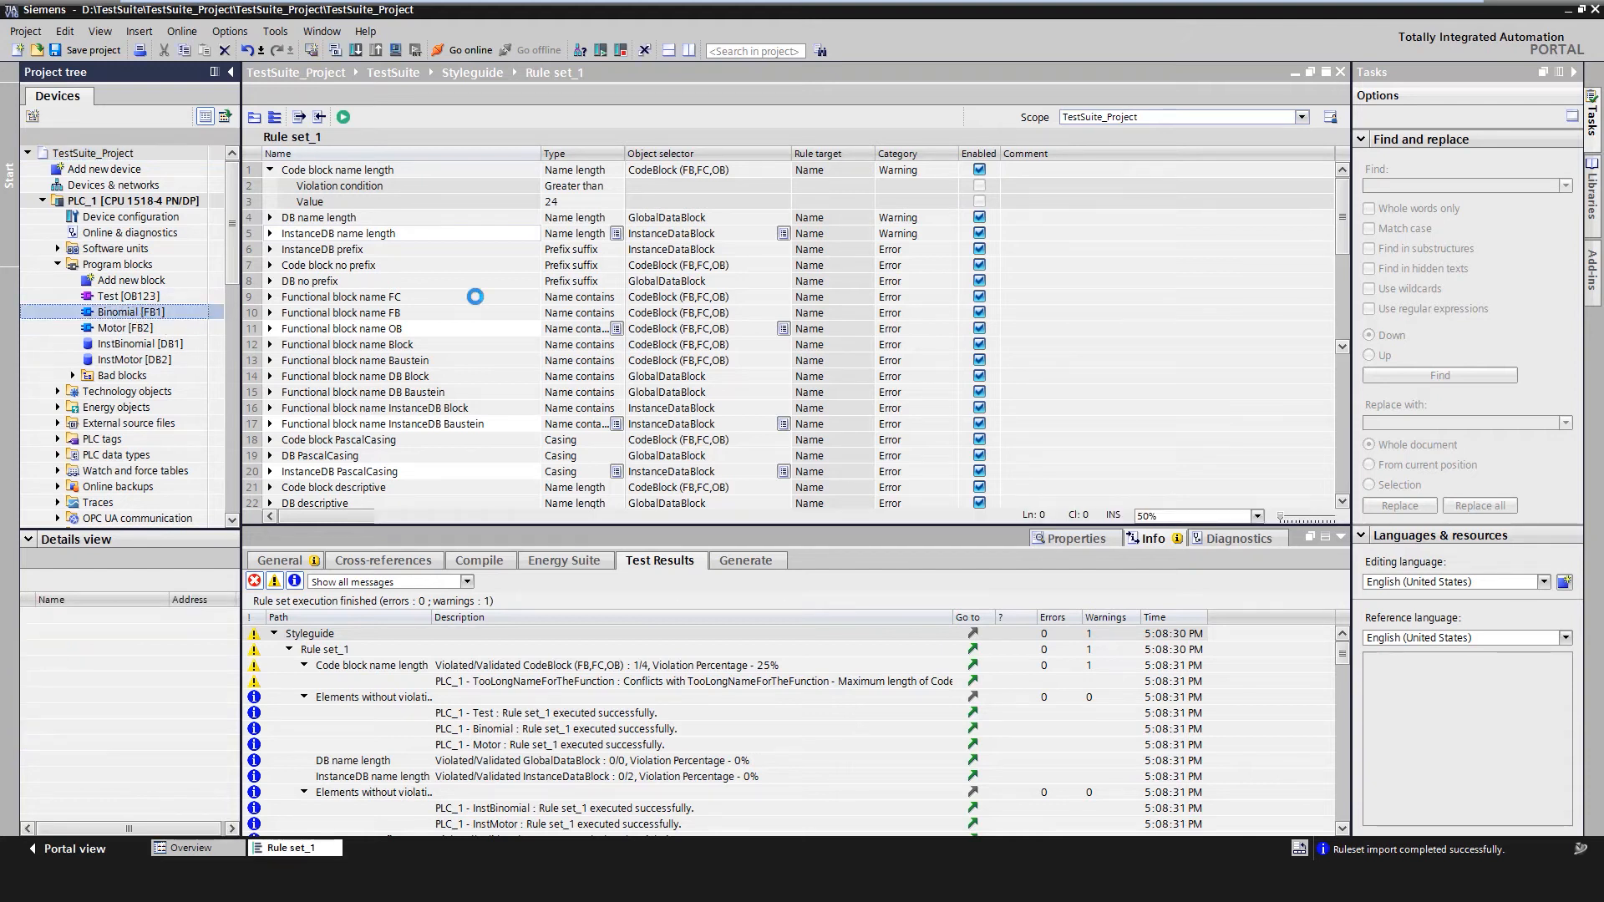
- Open Binomial [FB1] and Test [OB123], then scroll the project tree down
double_click(129, 312)
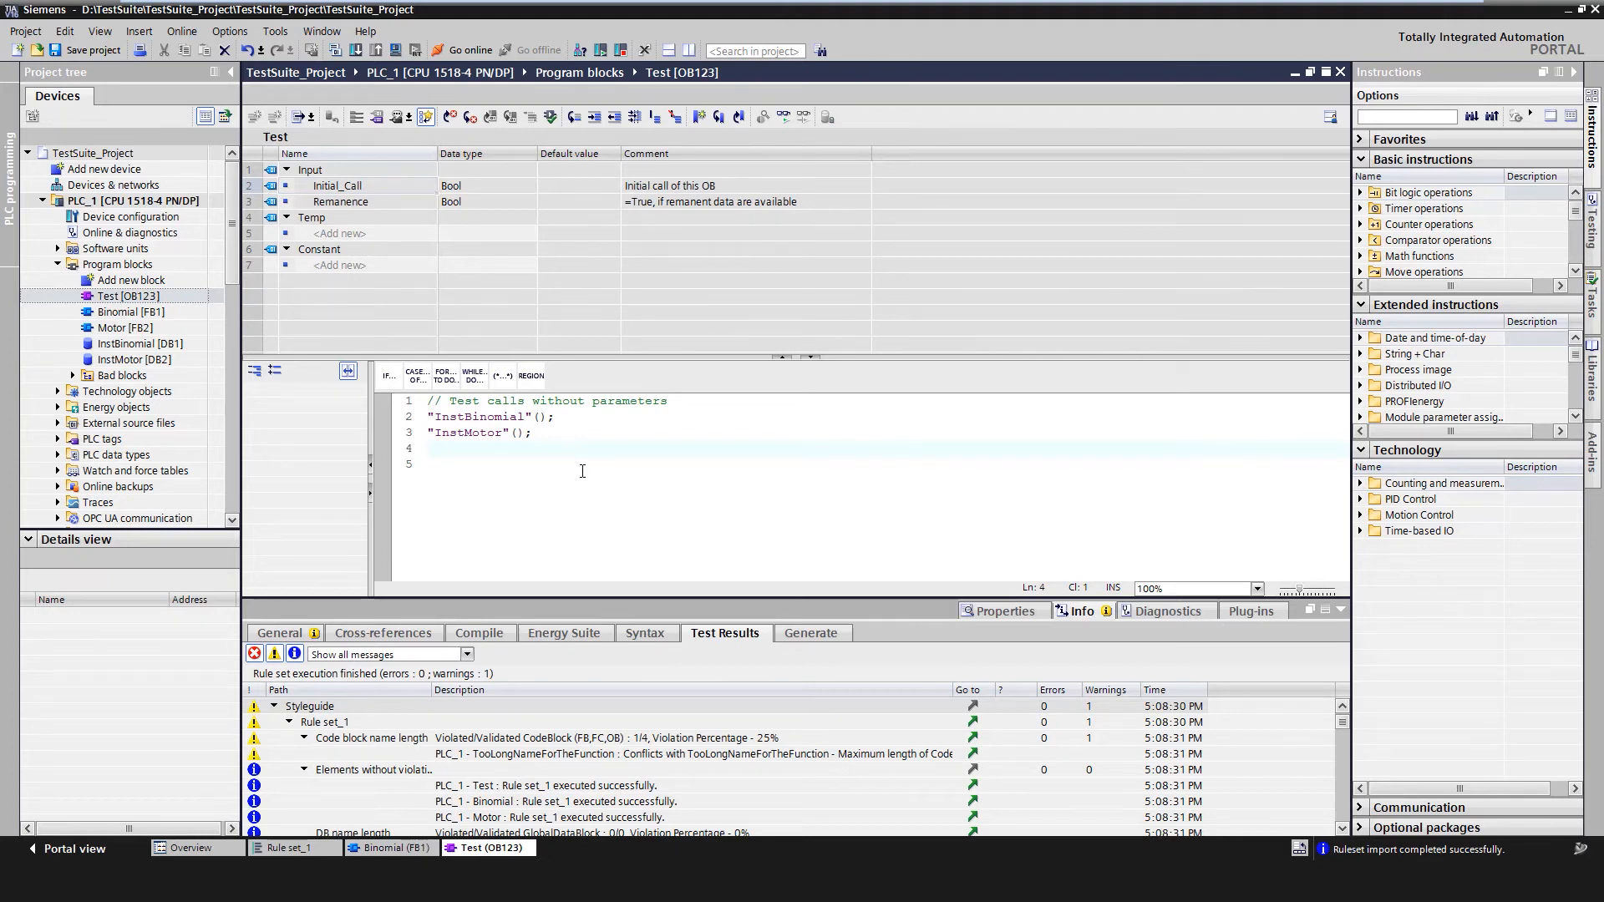
left_click(430, 450)
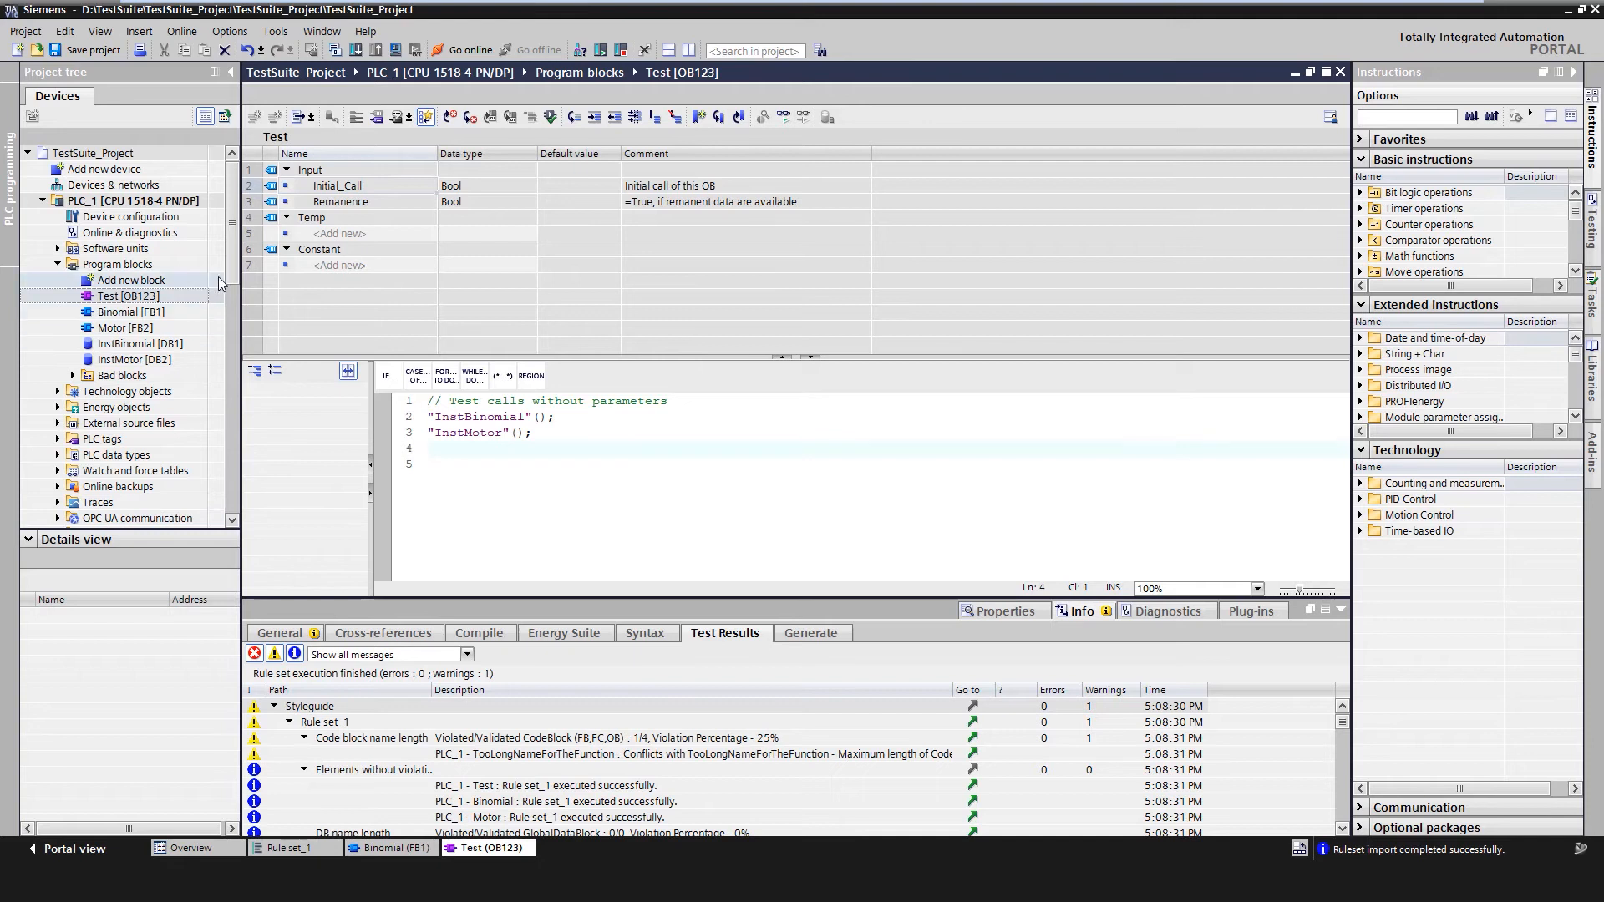
scroll("down", 3)
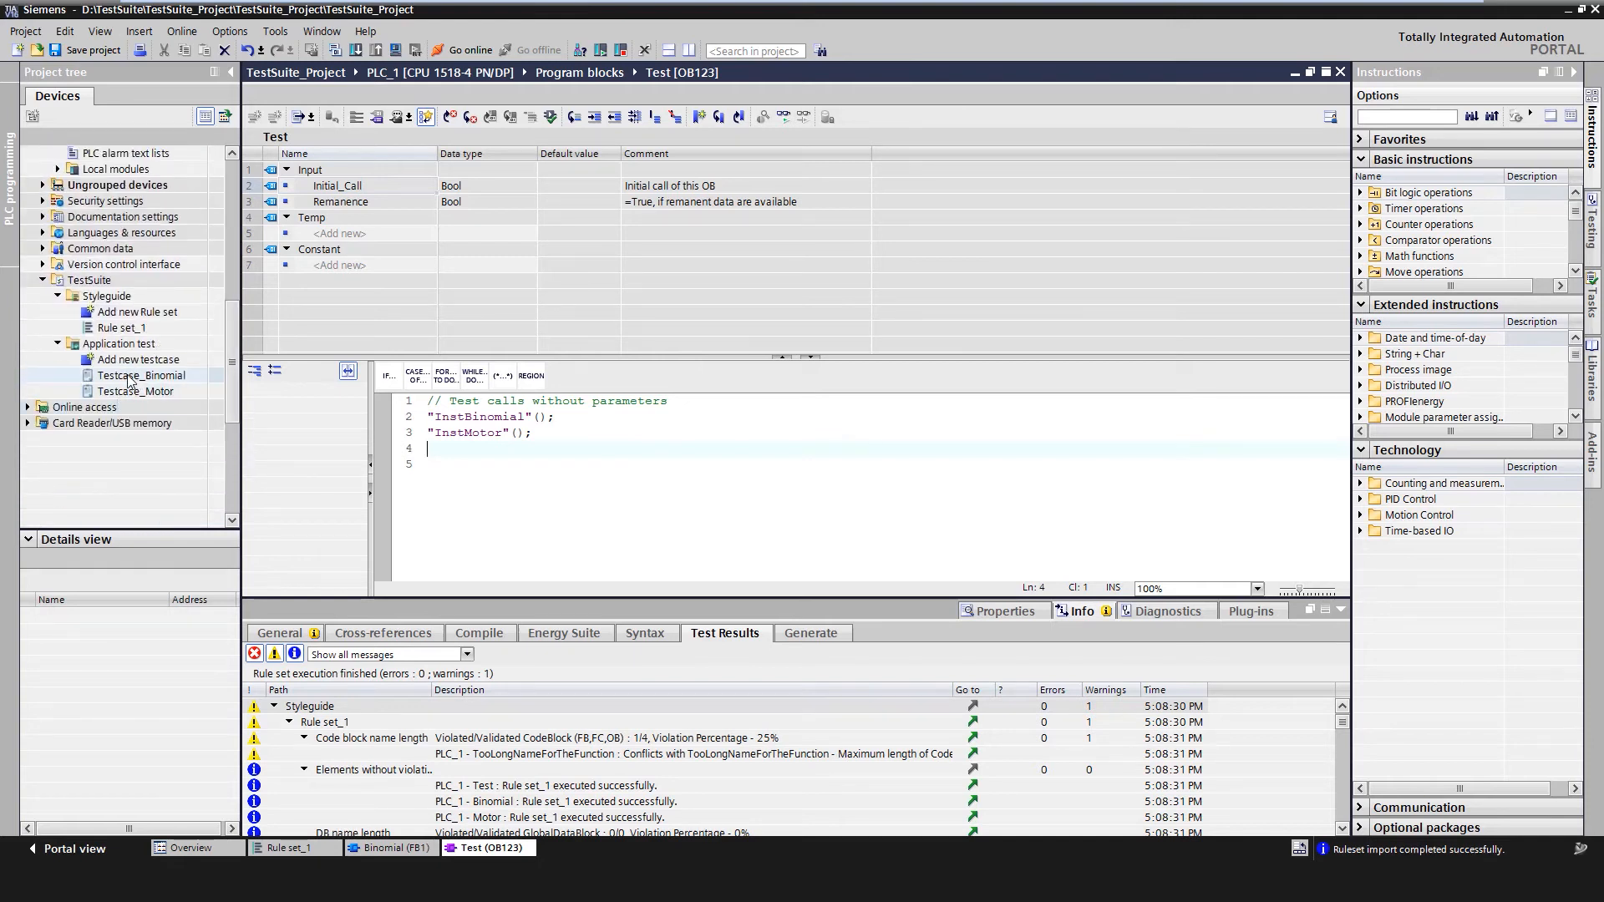
- Open Testcase_Binomial from TestSuite > Application test
double_click(142, 375)
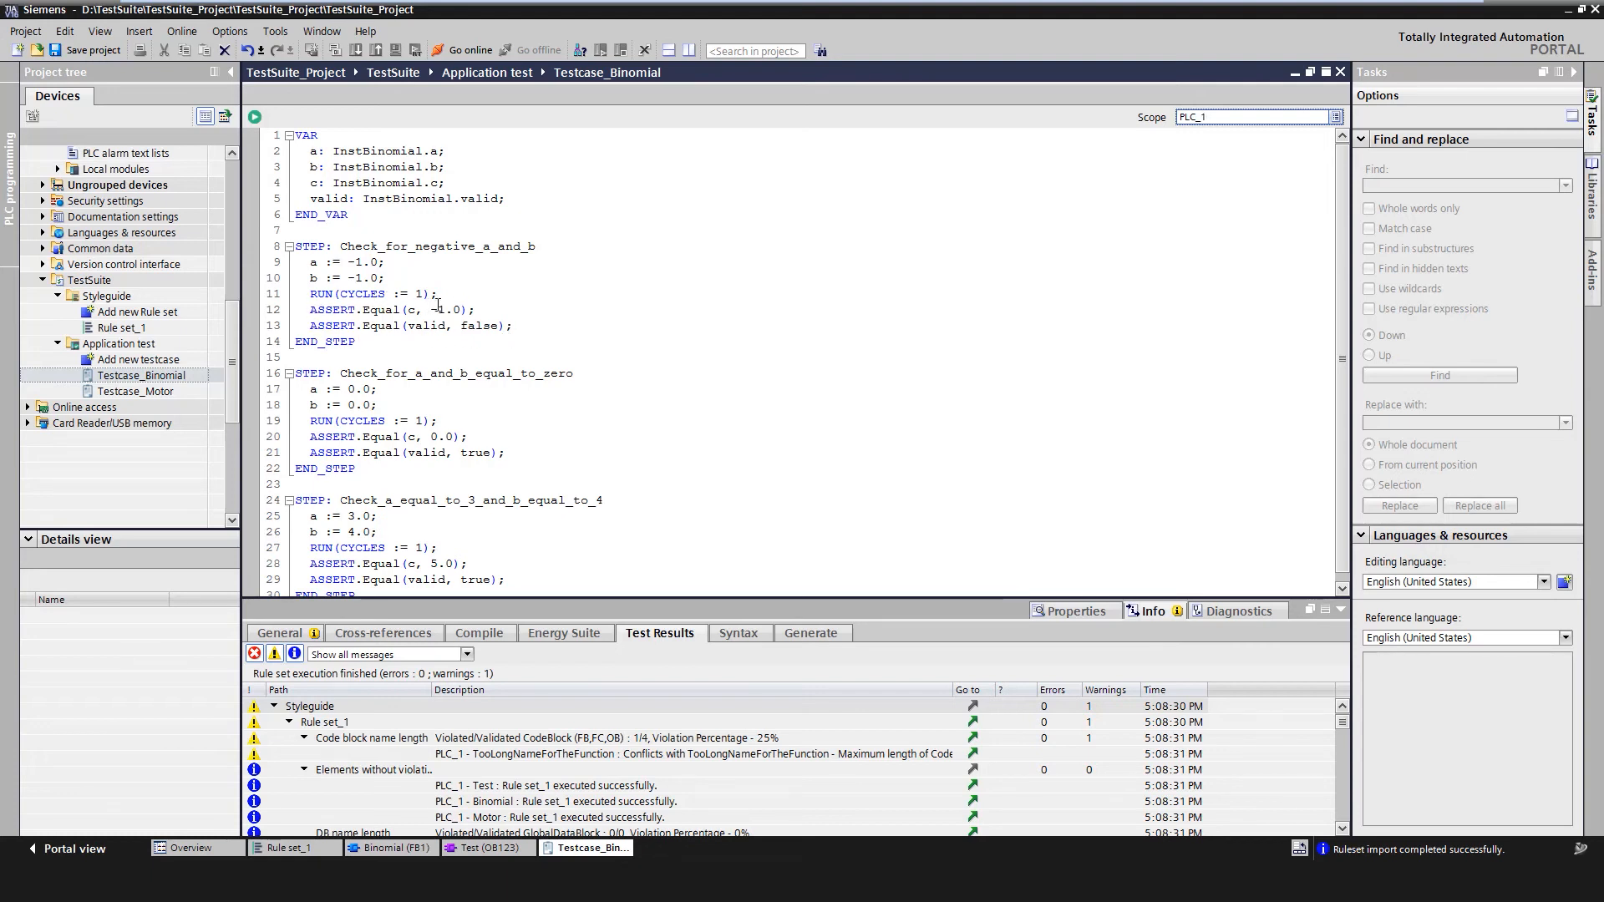
mouse_move(489, 338)
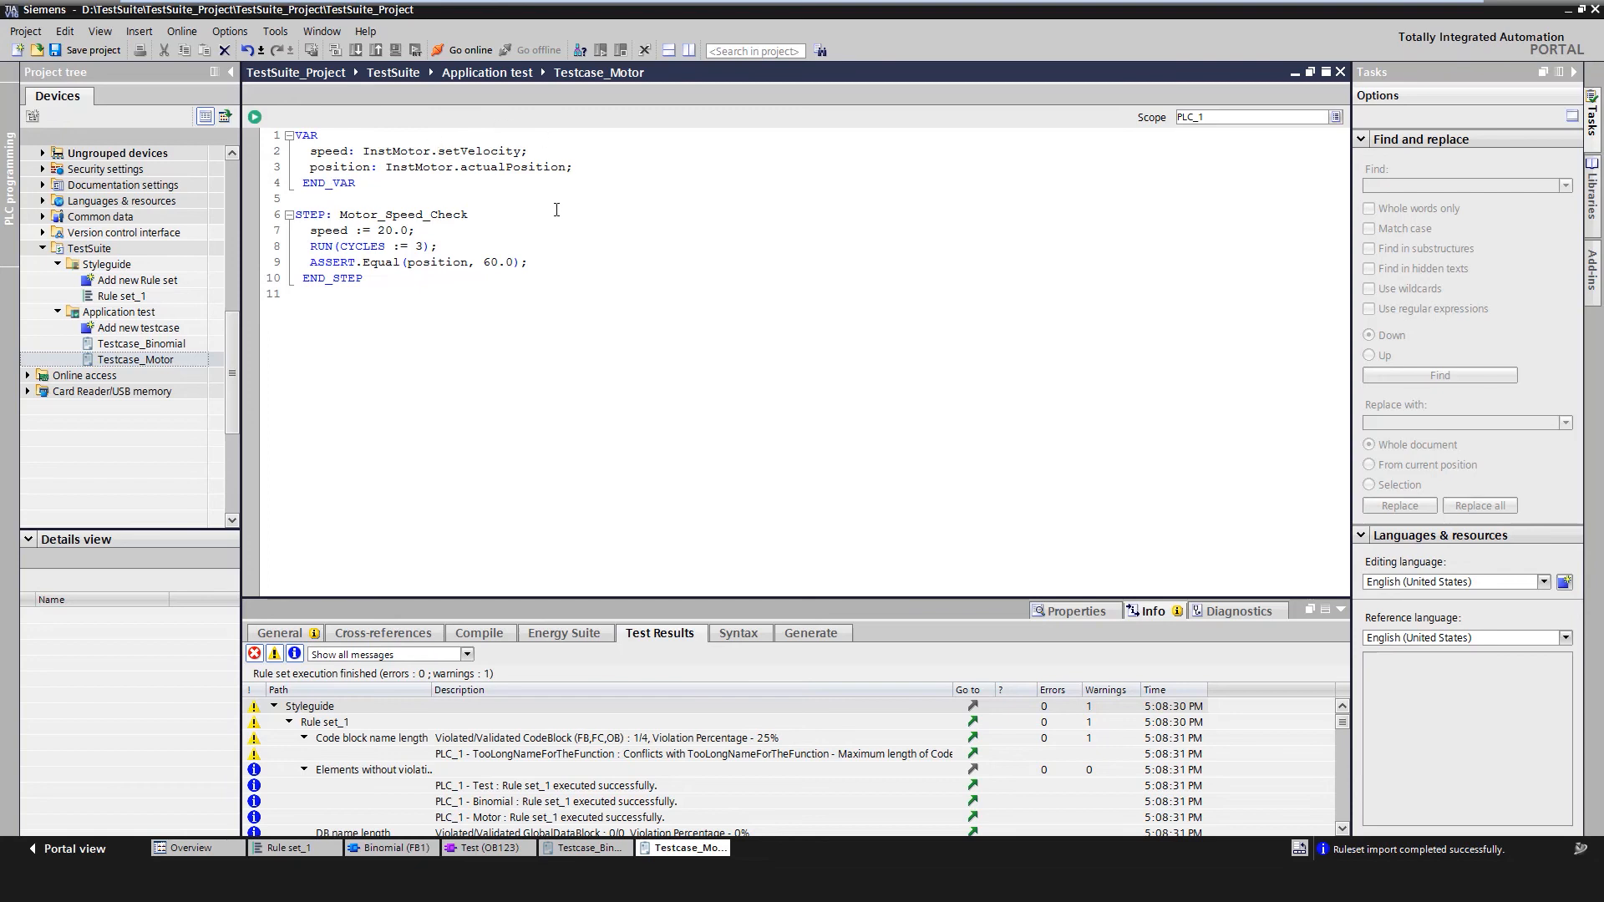
mouse_move(459, 184)
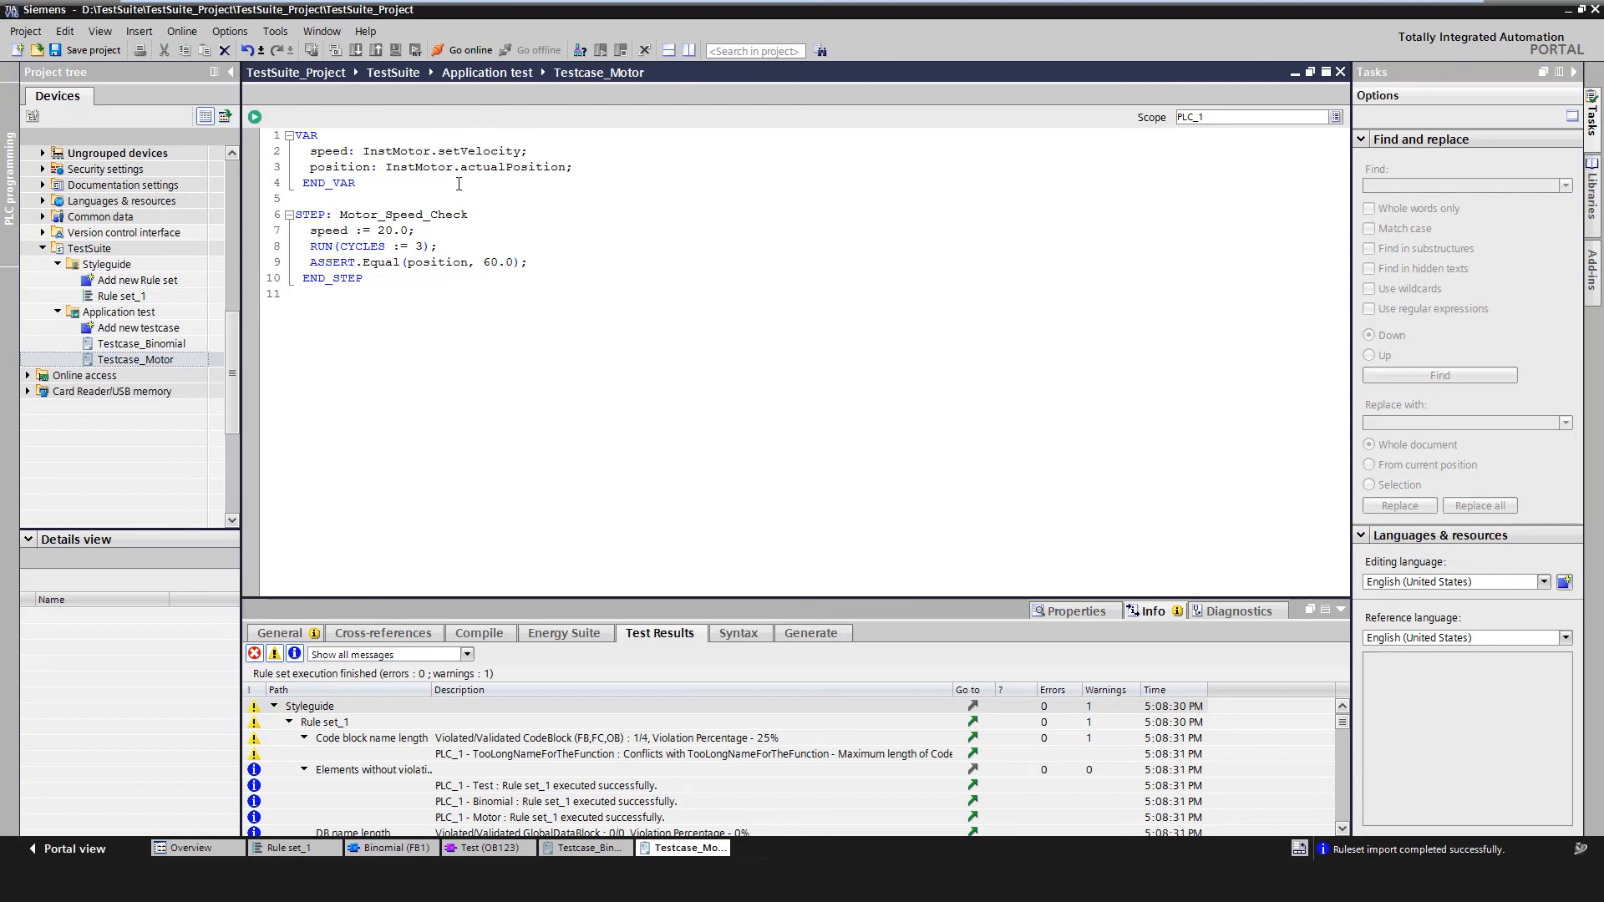
mouse_move(543, 219)
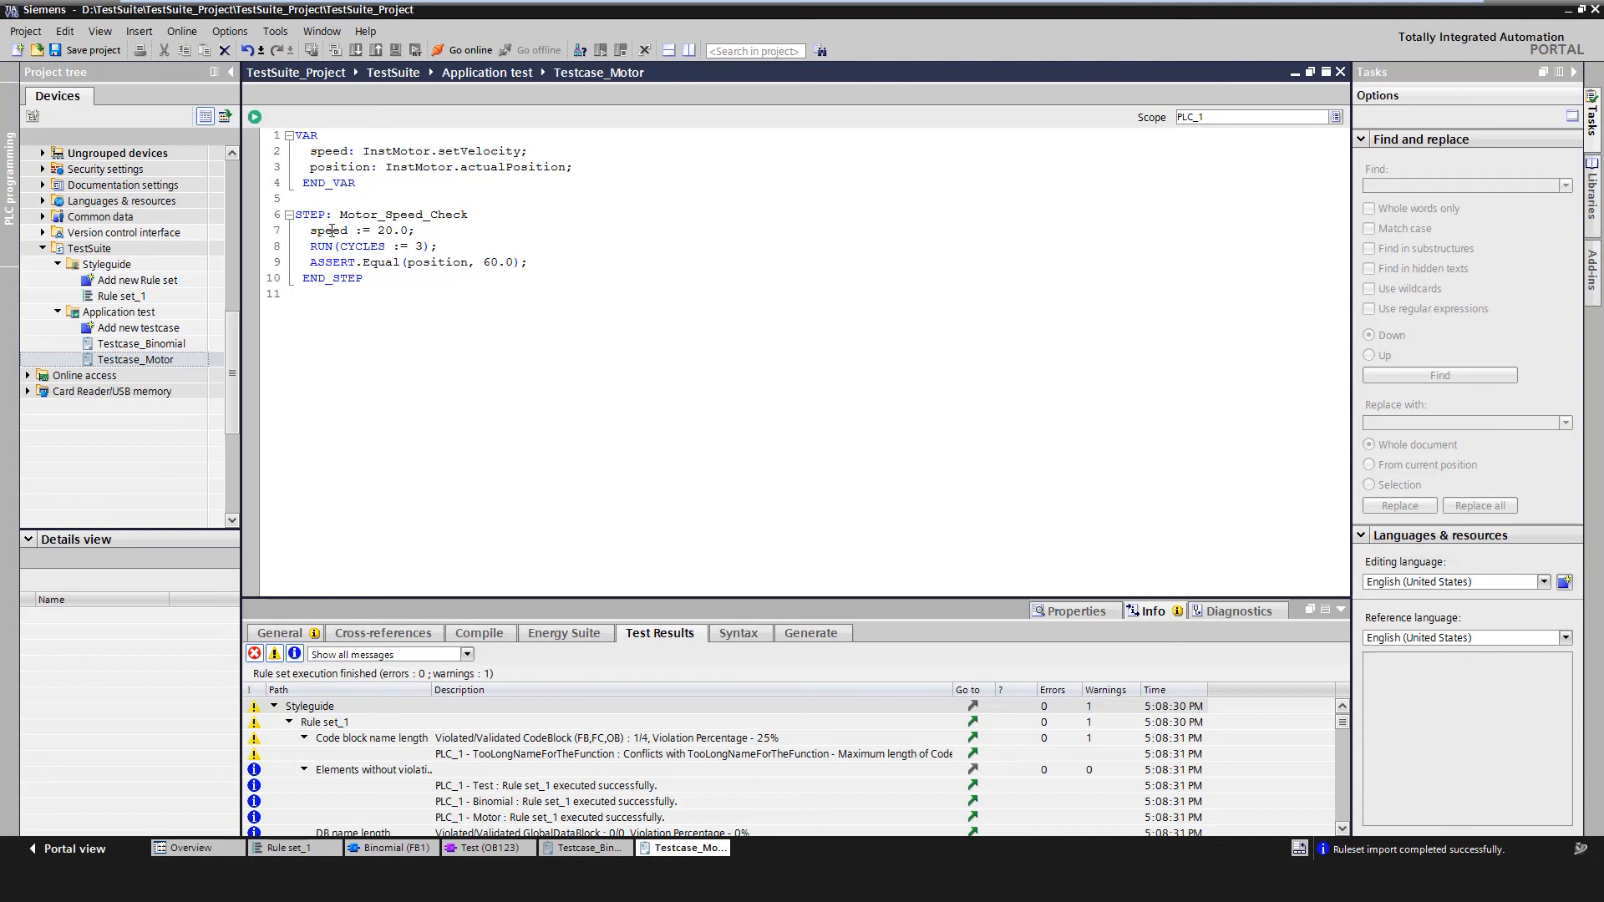
mouse_move(386, 214)
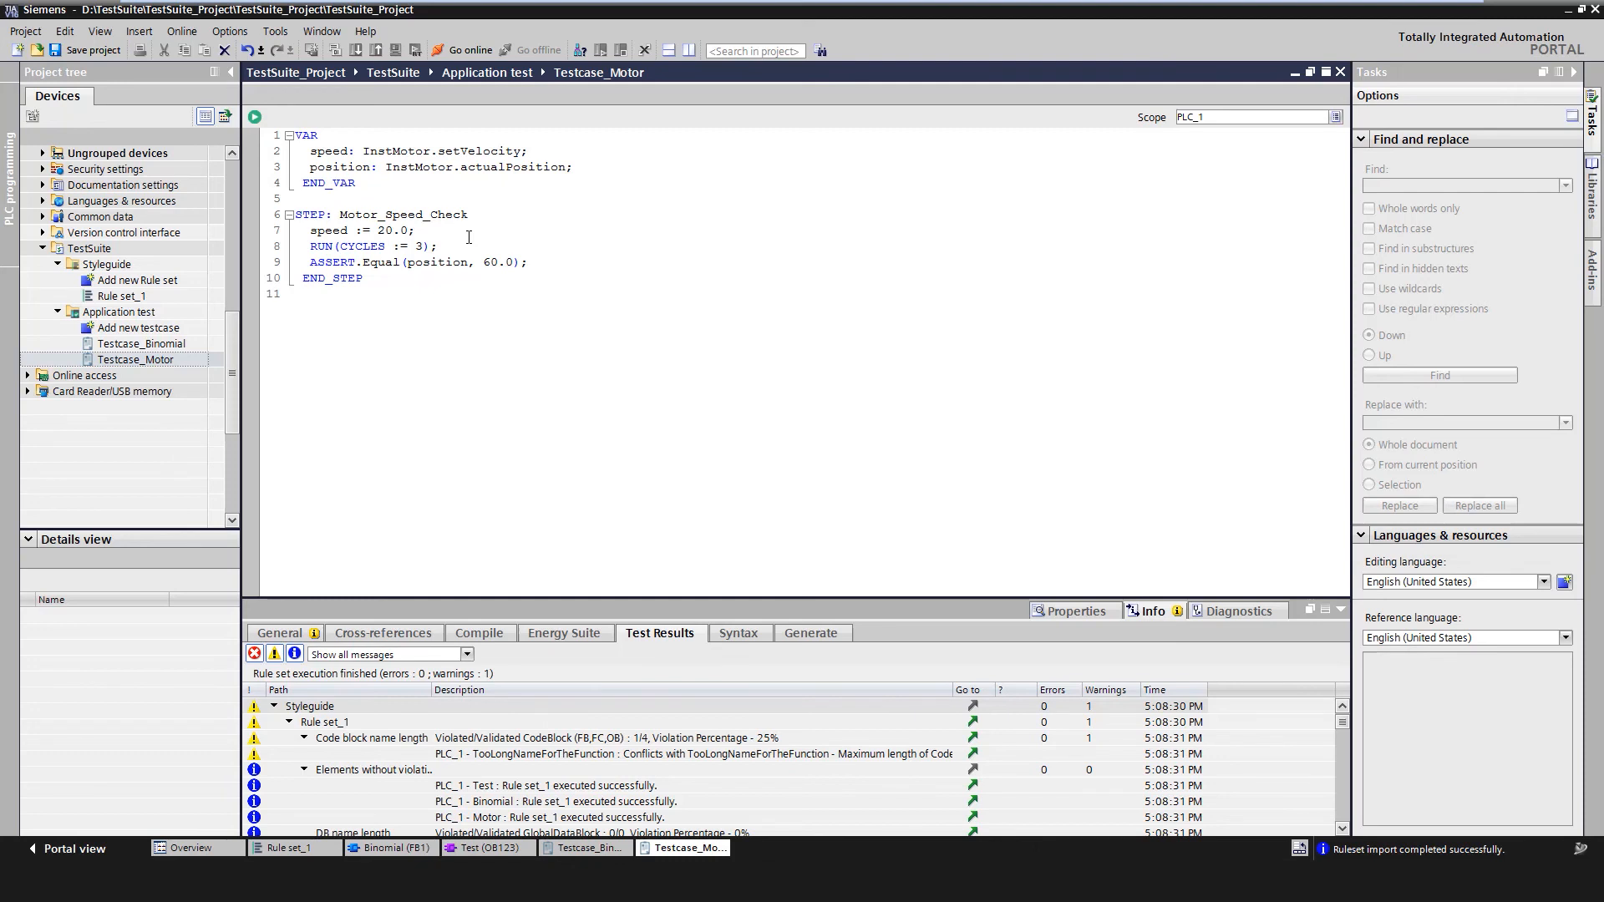
- Click into the Testcase_Motor code editor
left_click(379, 117)
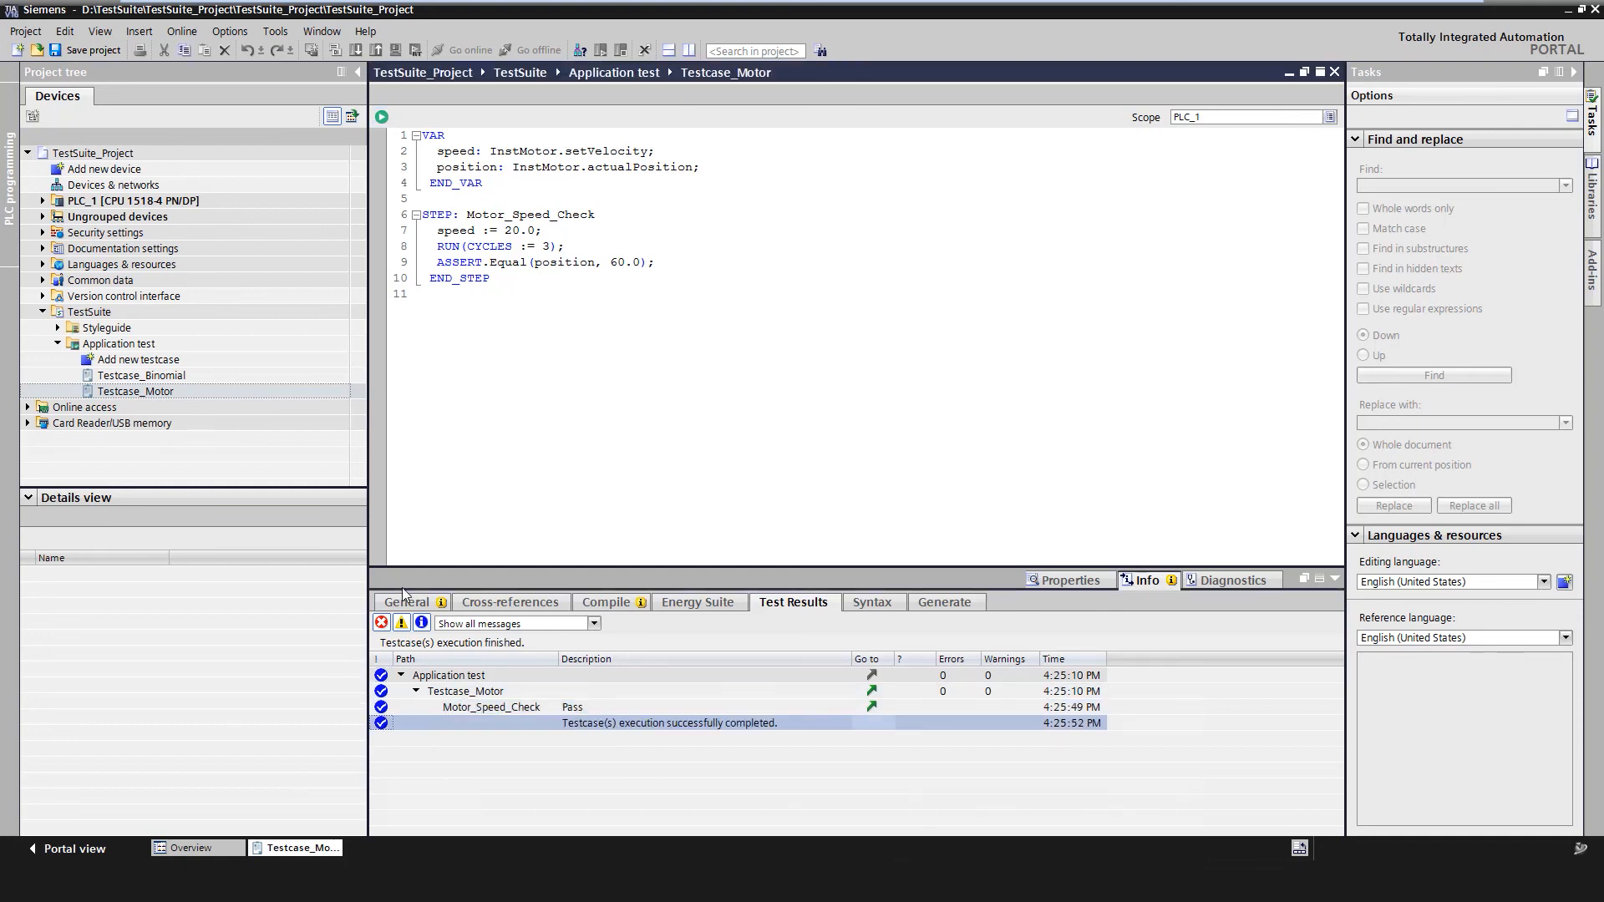
- Show PLC_1's compile messages in the Info pane
left_click(606, 602)
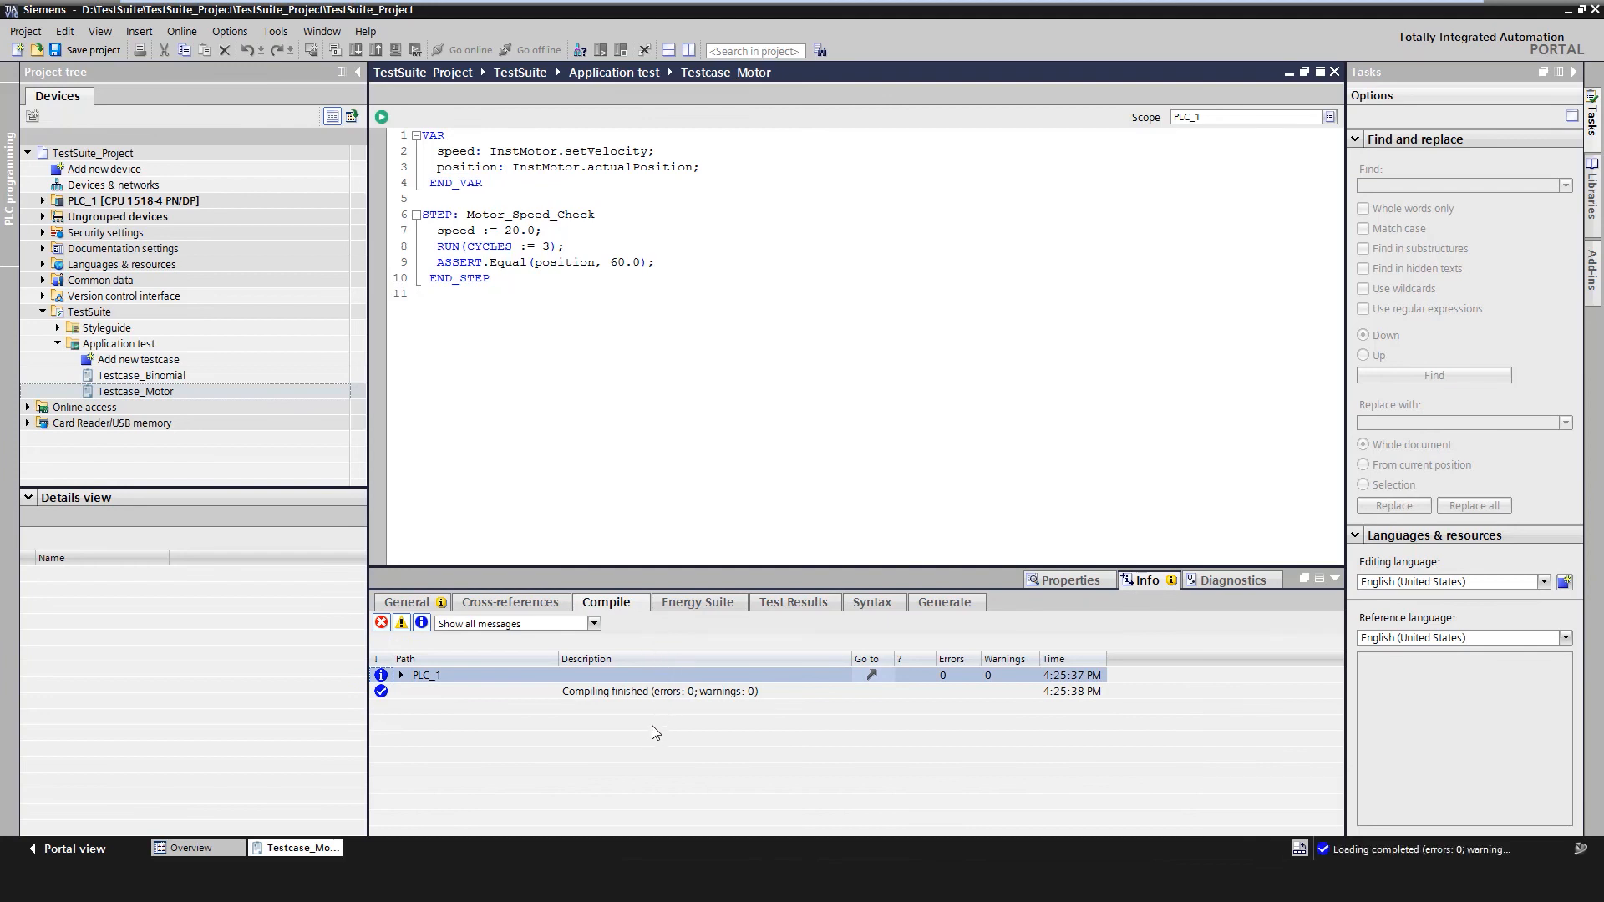
mouse_move(639, 780)
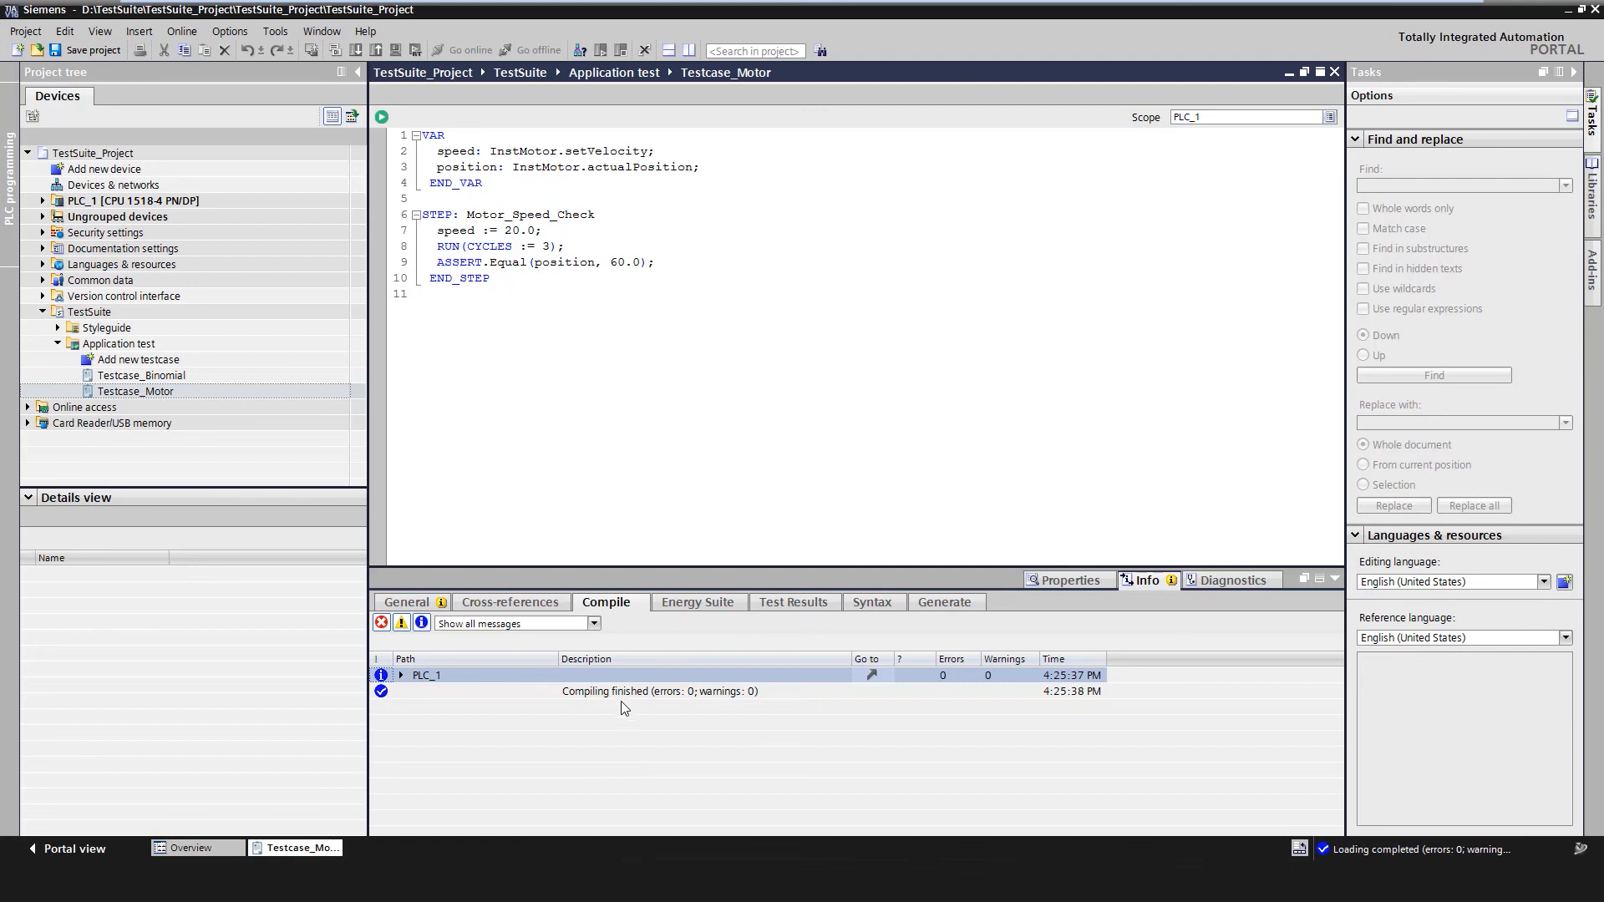
mouse_move(646, 742)
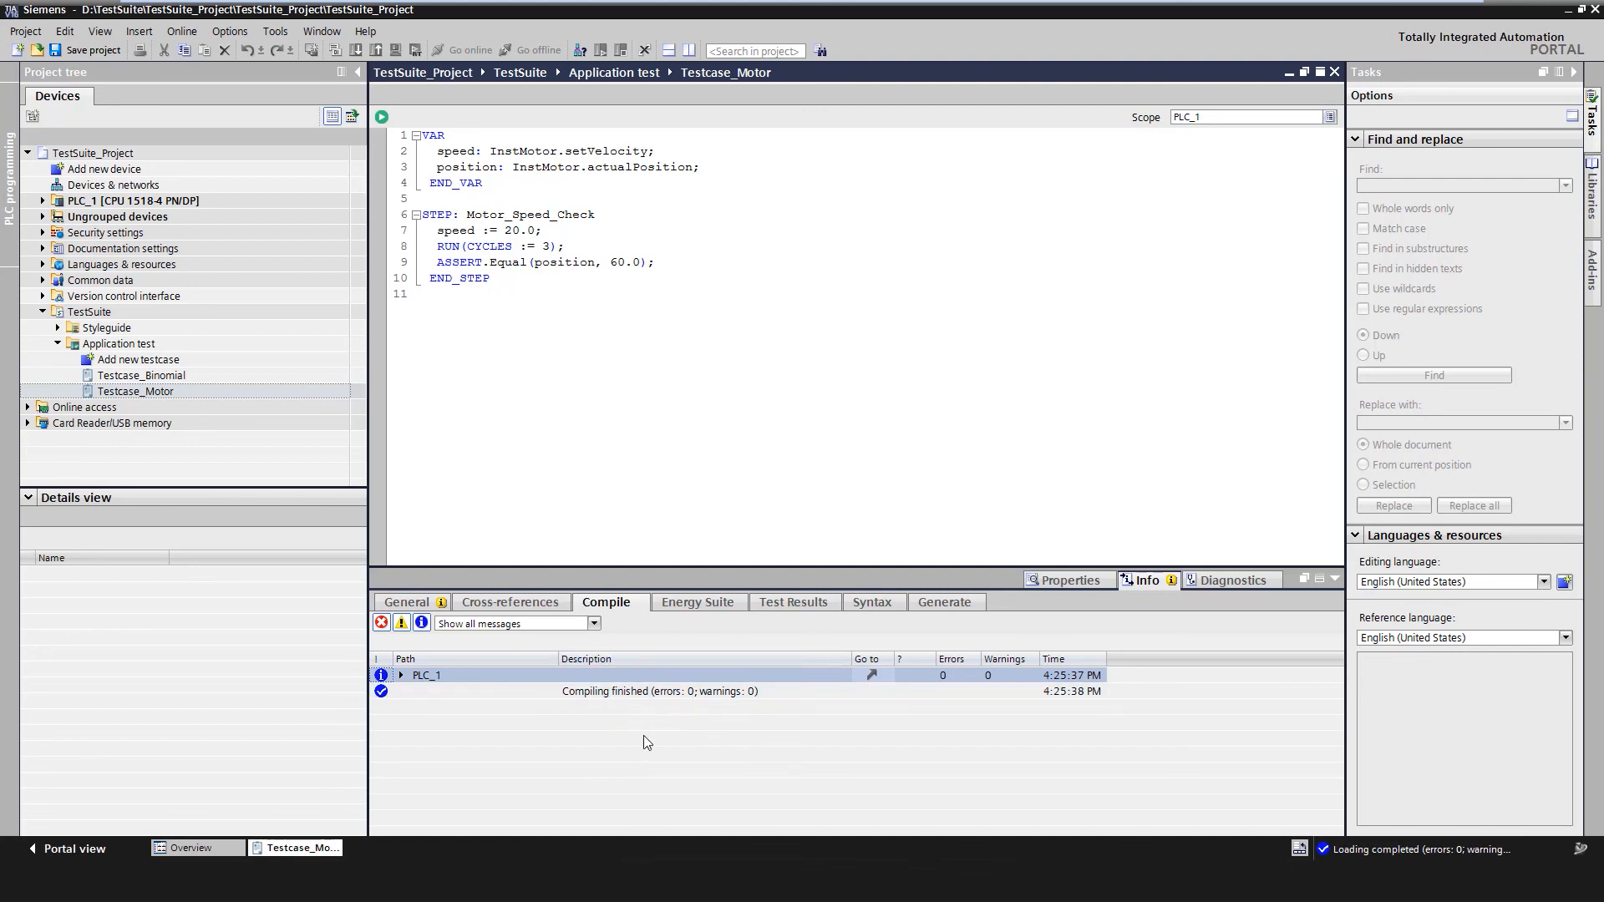
mouse_move(643, 741)
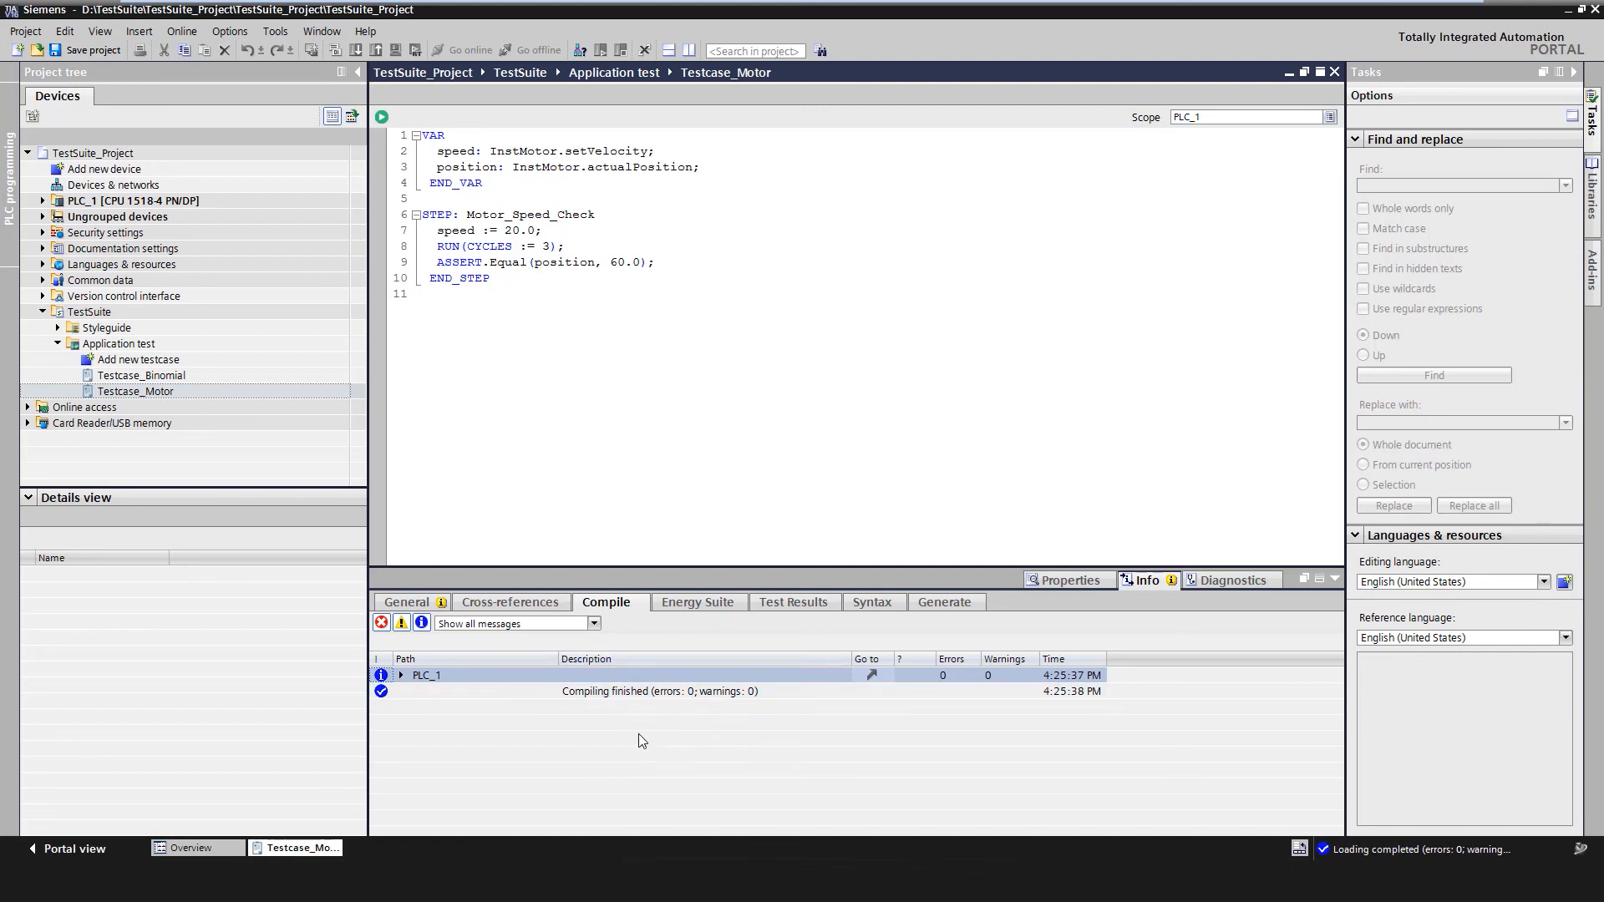
mouse_move(616, 707)
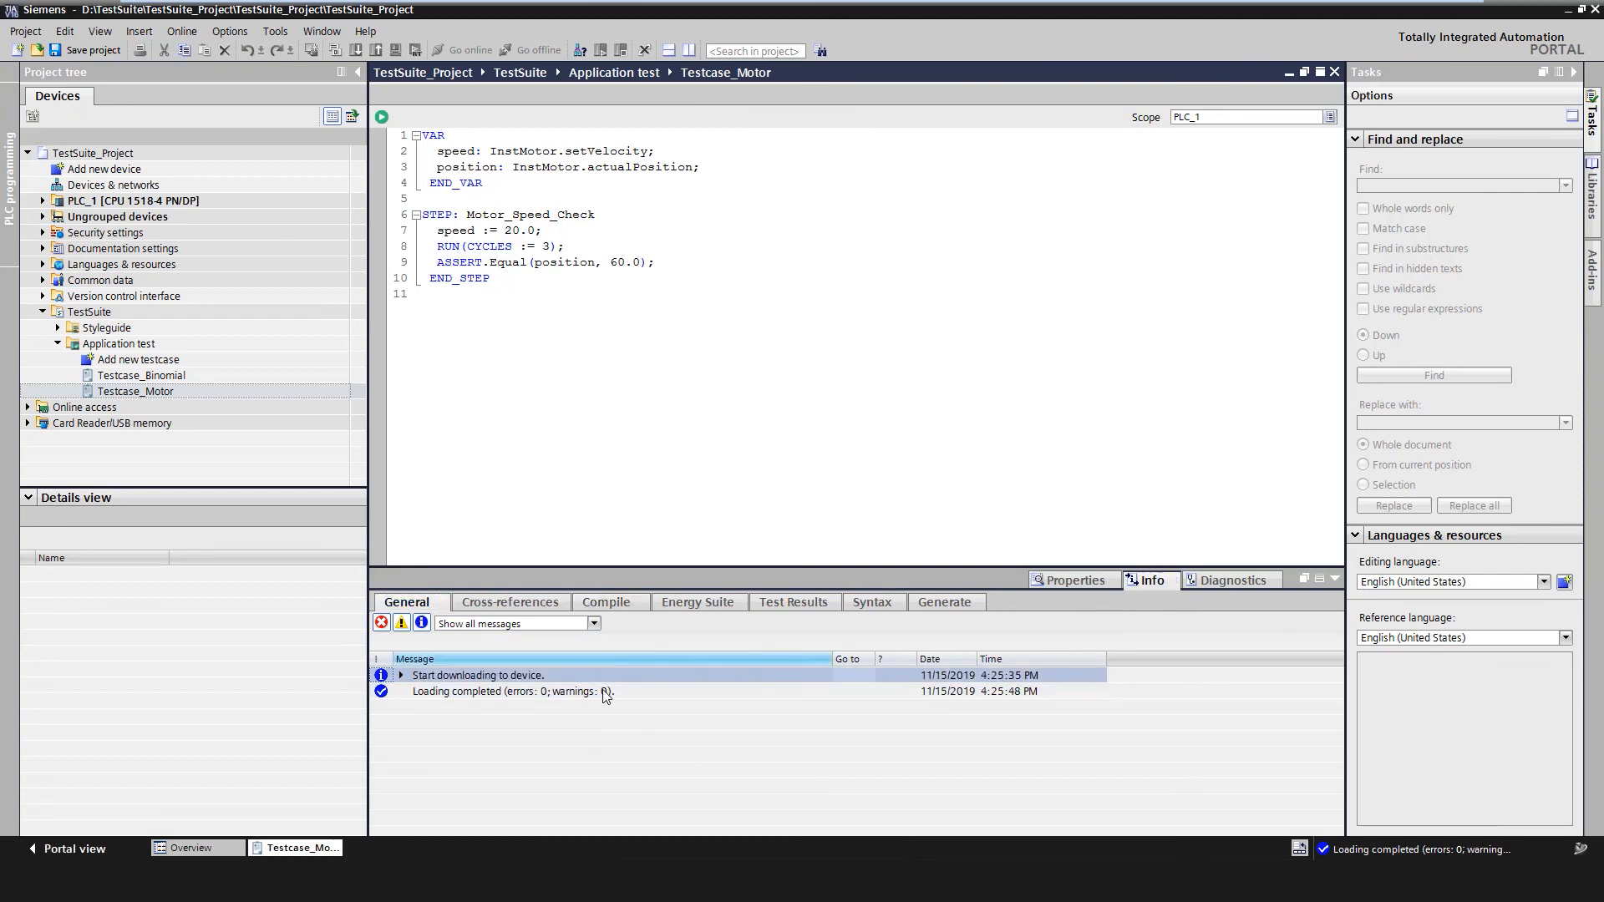
mouse_move(559, 738)
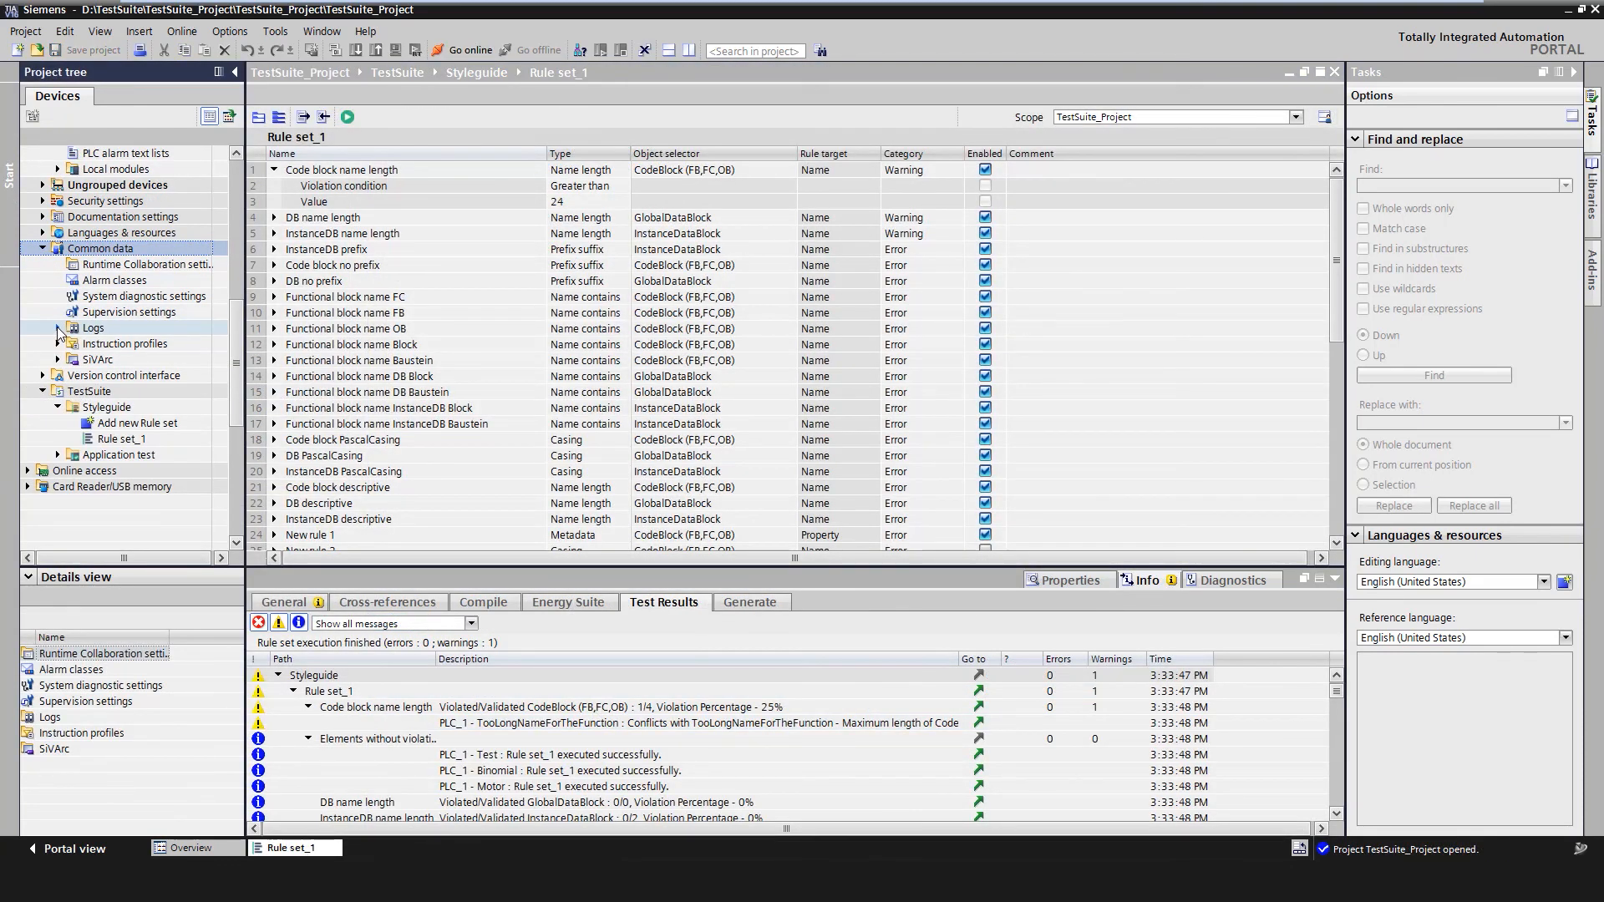
- Expand Common data > Logs and scroll through the timestamped log entries
left_click(59, 327)
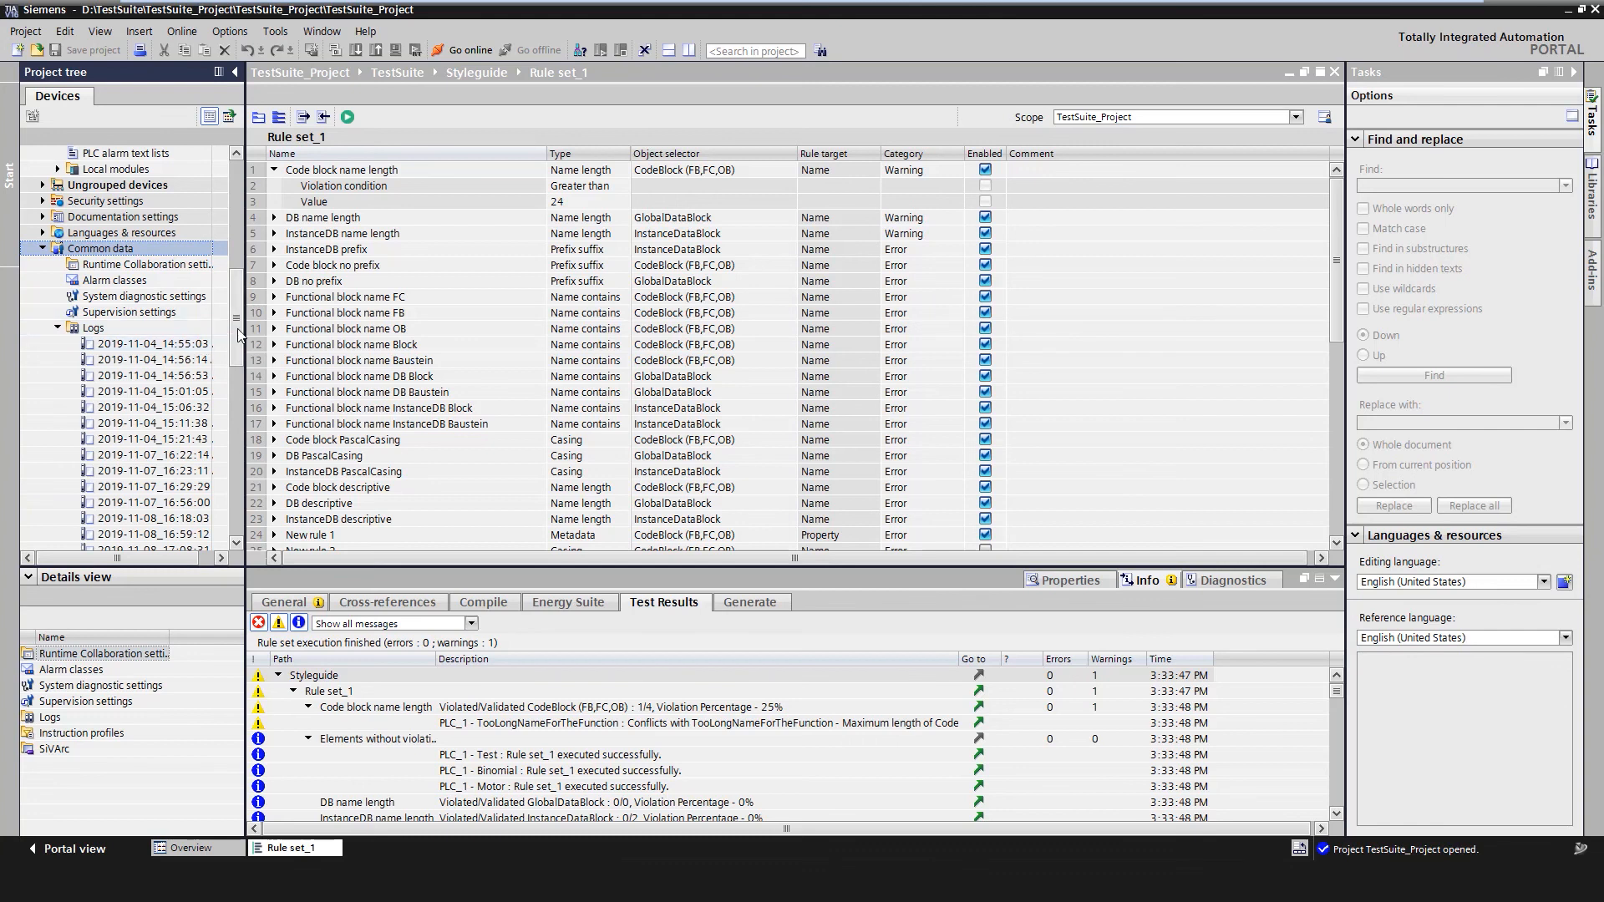
scroll("down", 3)
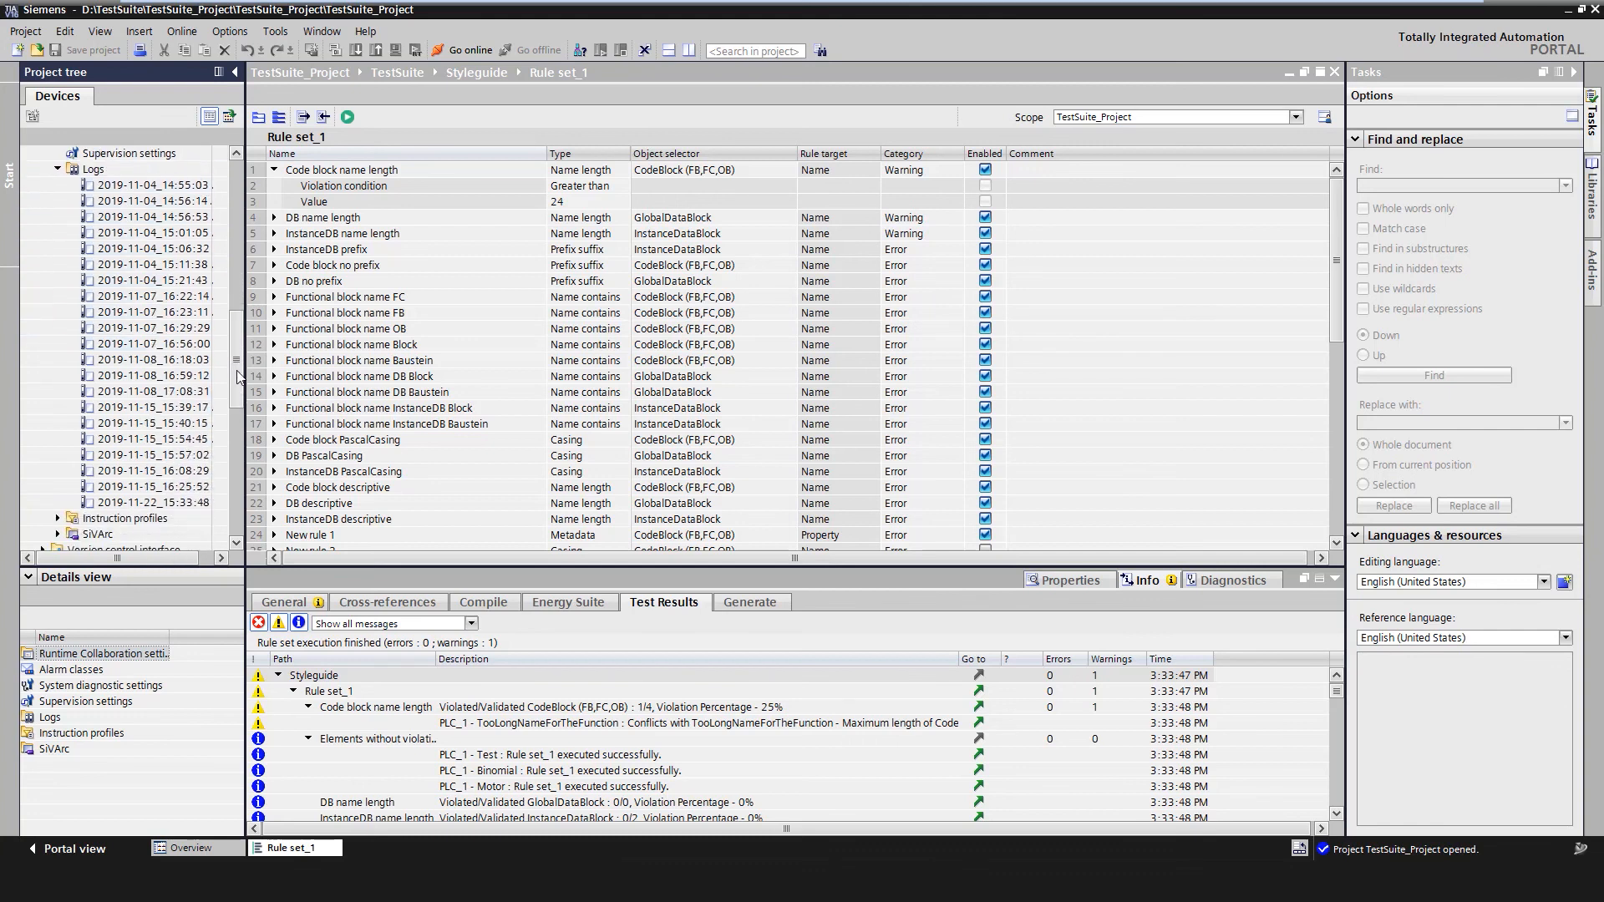